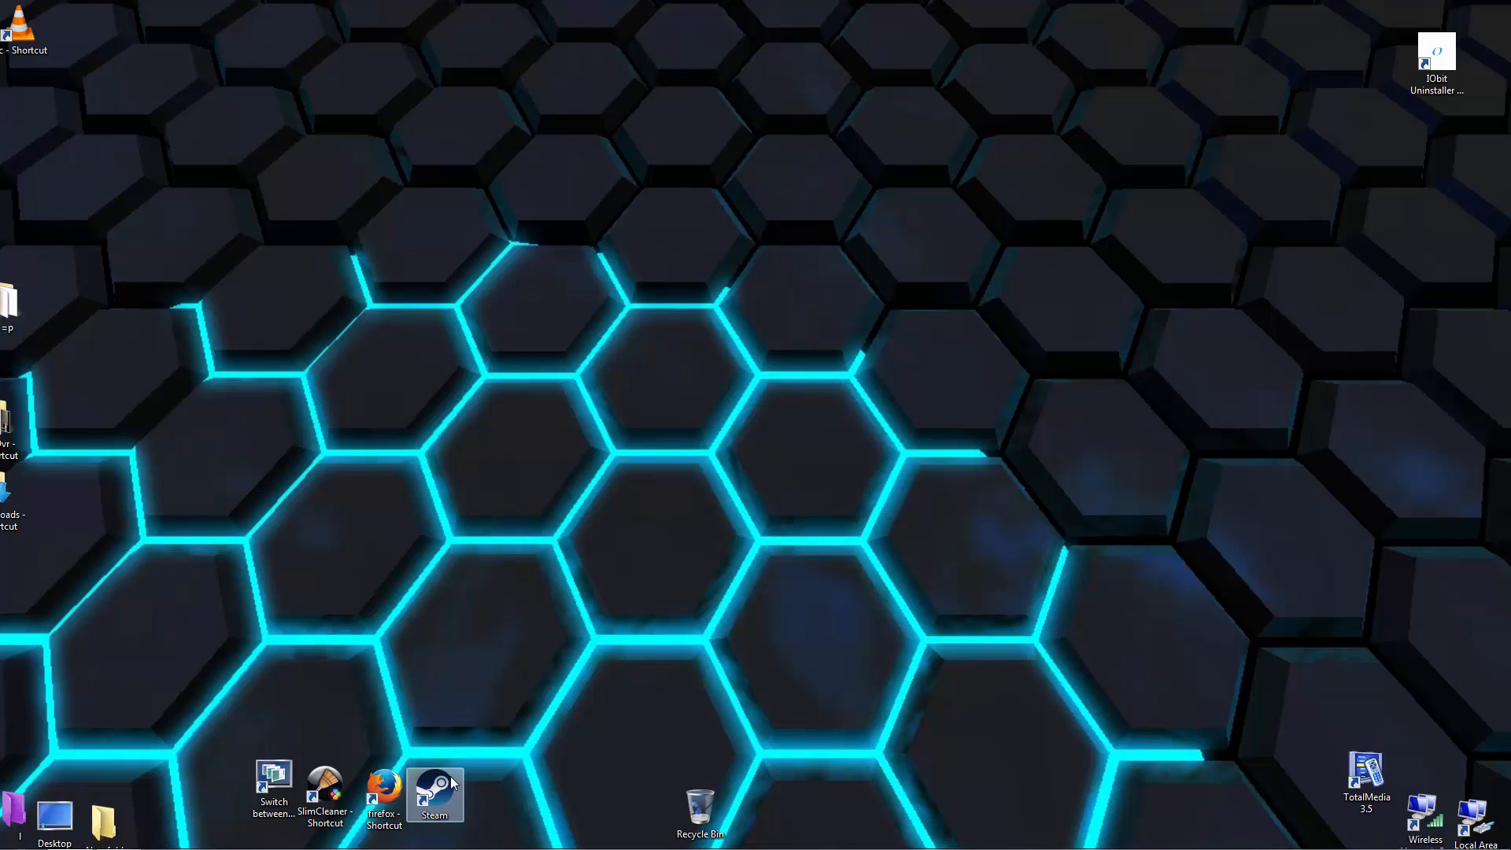
mouse_move(583, 491)
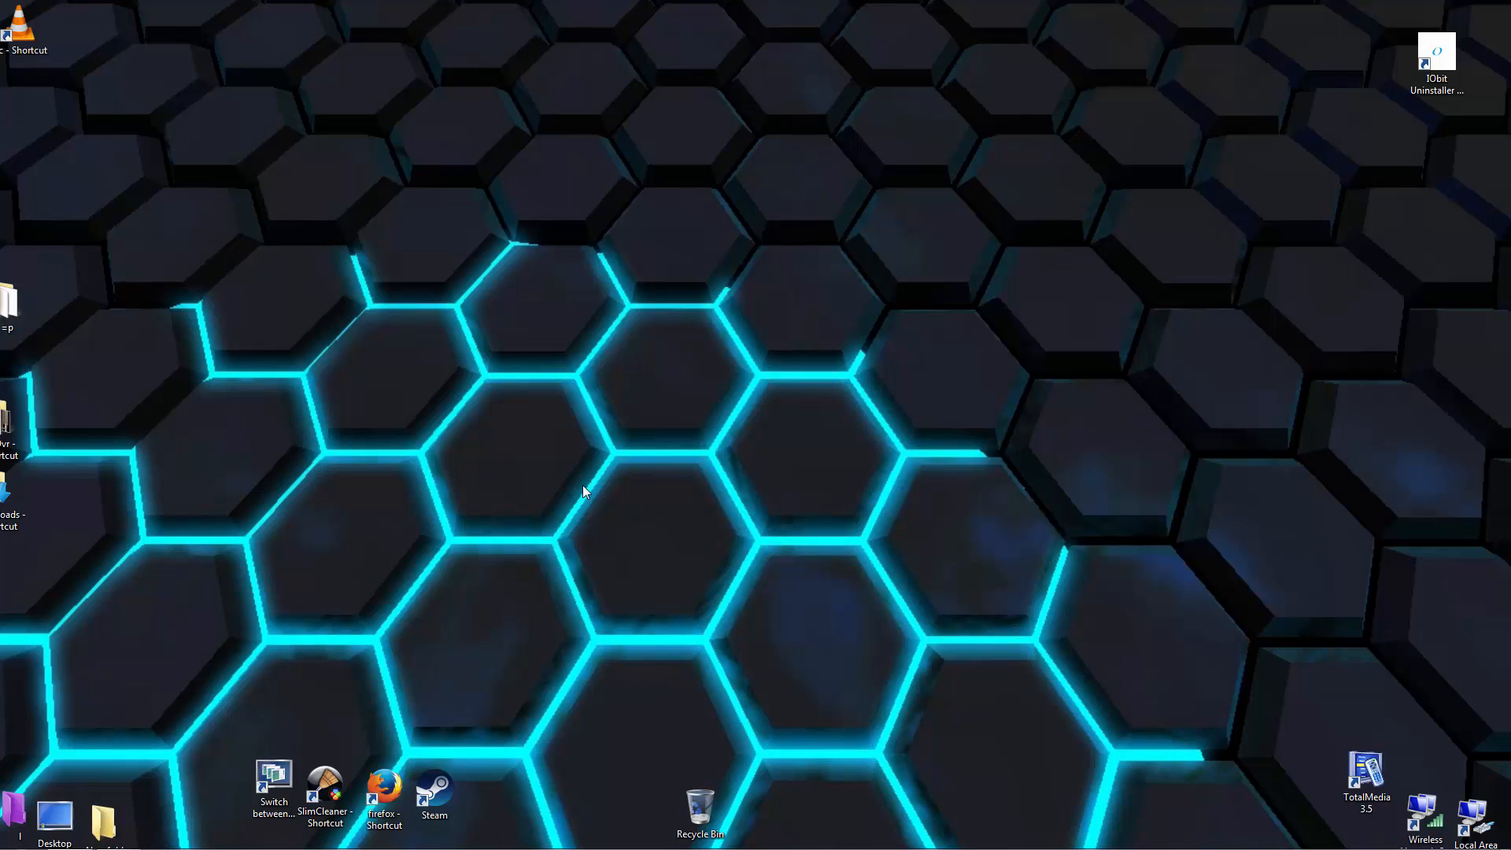
mouse_move(636, 426)
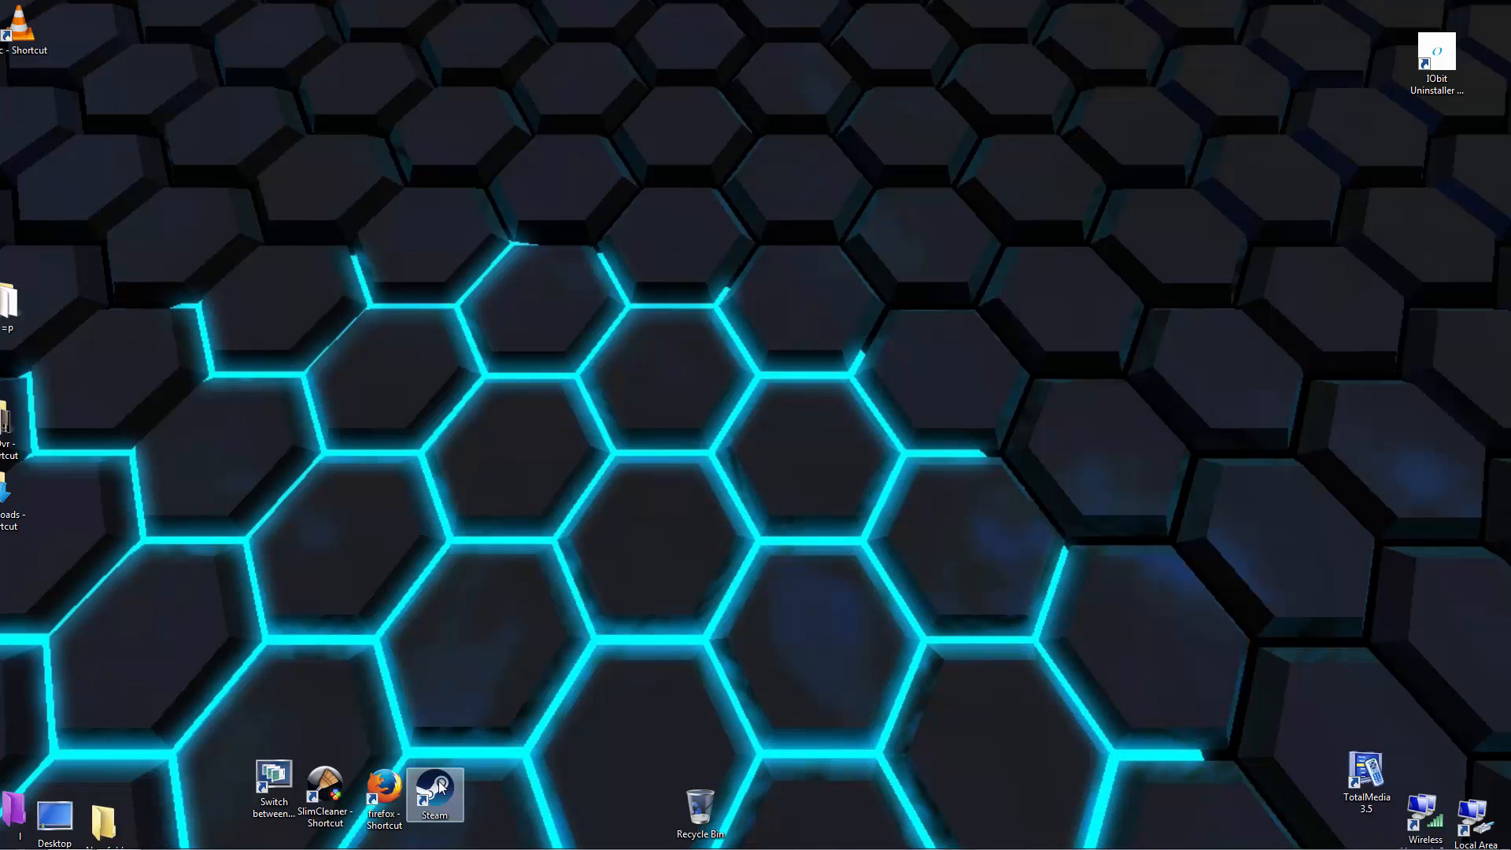
Browse from Steam's folder to Mad Max's _CommonRedist\vcredist folder and select the 2013 folder
right_click(434, 788)
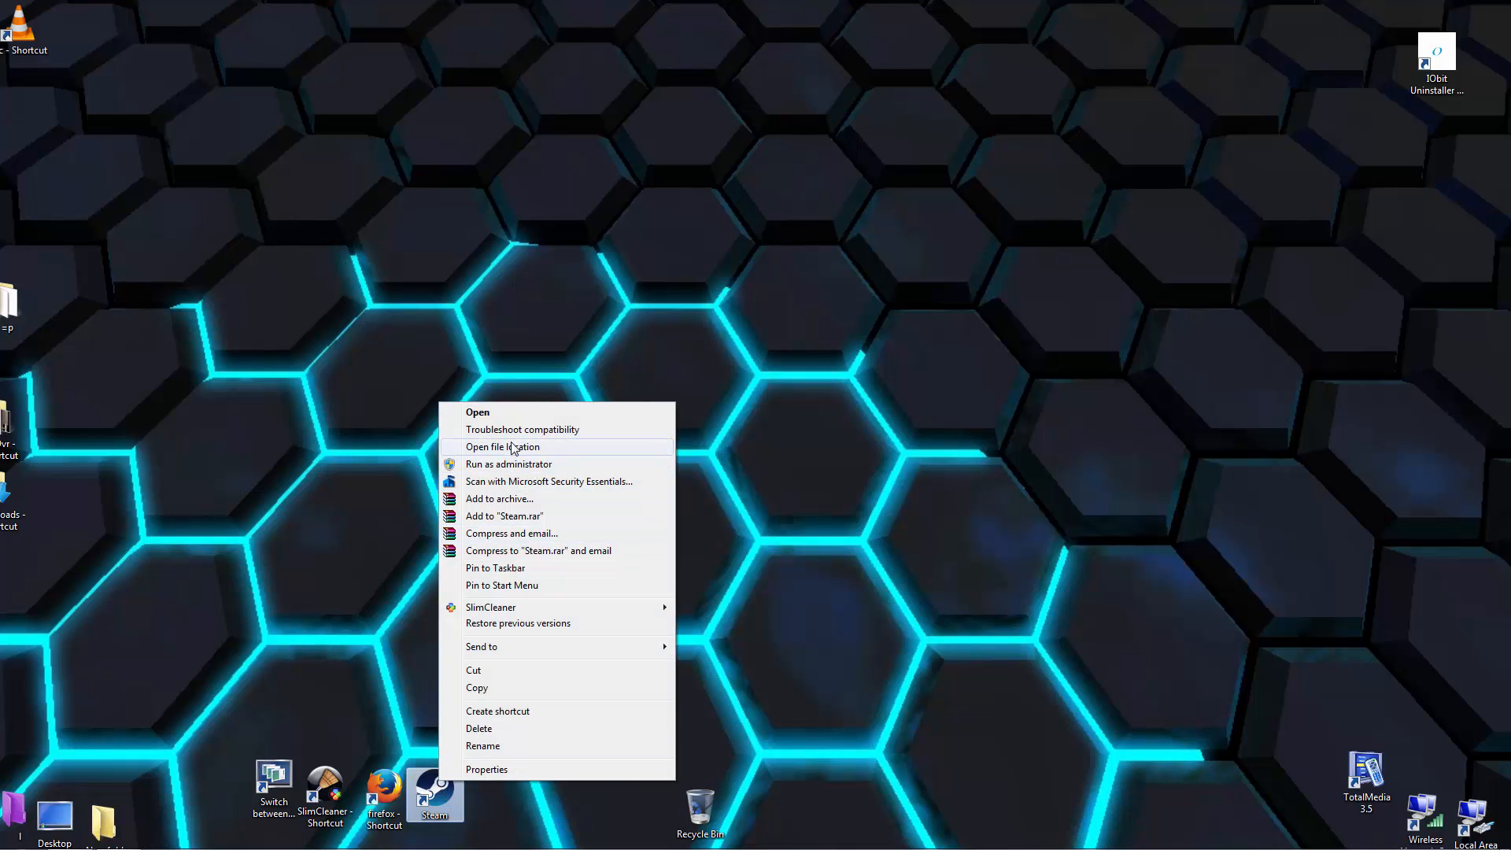
click(501, 446)
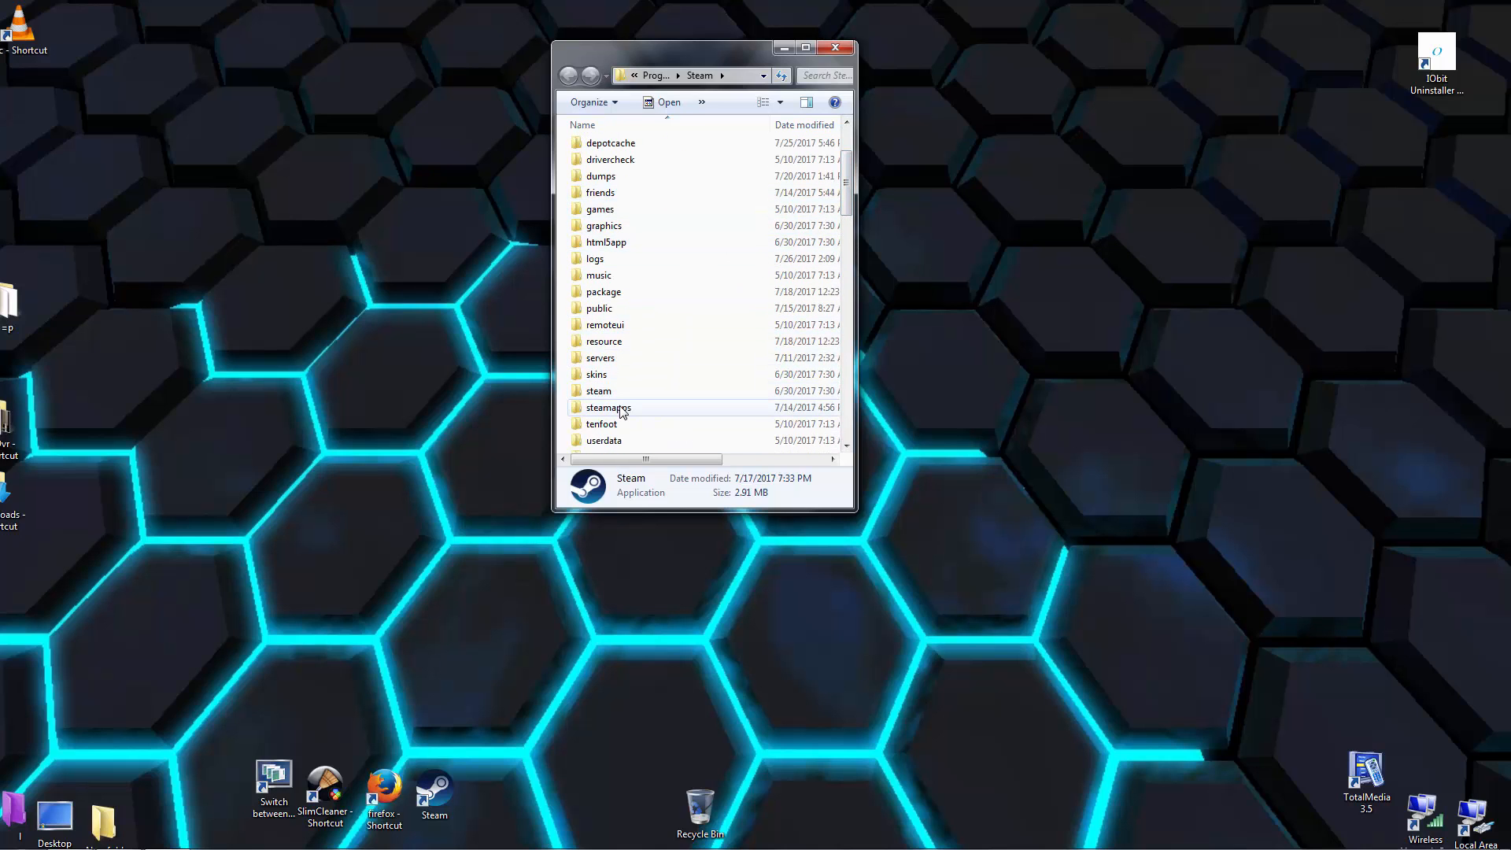
double_click(609, 406)
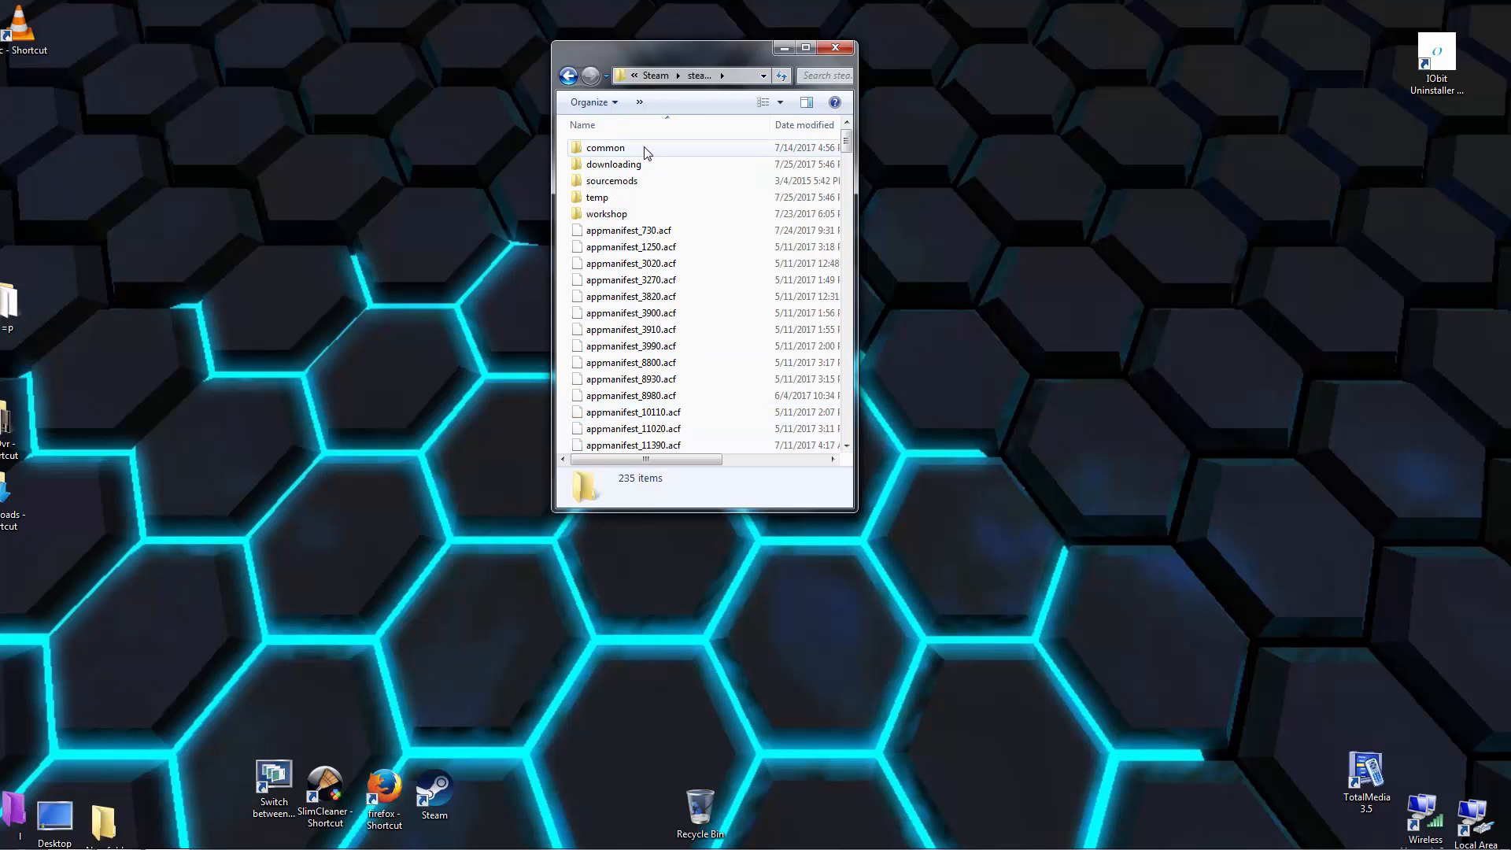
double_click(605, 147)
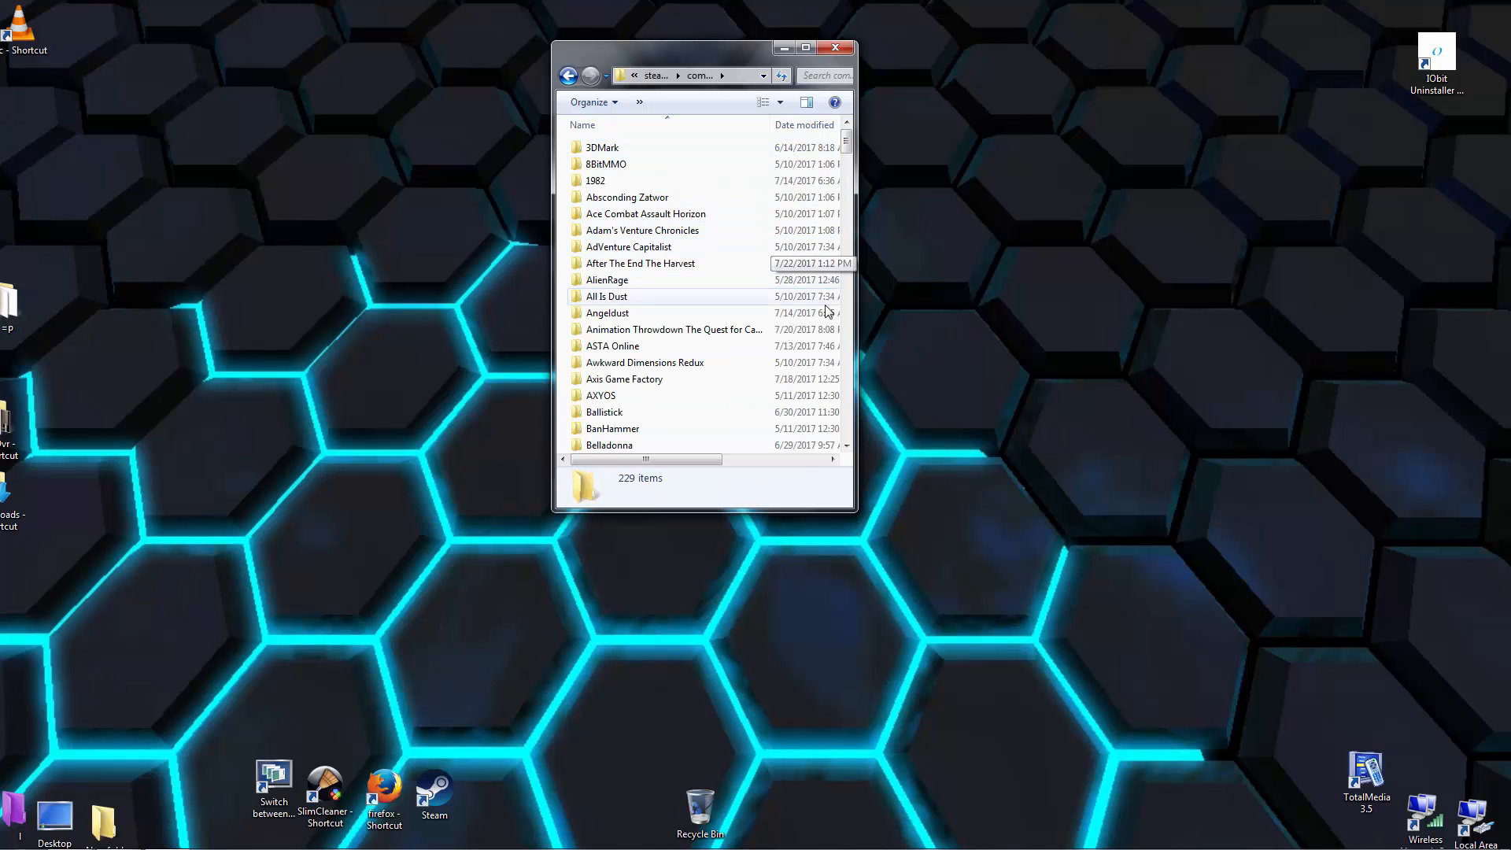
scroll(down, 3)
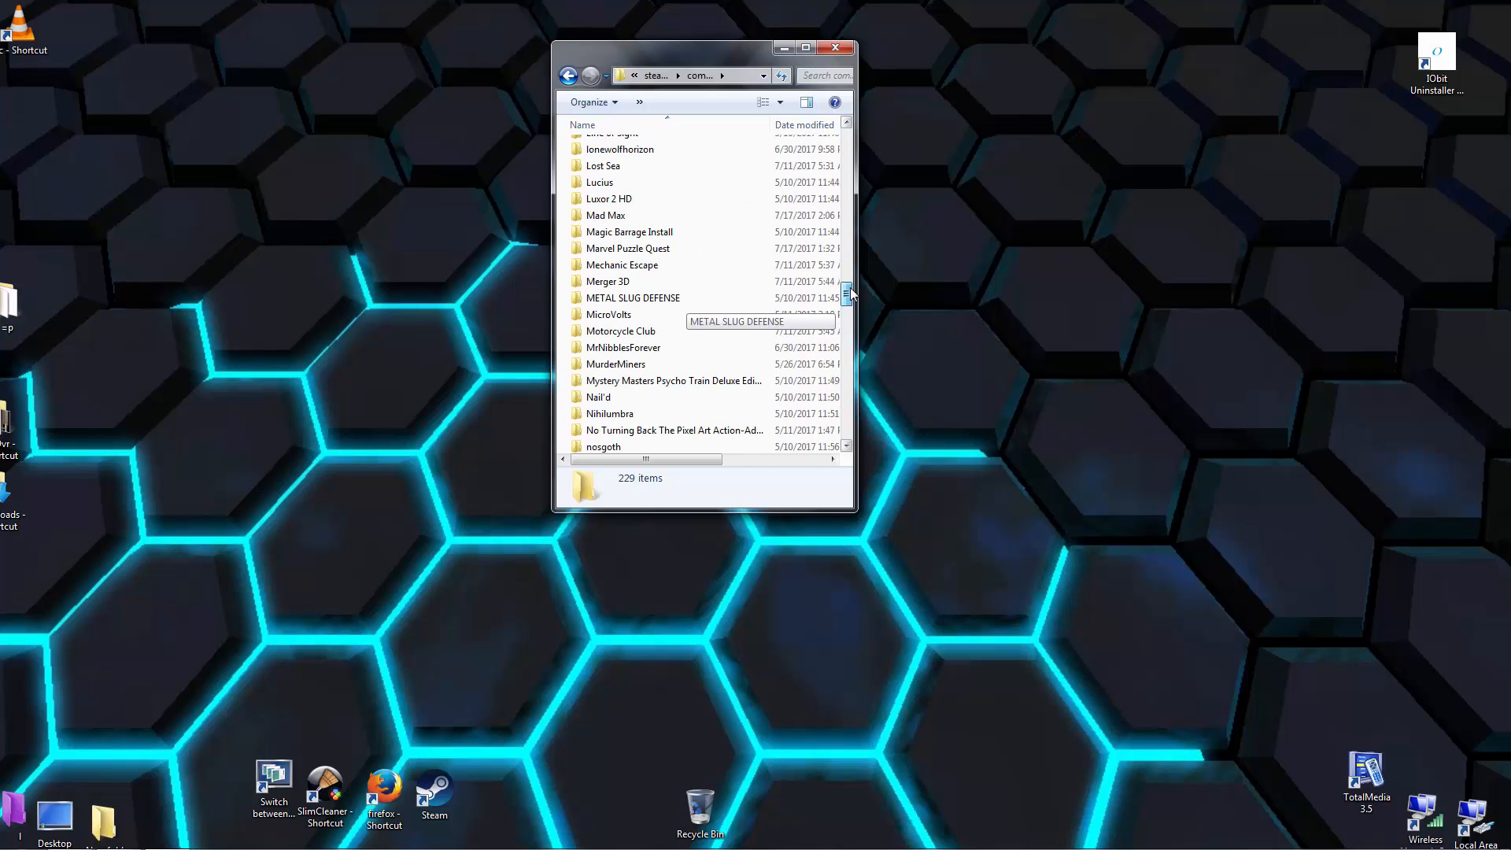
double_click(605, 215)
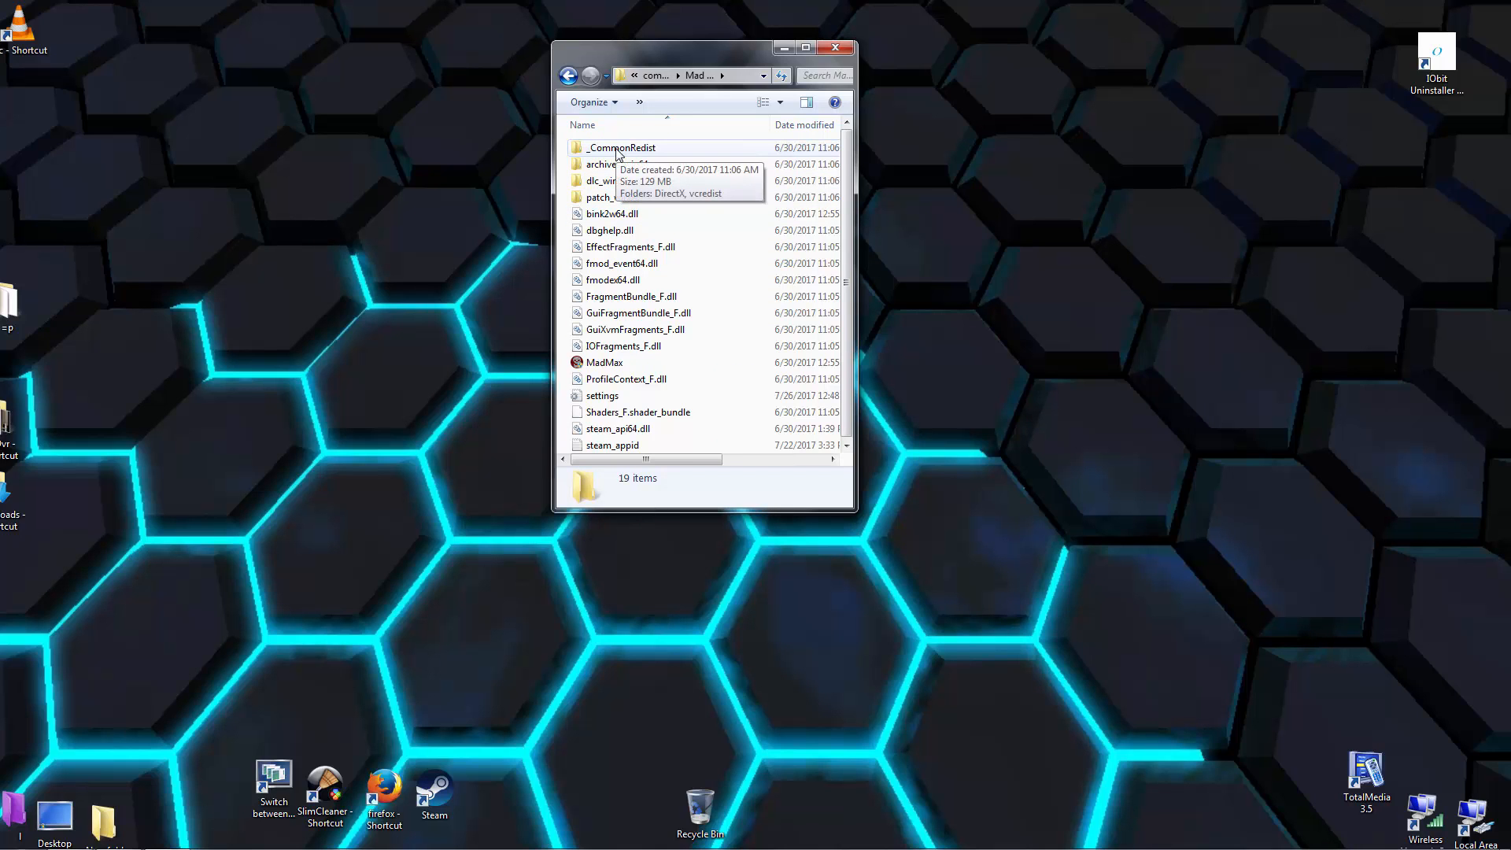
double_click(620, 147)
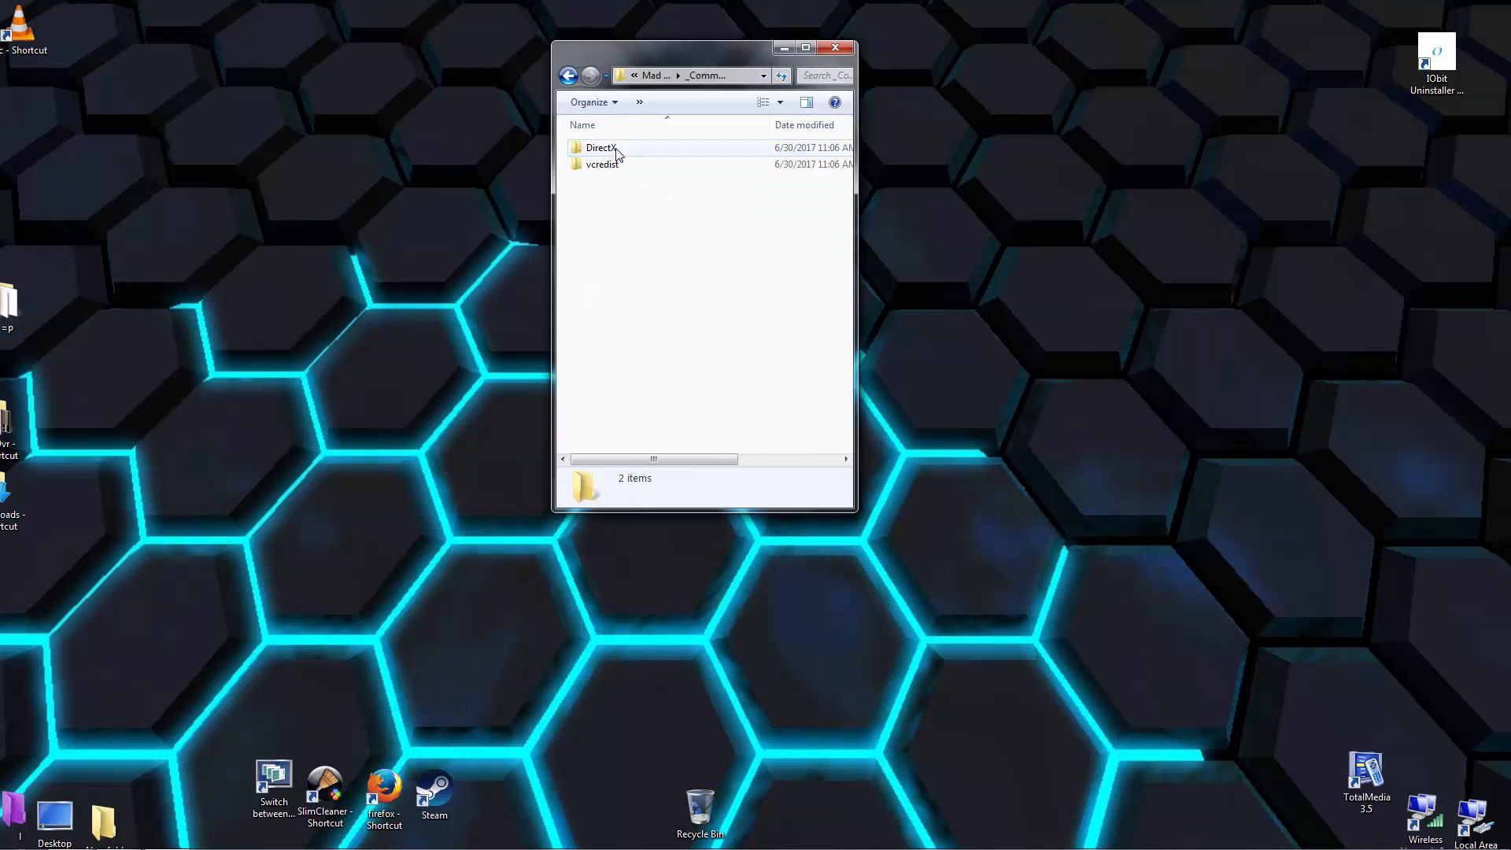
double_click(601, 163)
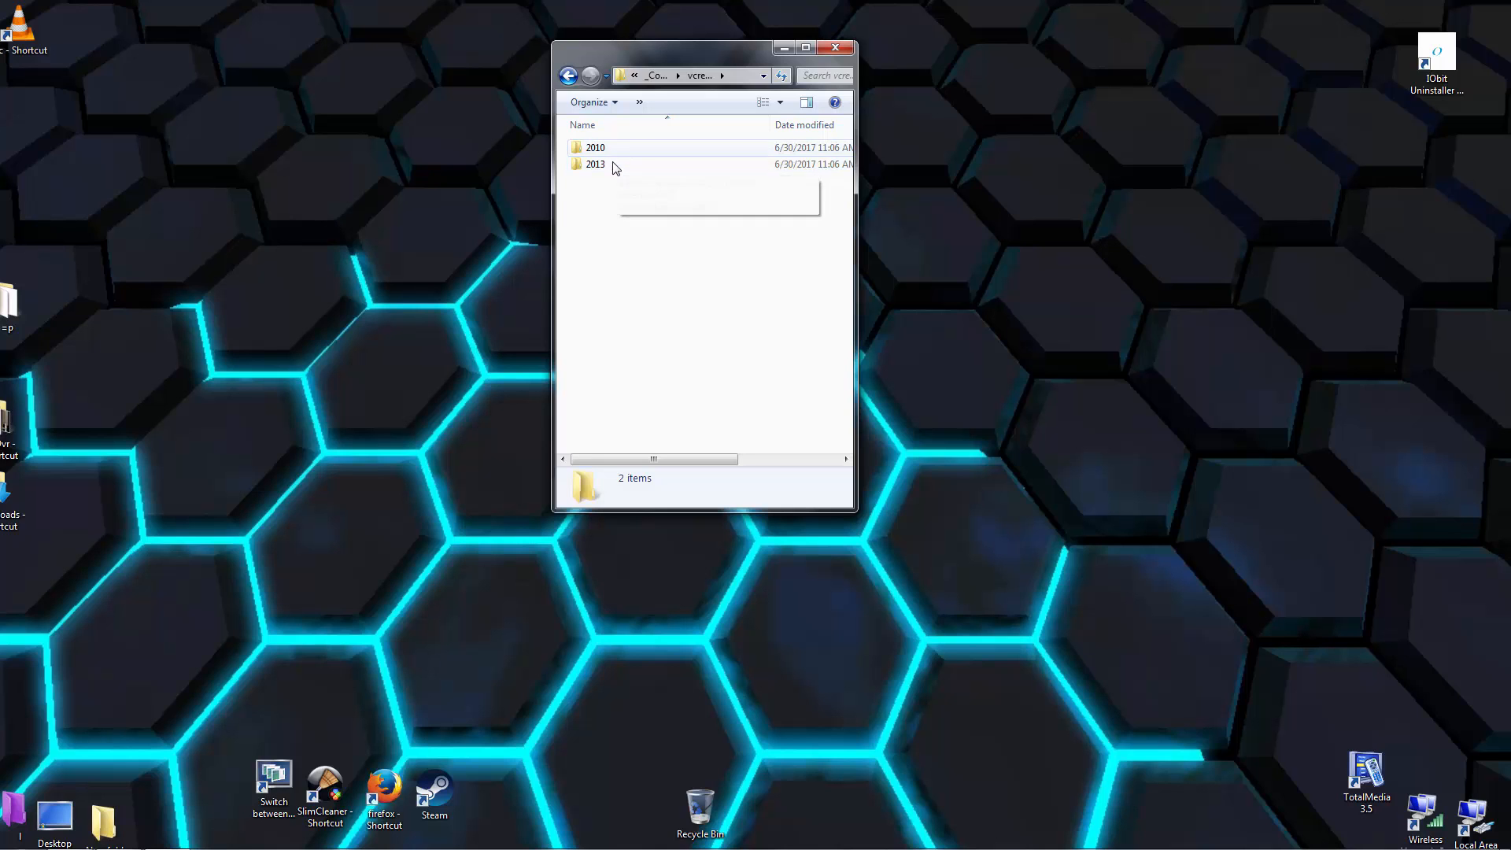
click(596, 164)
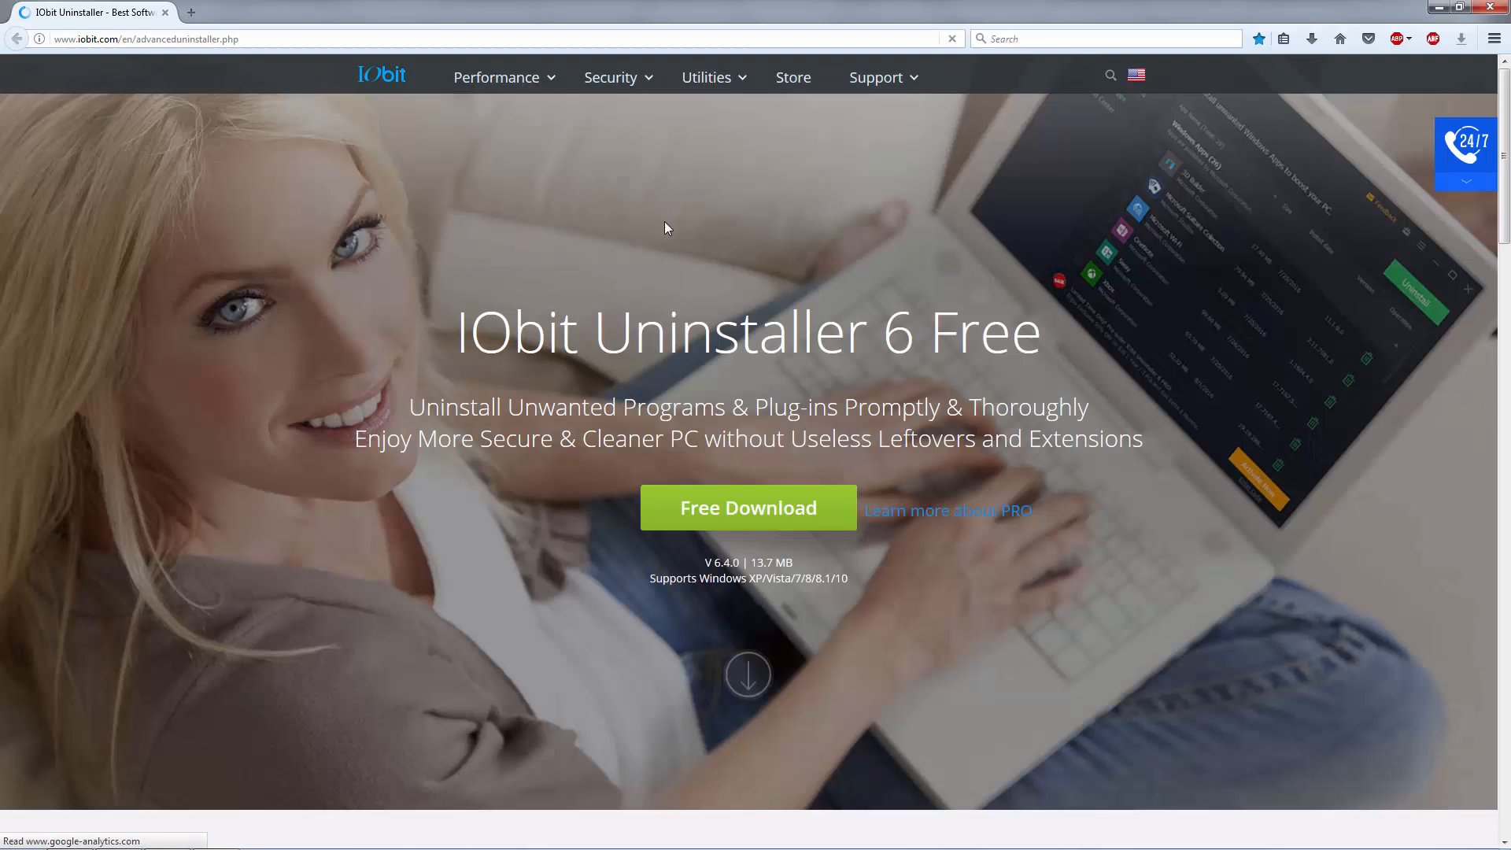
Download IObit Uninstaller from iobit.com, skipping Firefox's new tab offer
click(747, 508)
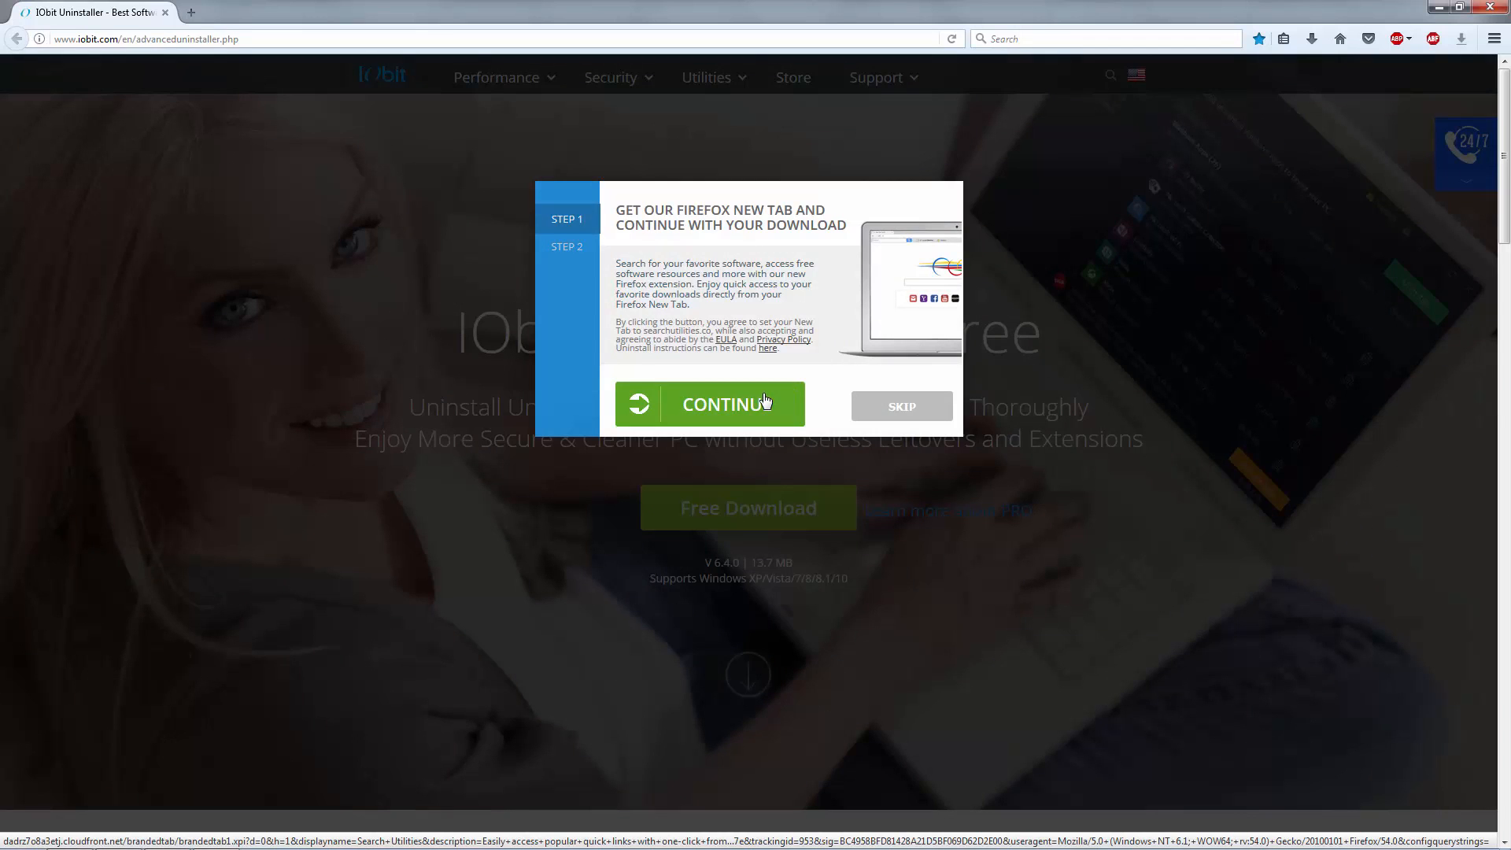
mouse_move(901, 406)
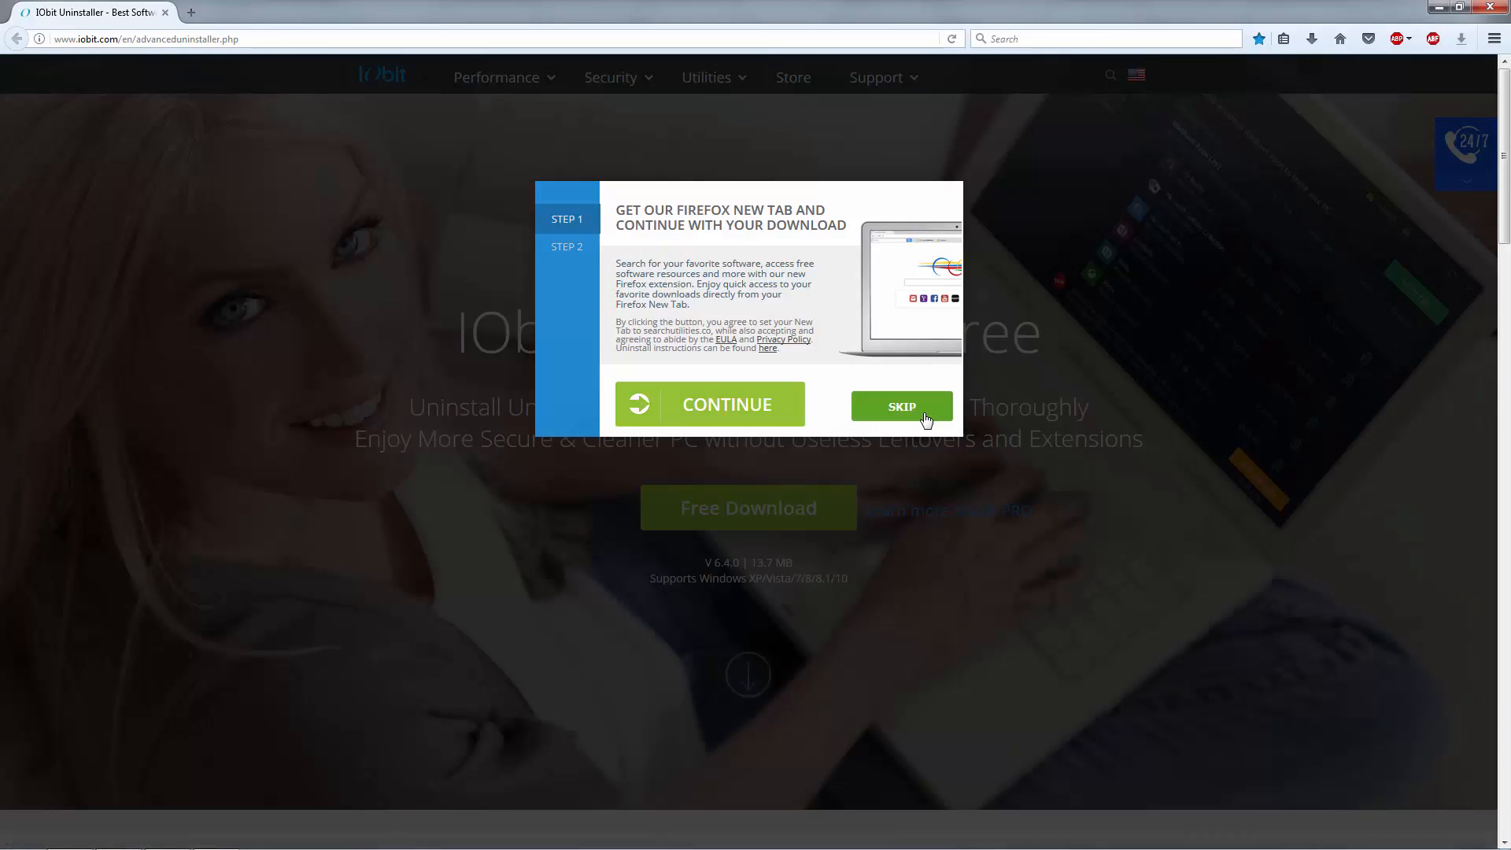
click(900, 406)
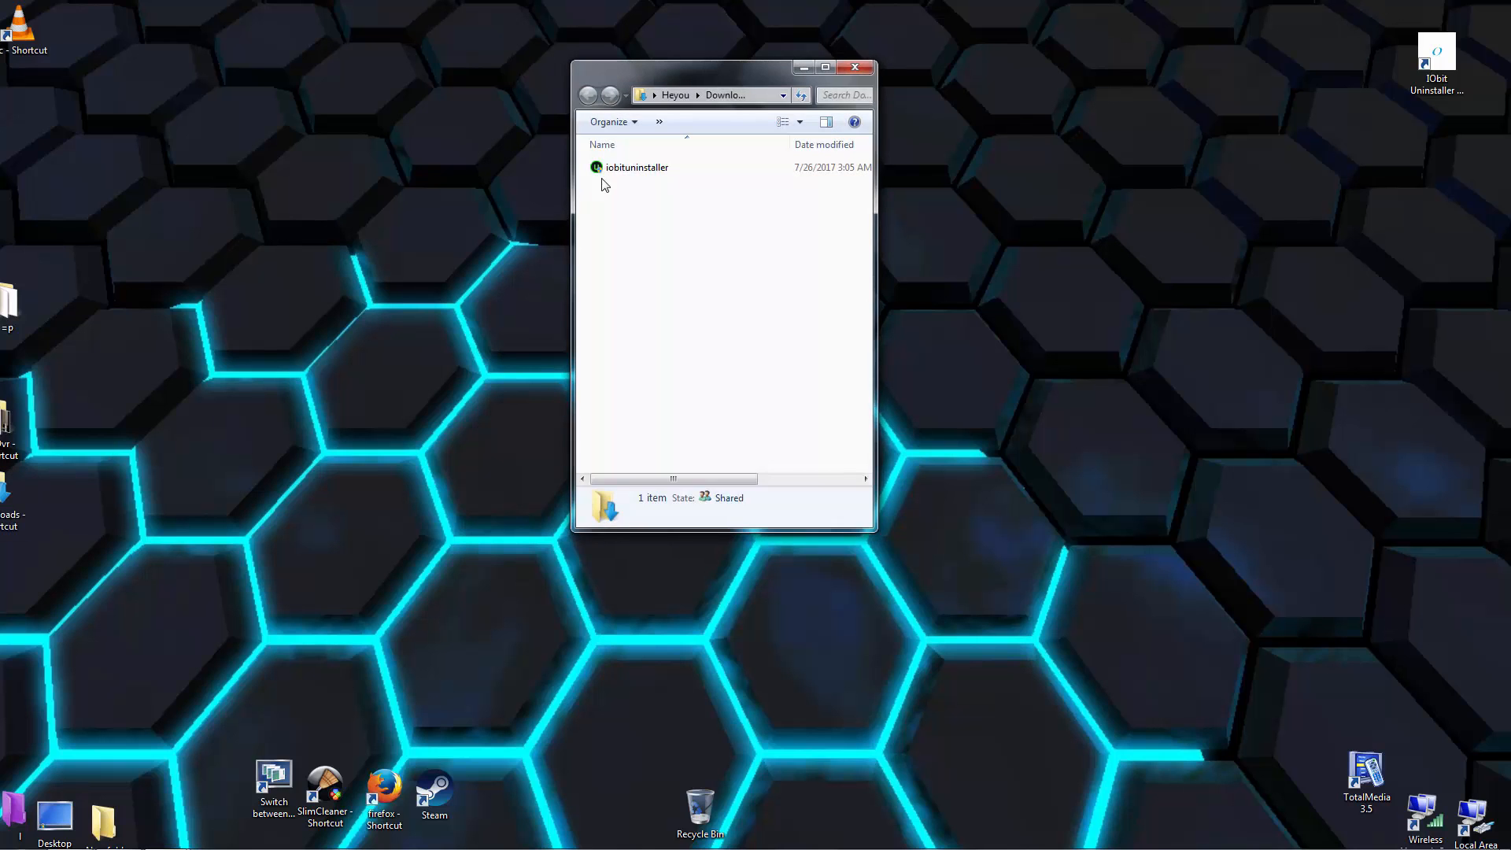
Run the downloaded installer and install IObit Uninstaller 6.4 through Custom Install
right_click(636, 167)
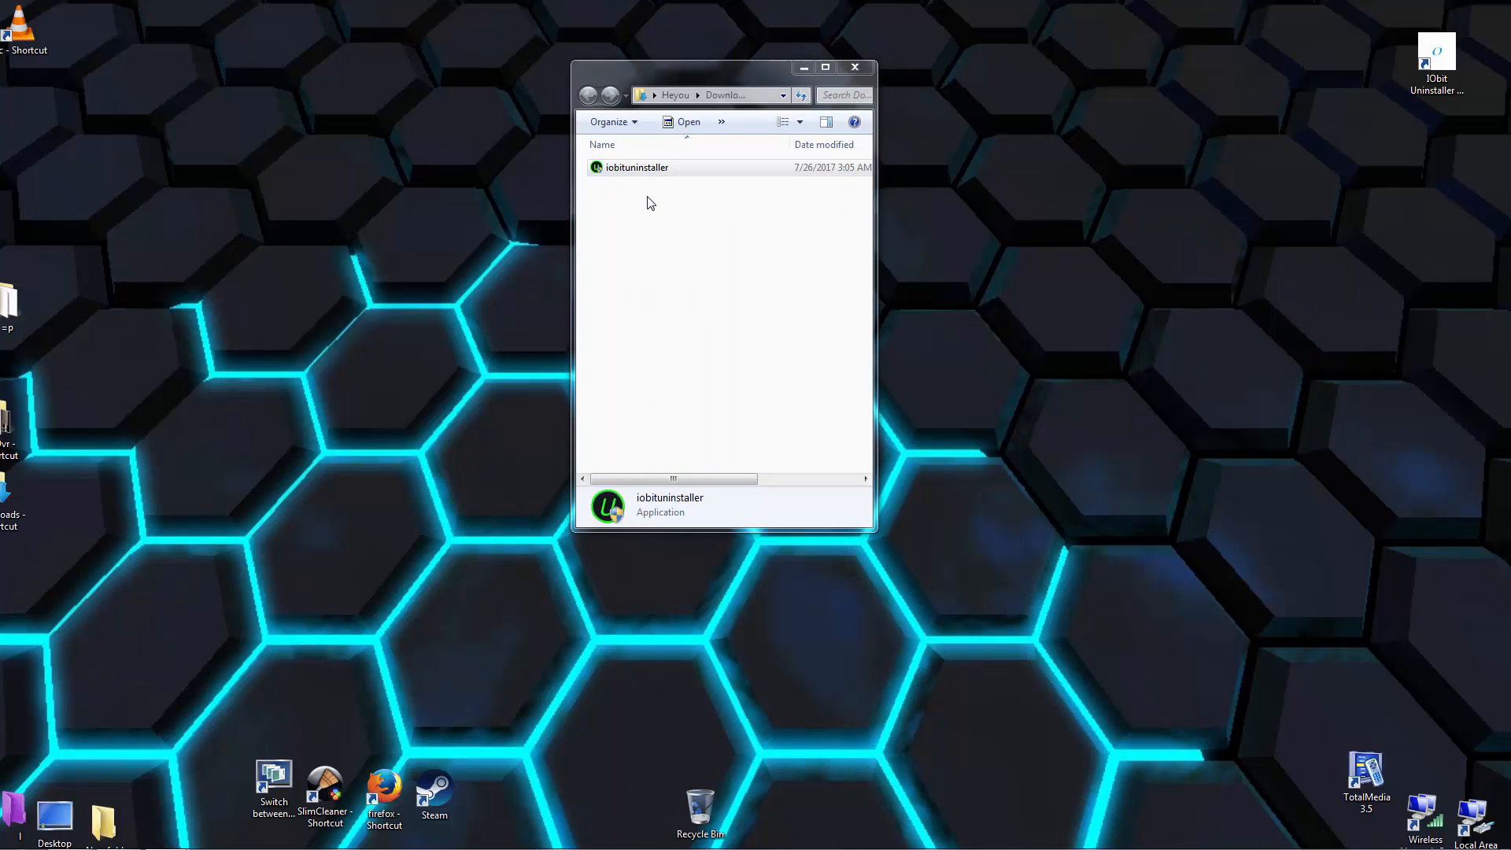
double_click(636, 166)
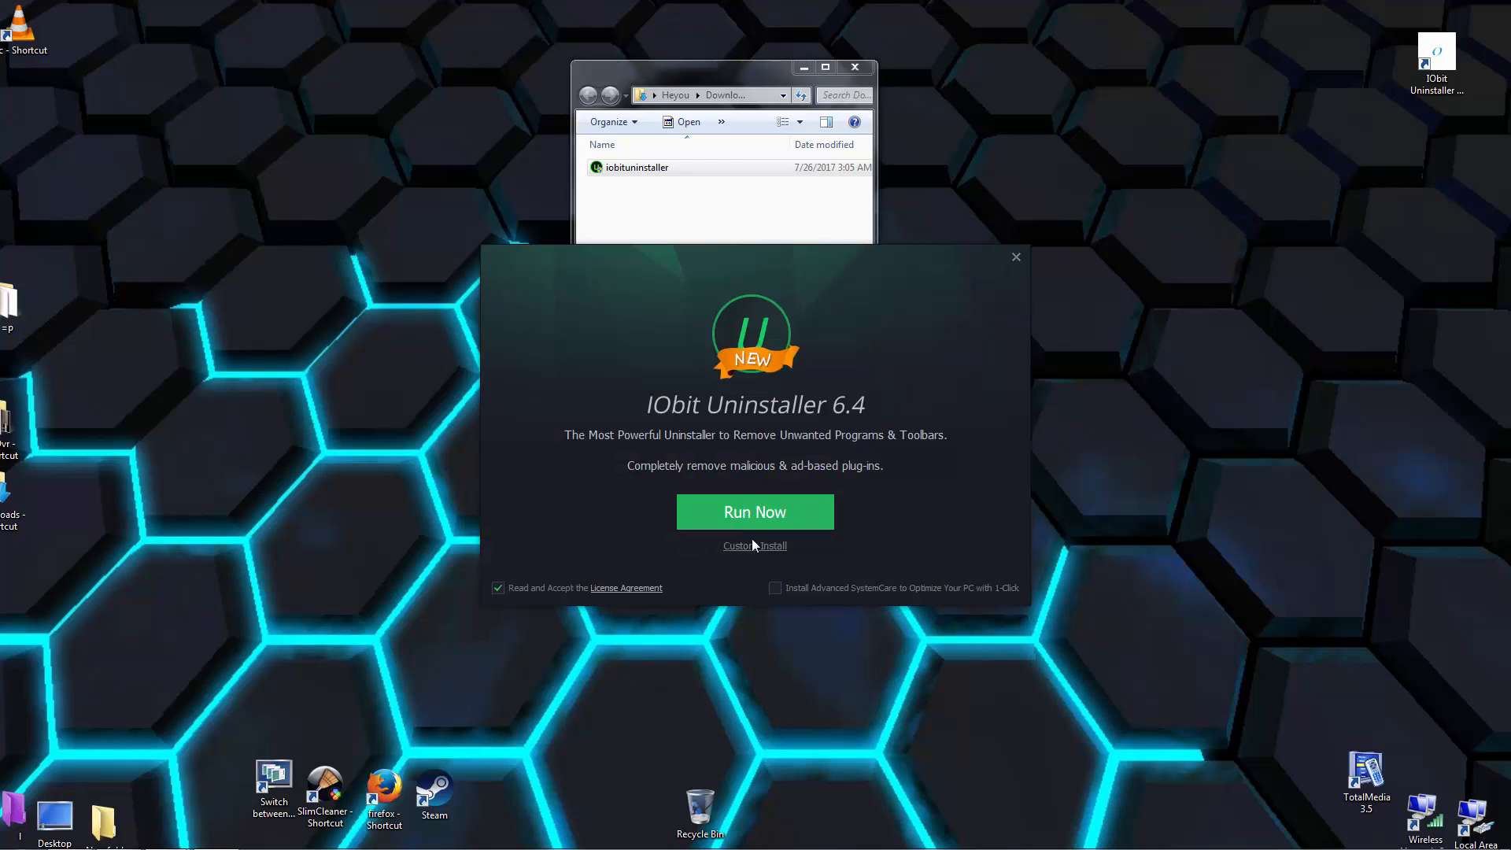
click(755, 546)
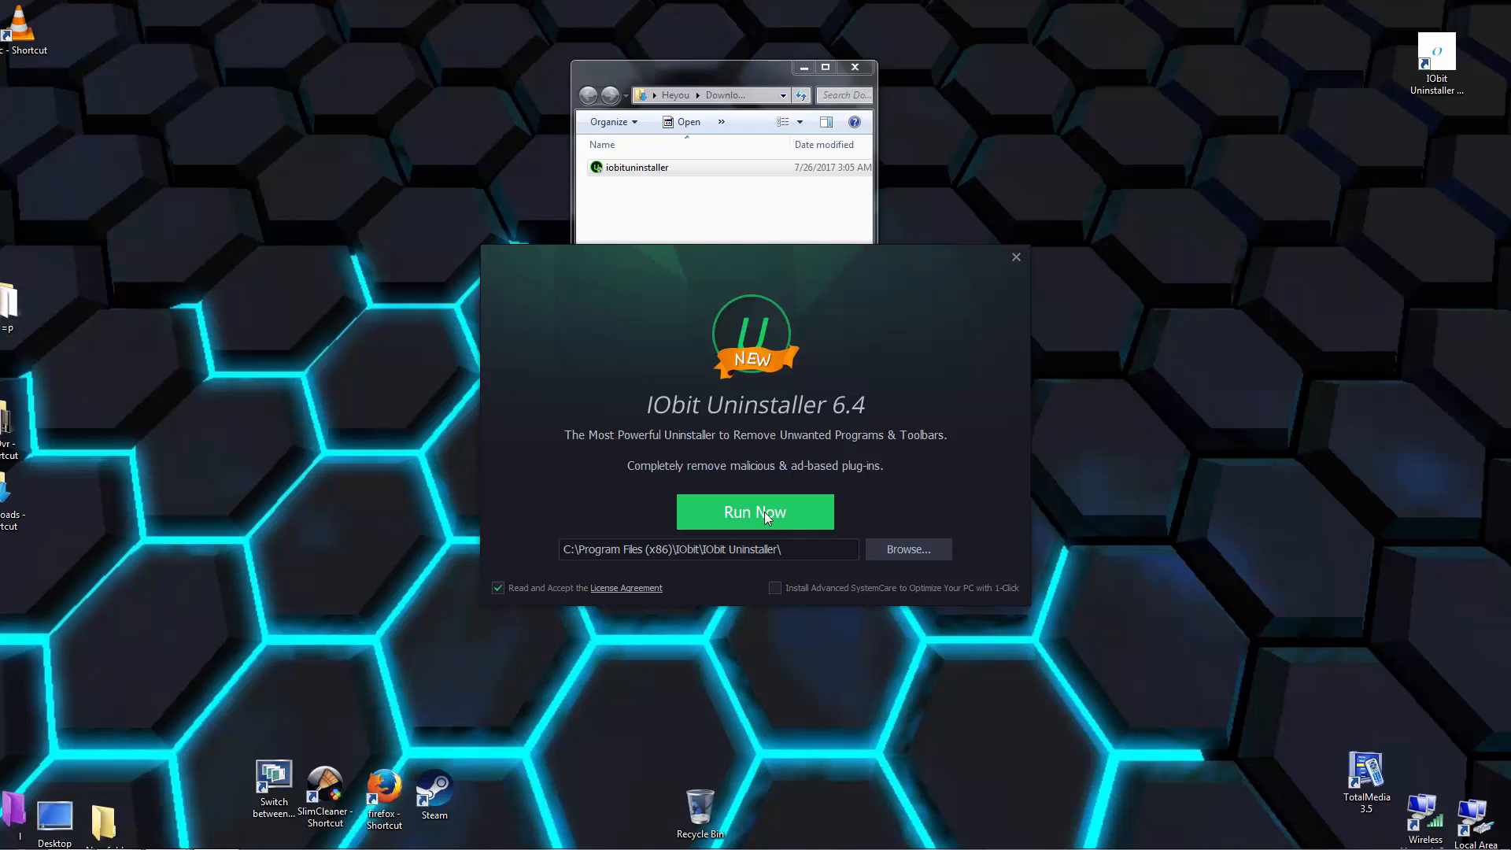
click(754, 512)
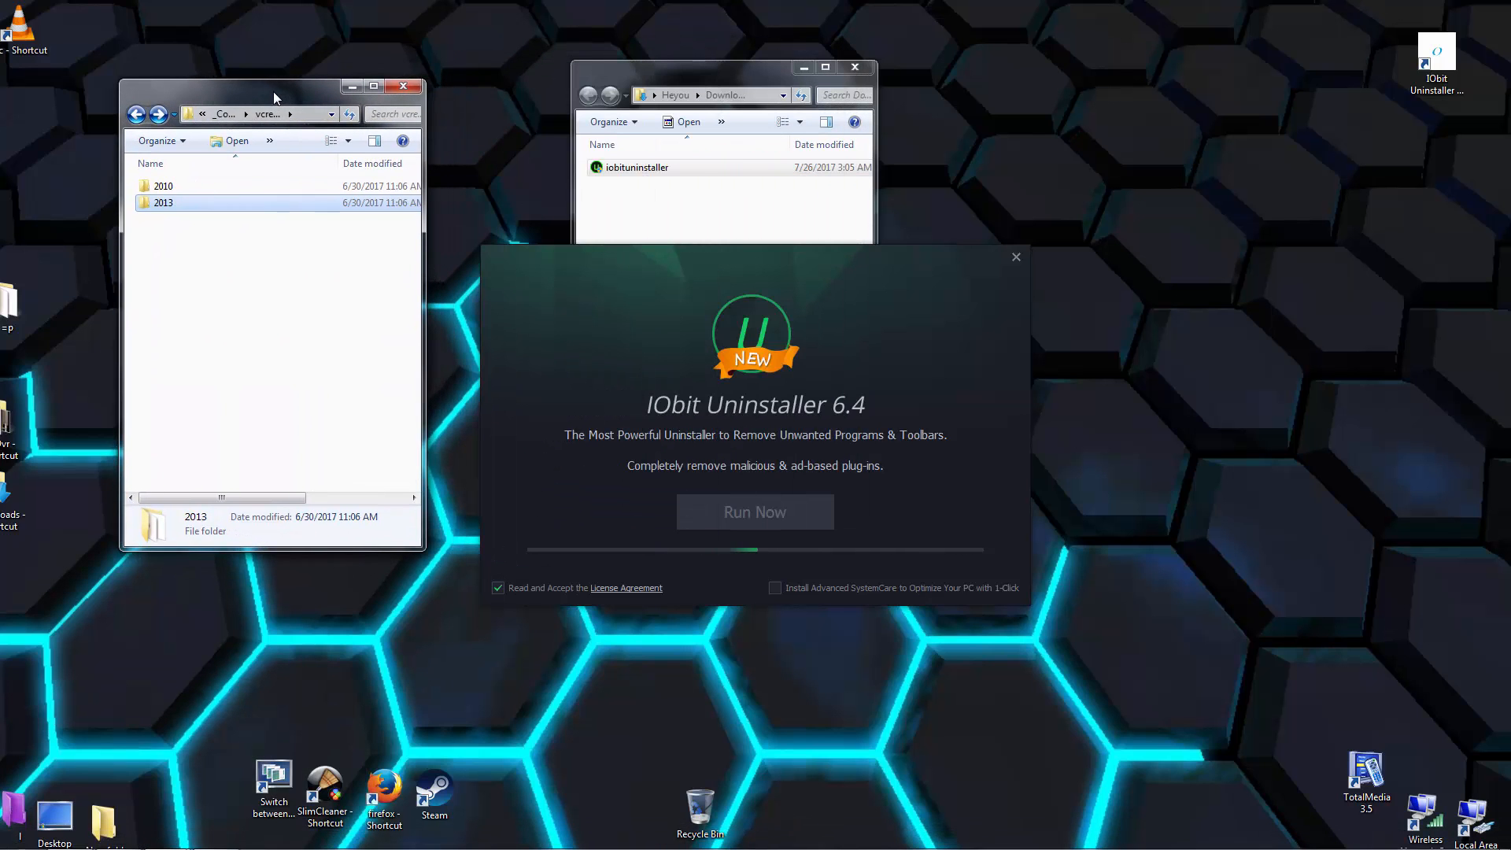
Reopen the vcredist folder, decline the newsletter offer, and launch IObit Uninstaller
drag(275, 87, 261, 82)
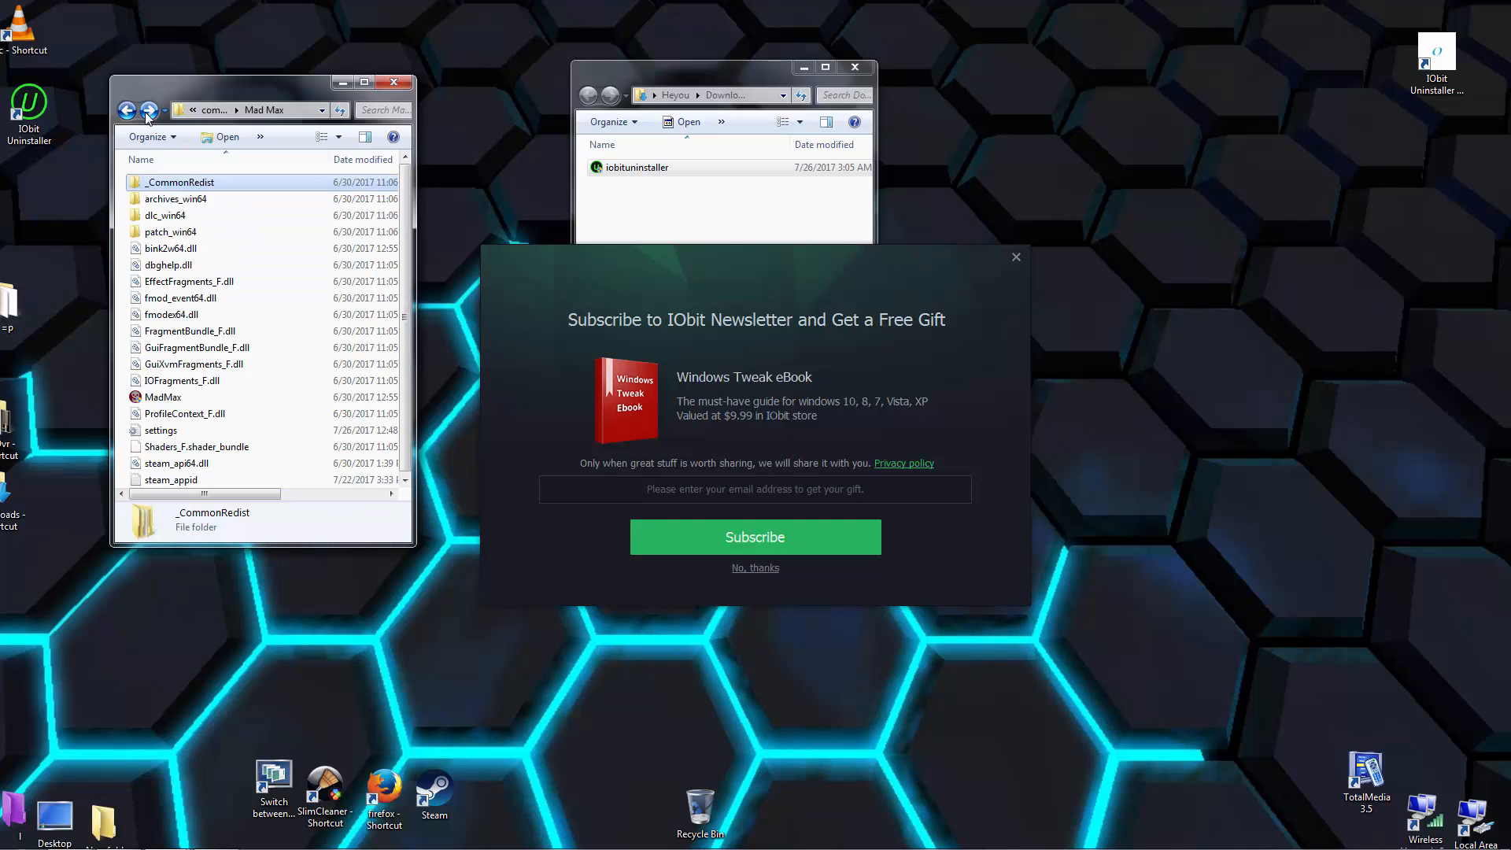
double_click(180, 181)
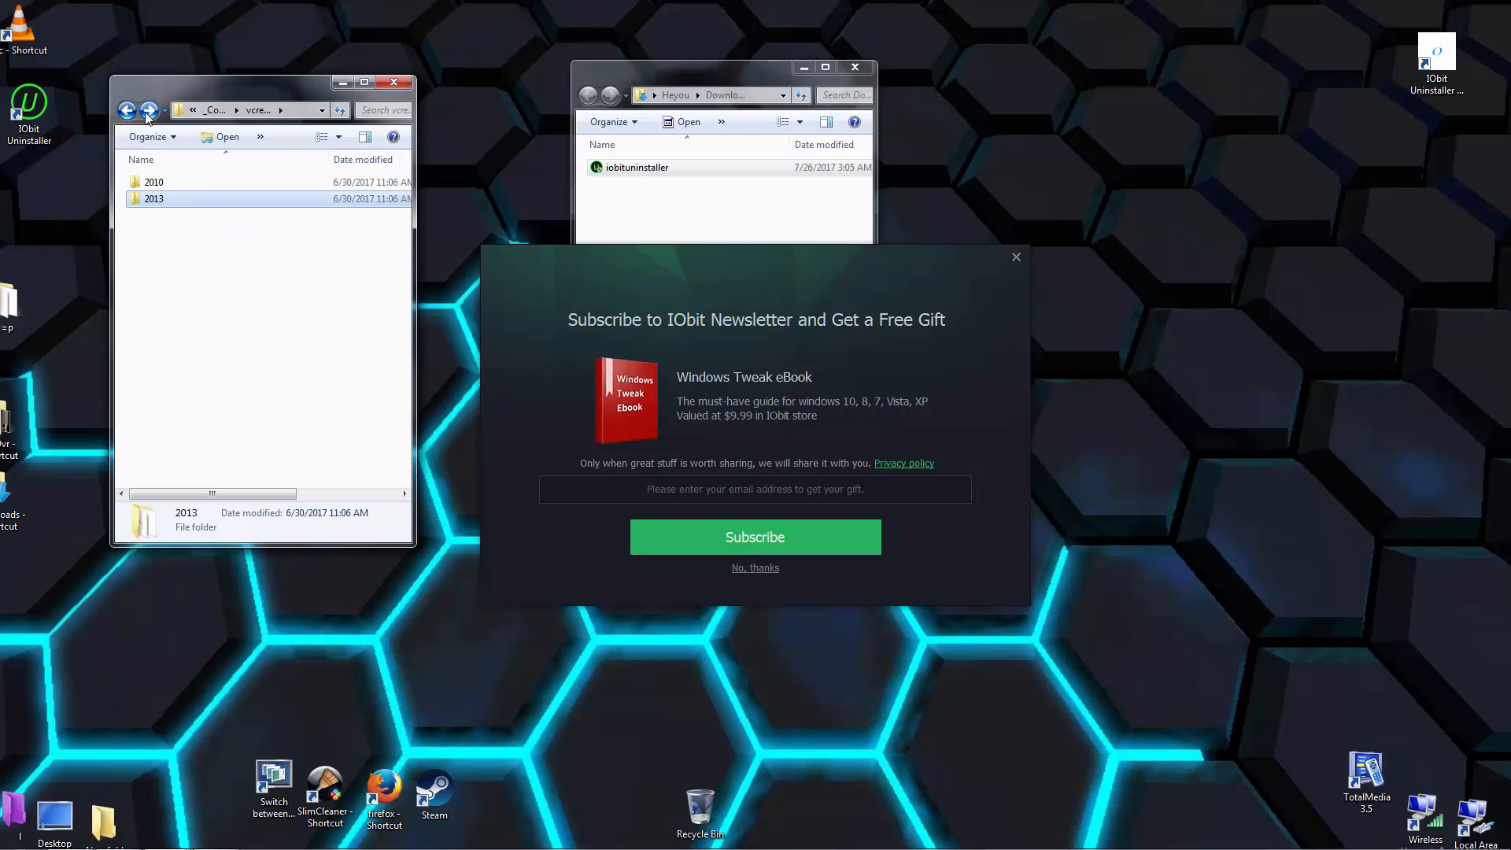
click(755, 567)
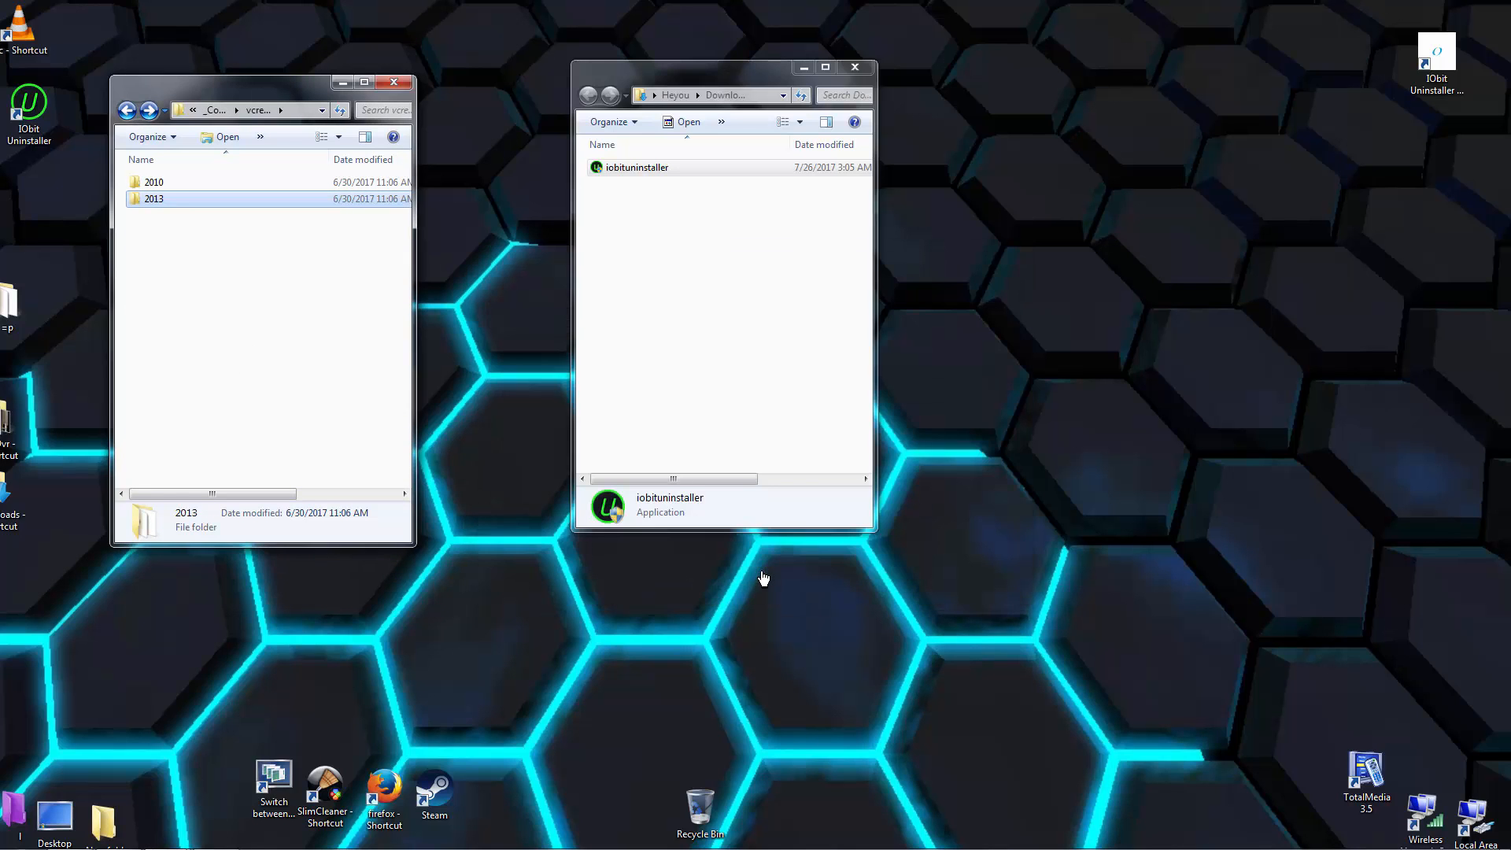
double_click(636, 167)
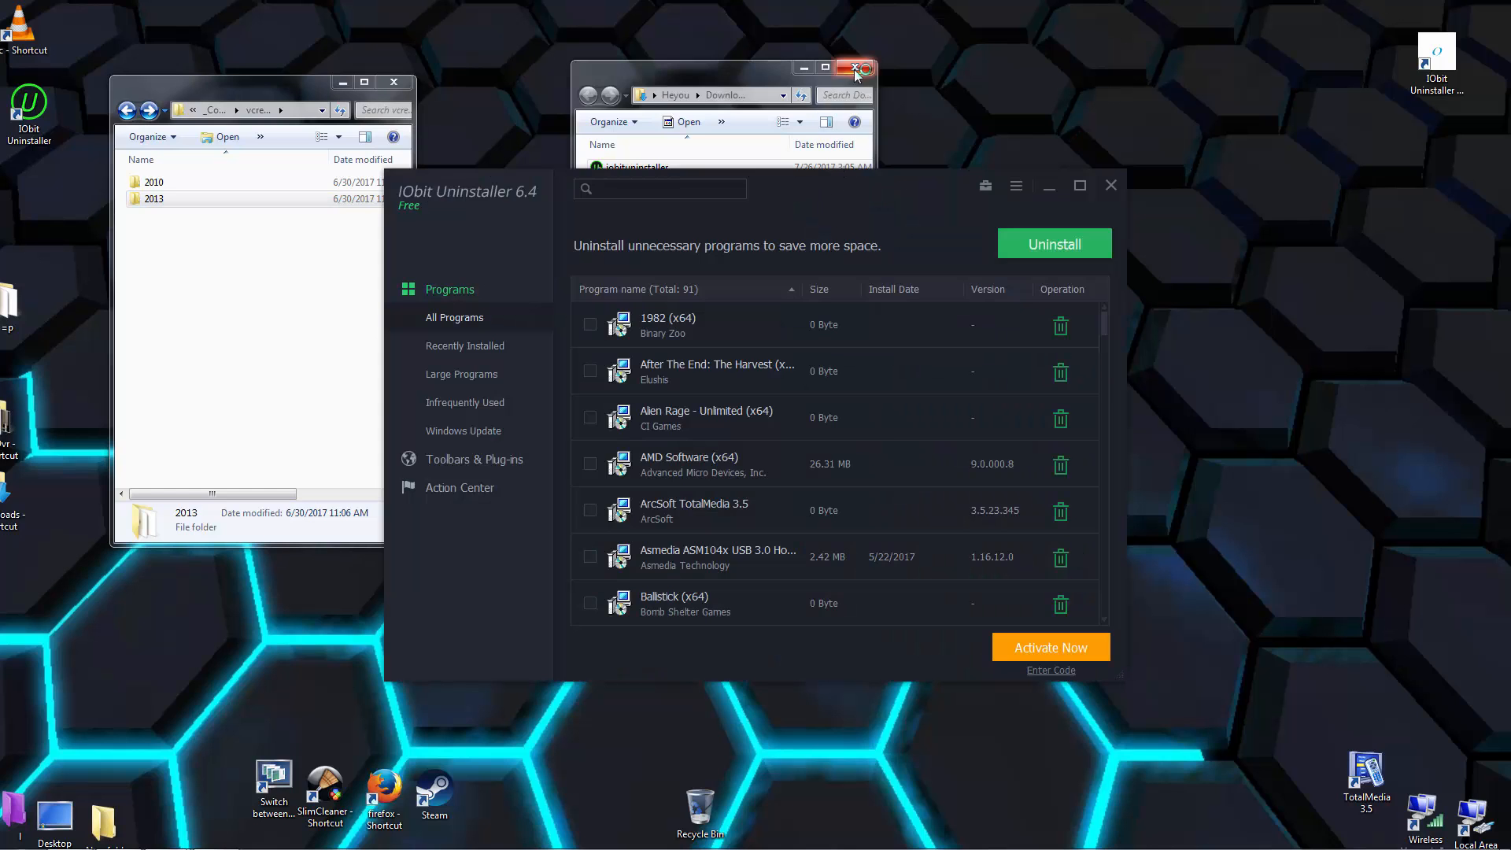
Tick the Visual C++ 2010 x64/x86 and 2013 redistributables in the program list, totaling 62.77 MB
click(854, 69)
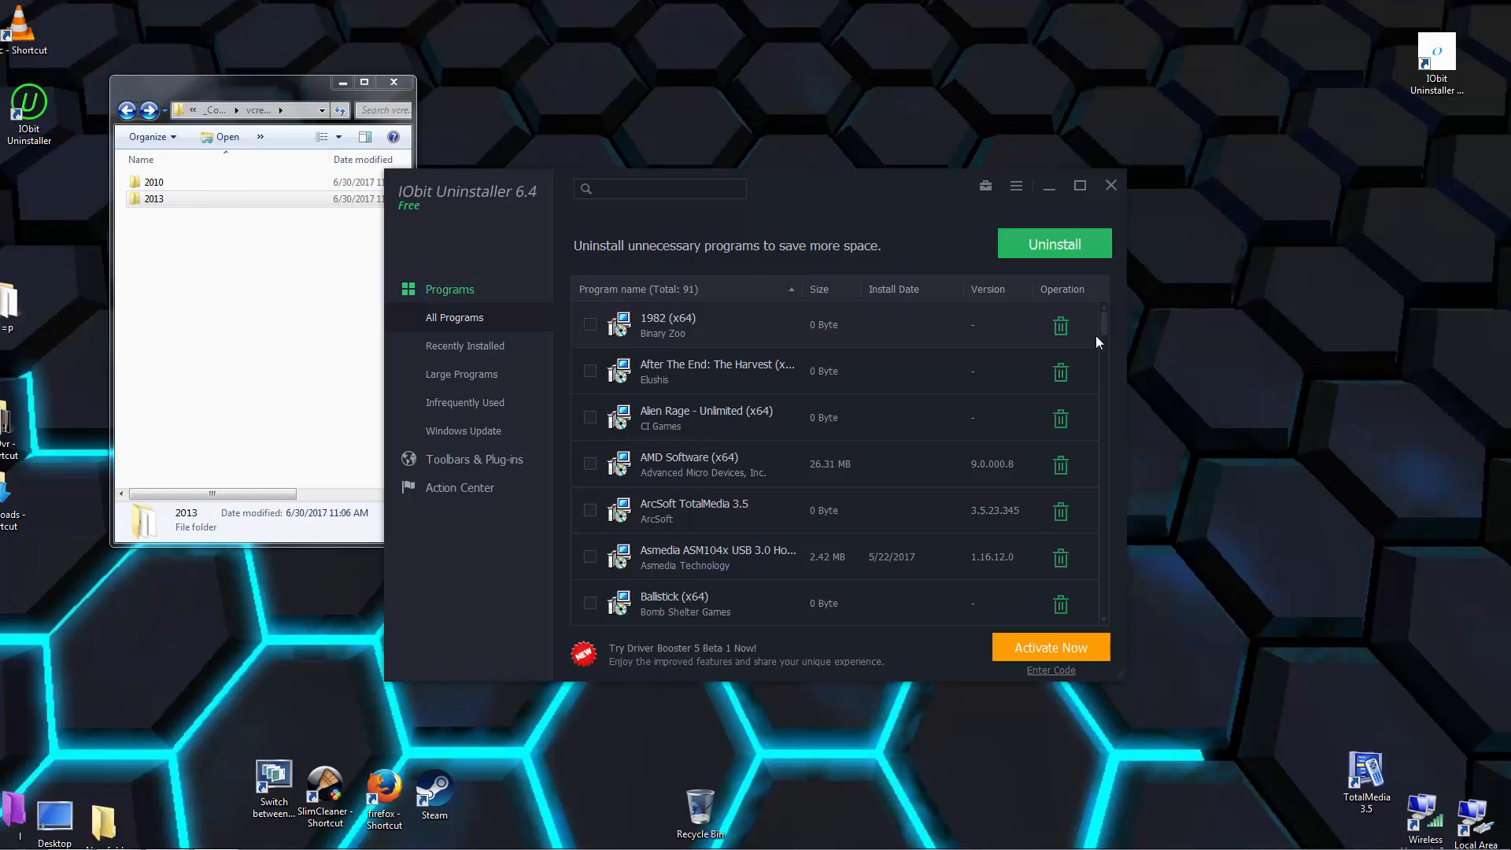
scroll(down, 3)
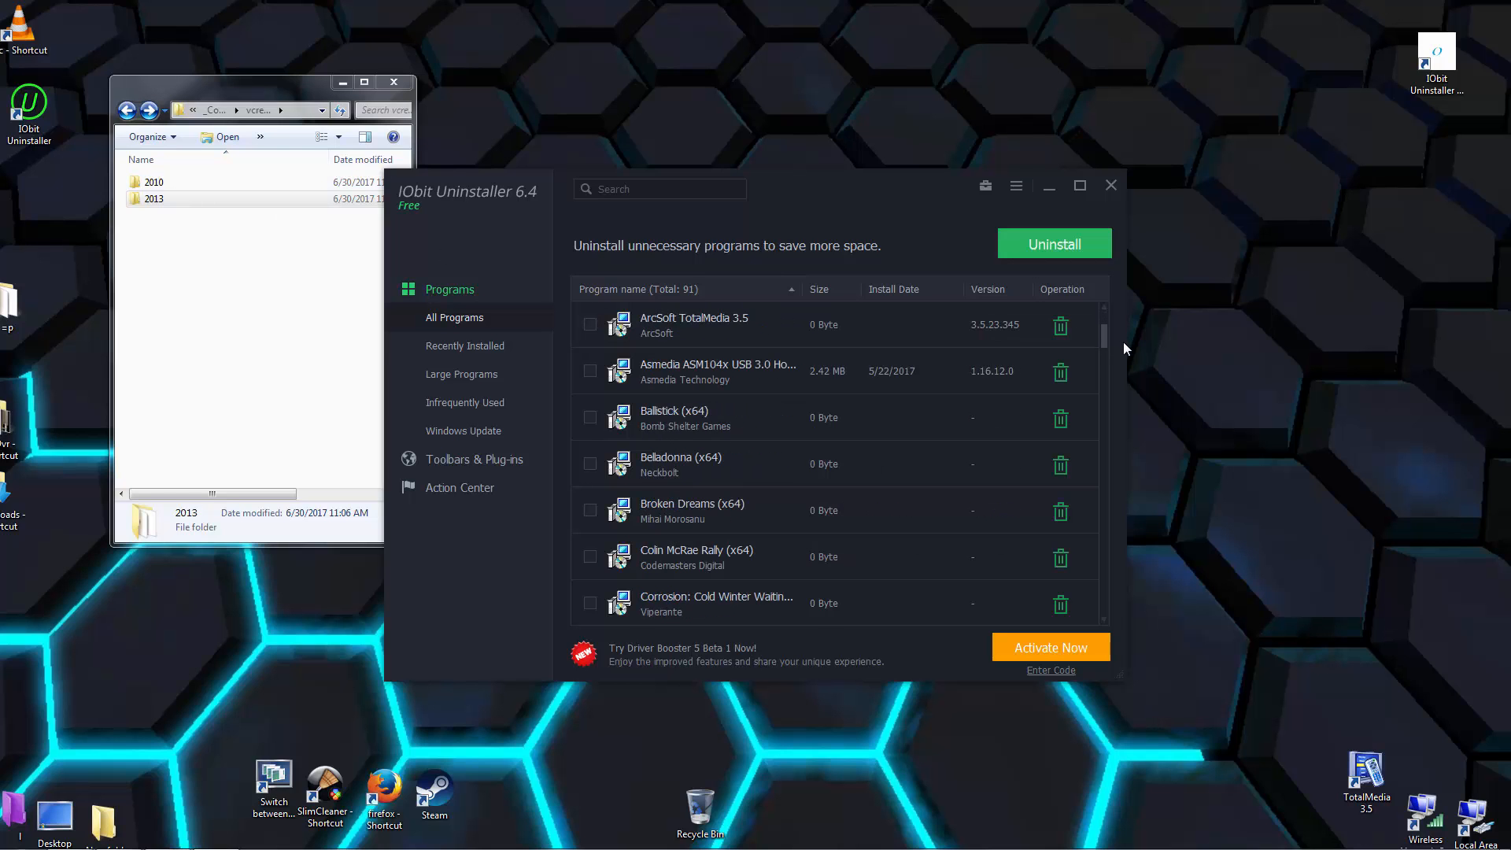
scroll(down, 3)
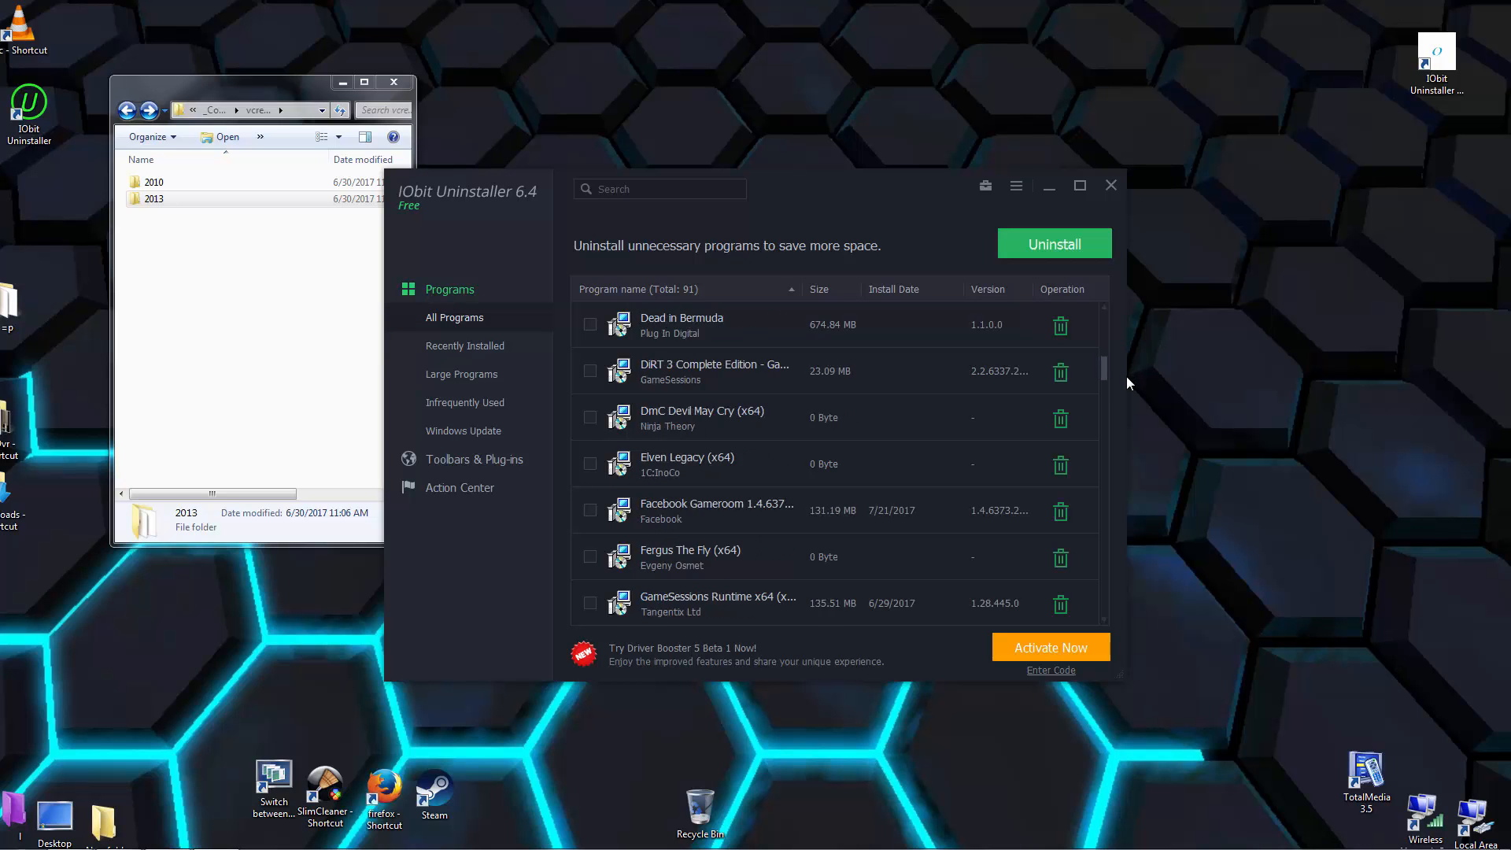
scroll(down, 3)
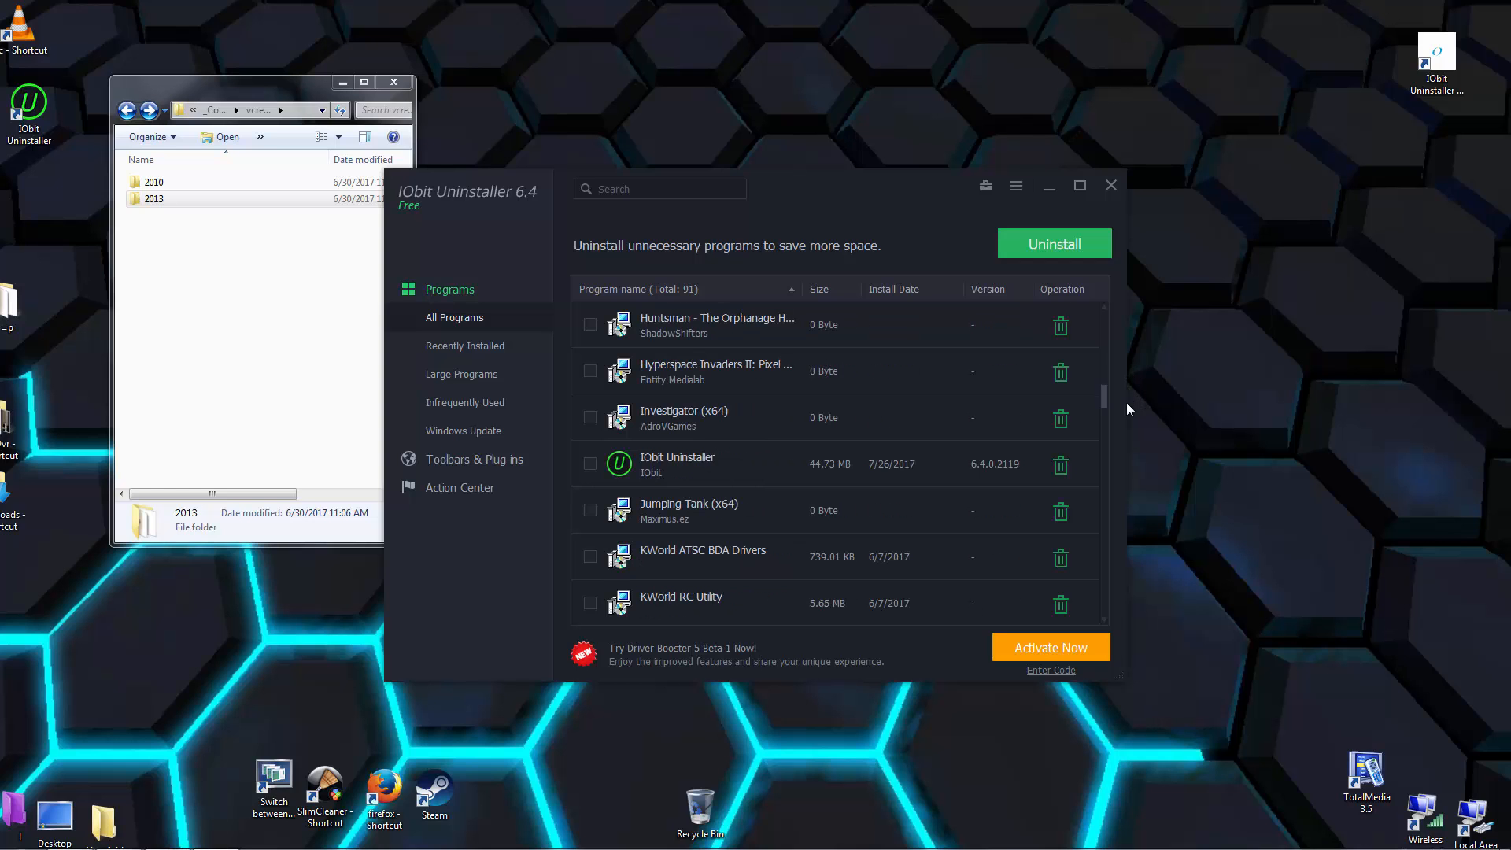
scroll(up, 3)
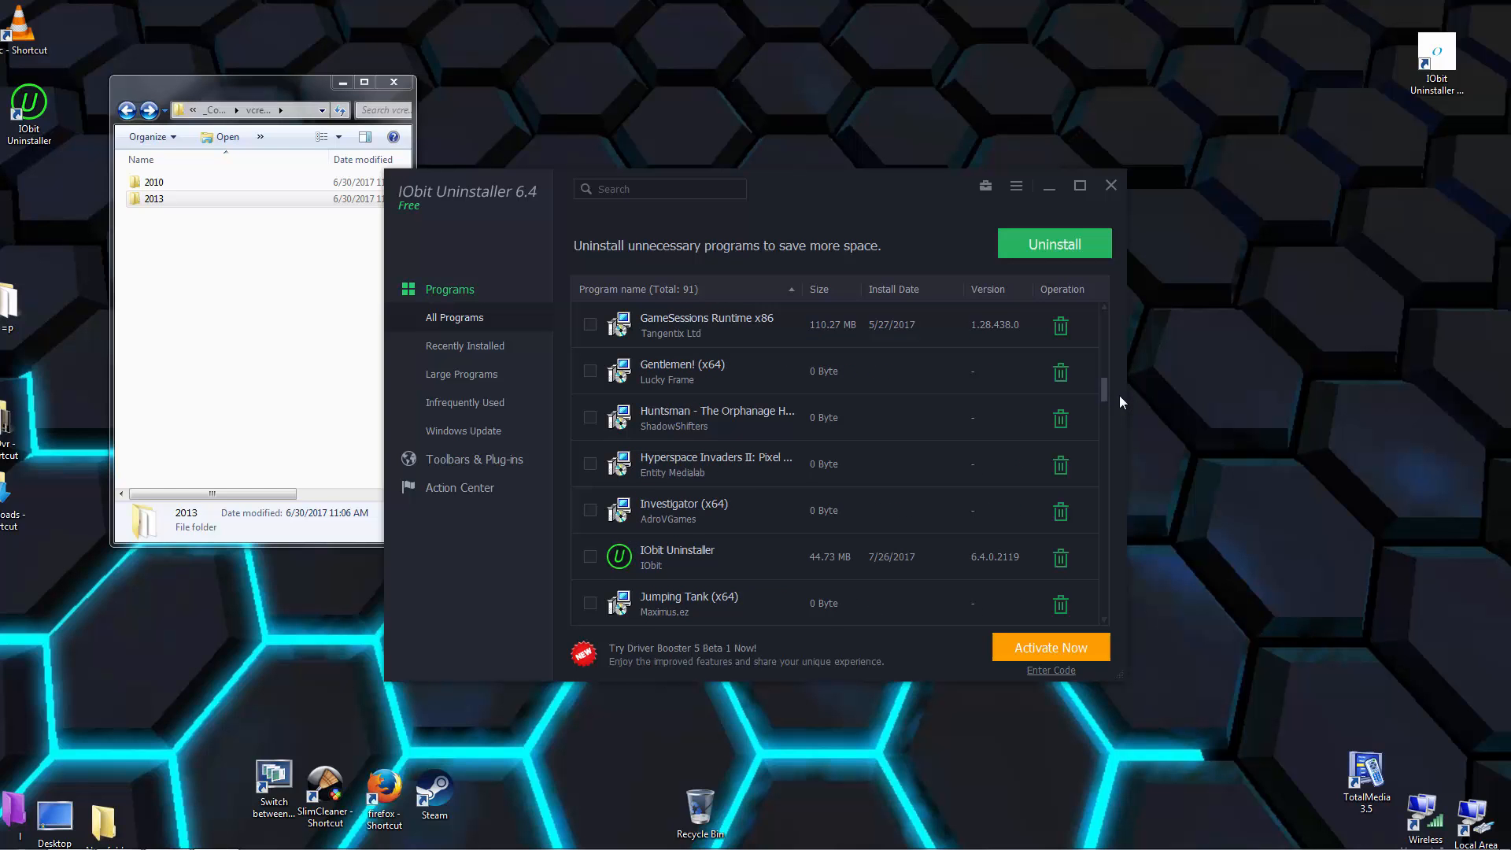
scroll(down, 3)
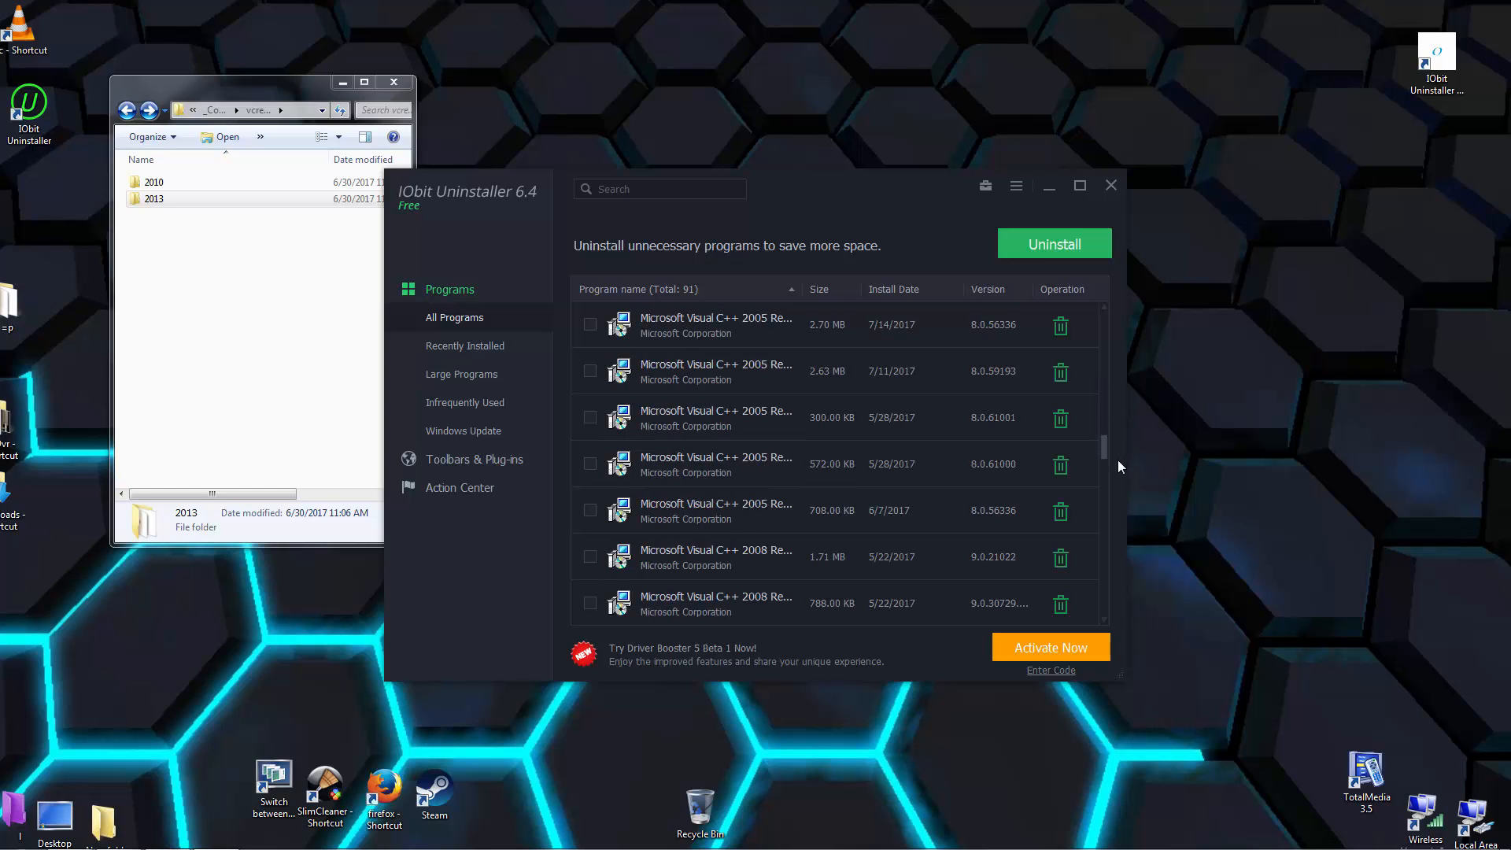
scroll(down, 3)
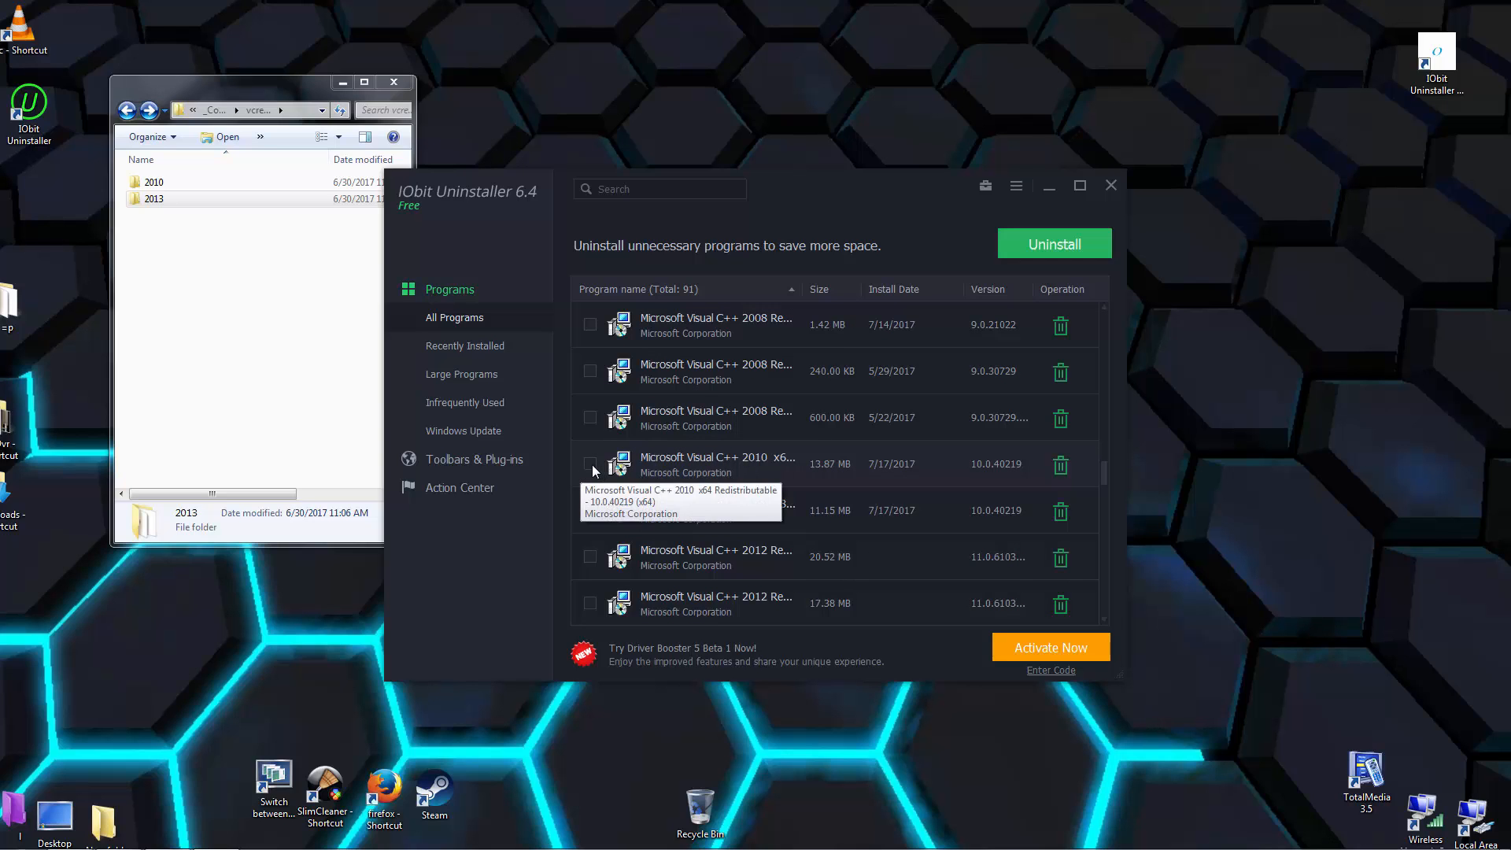
click(589, 464)
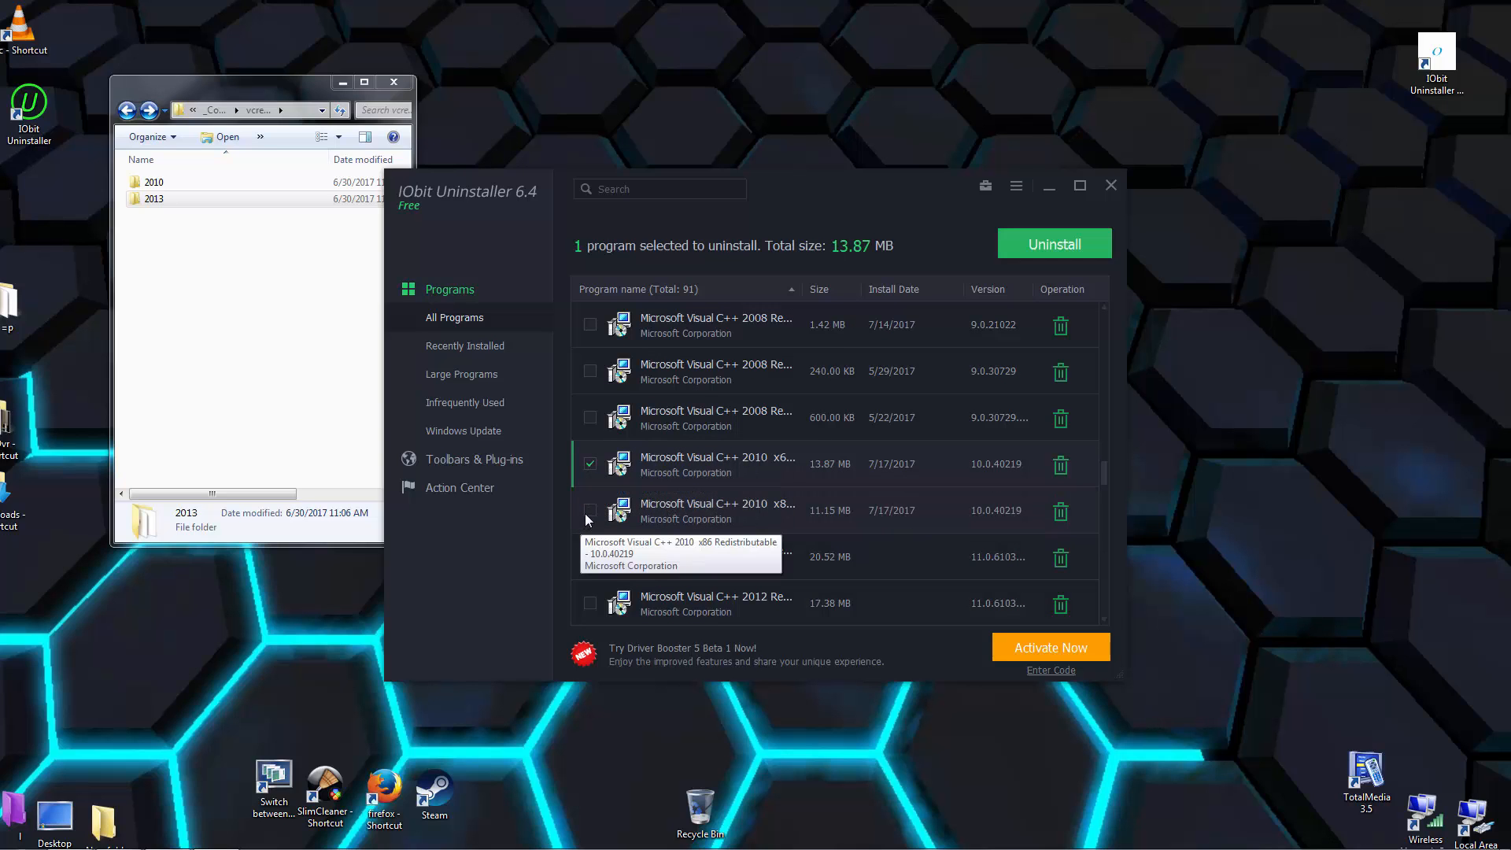
click(590, 510)
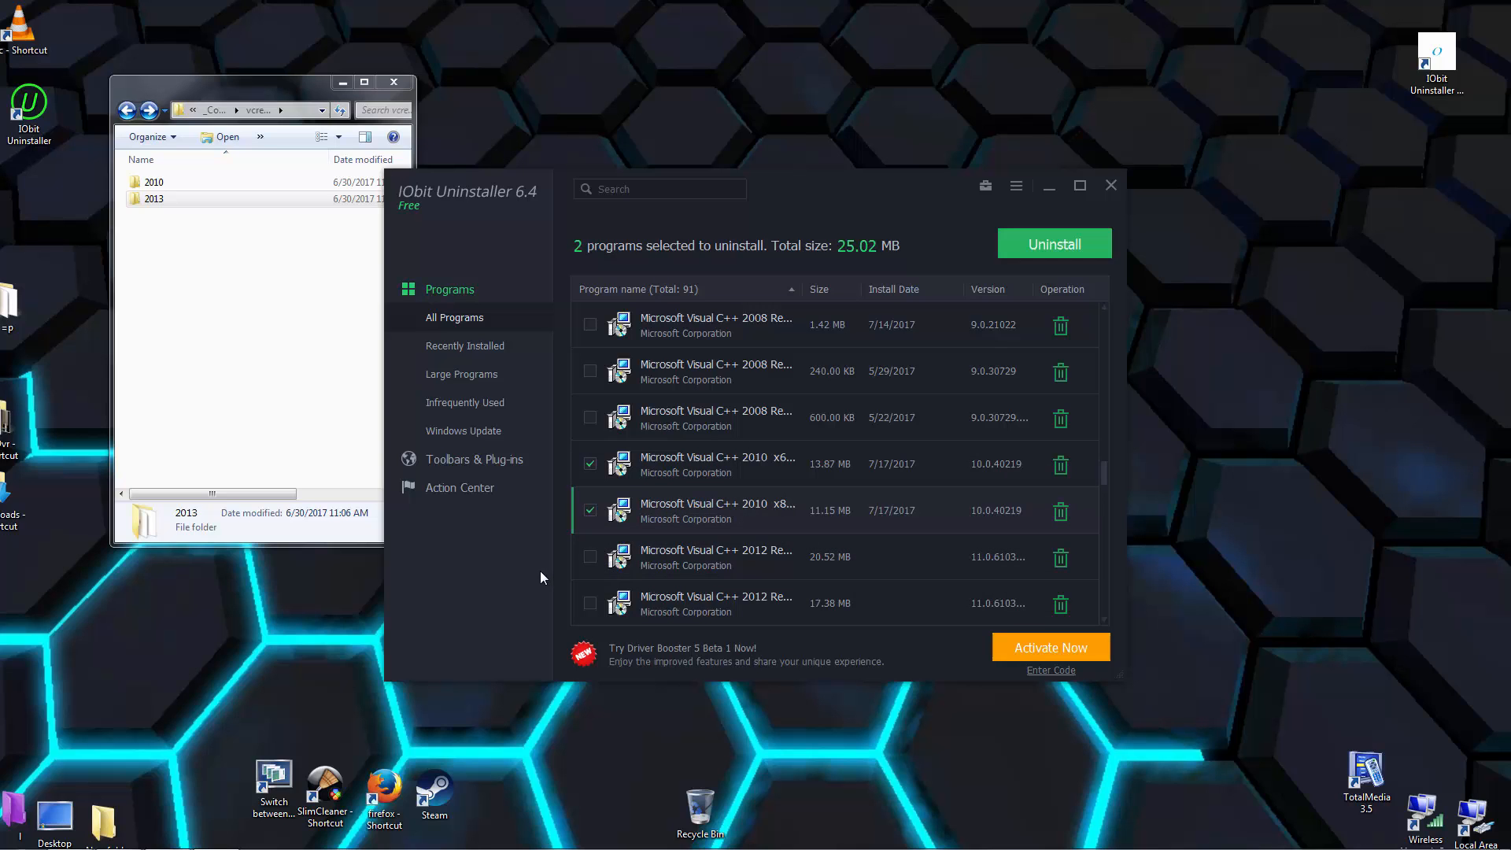
click(154, 198)
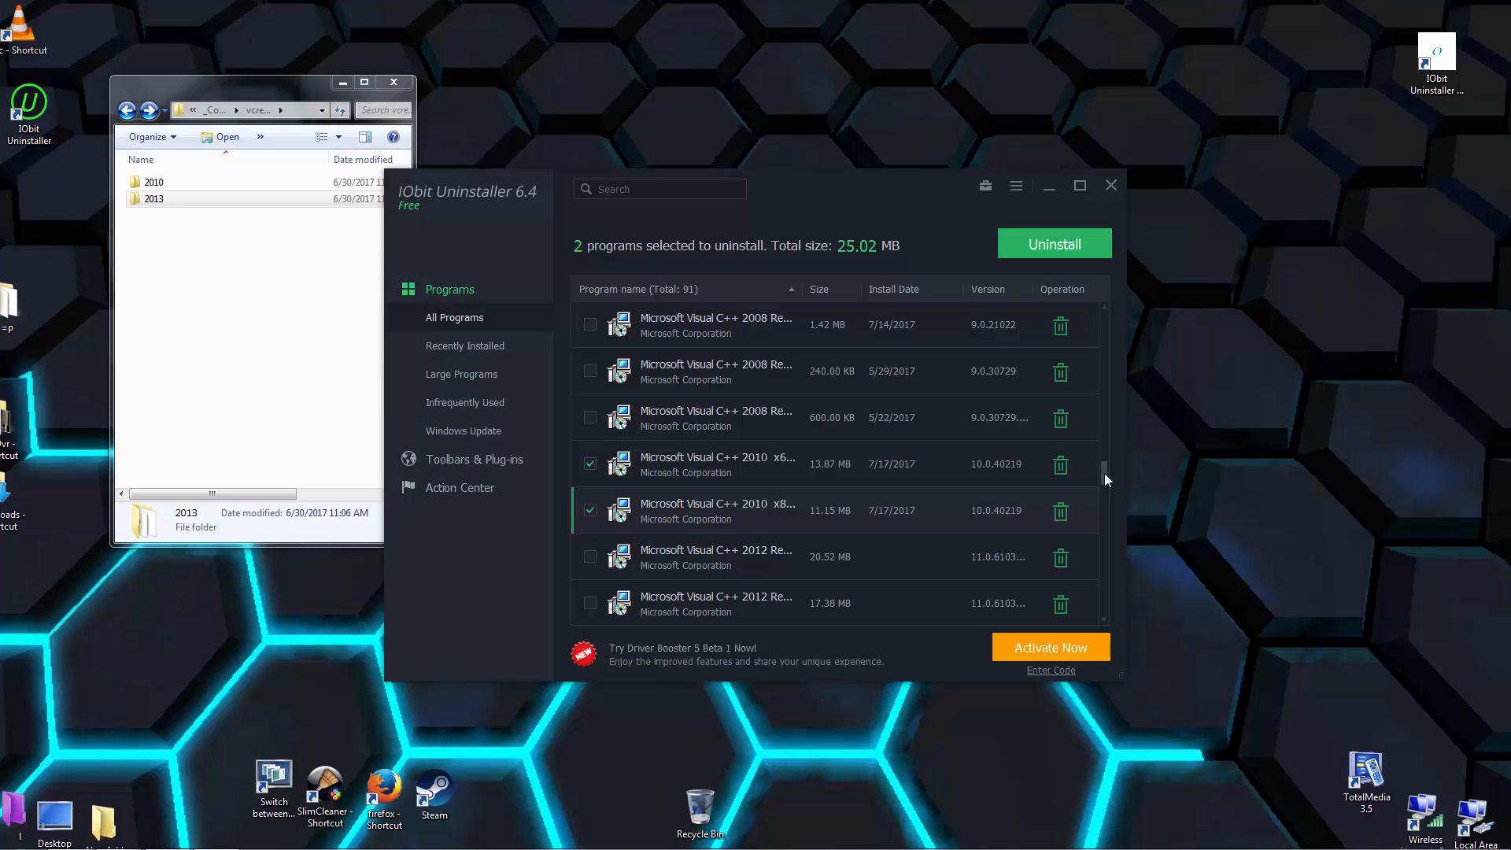
scroll(down, 3)
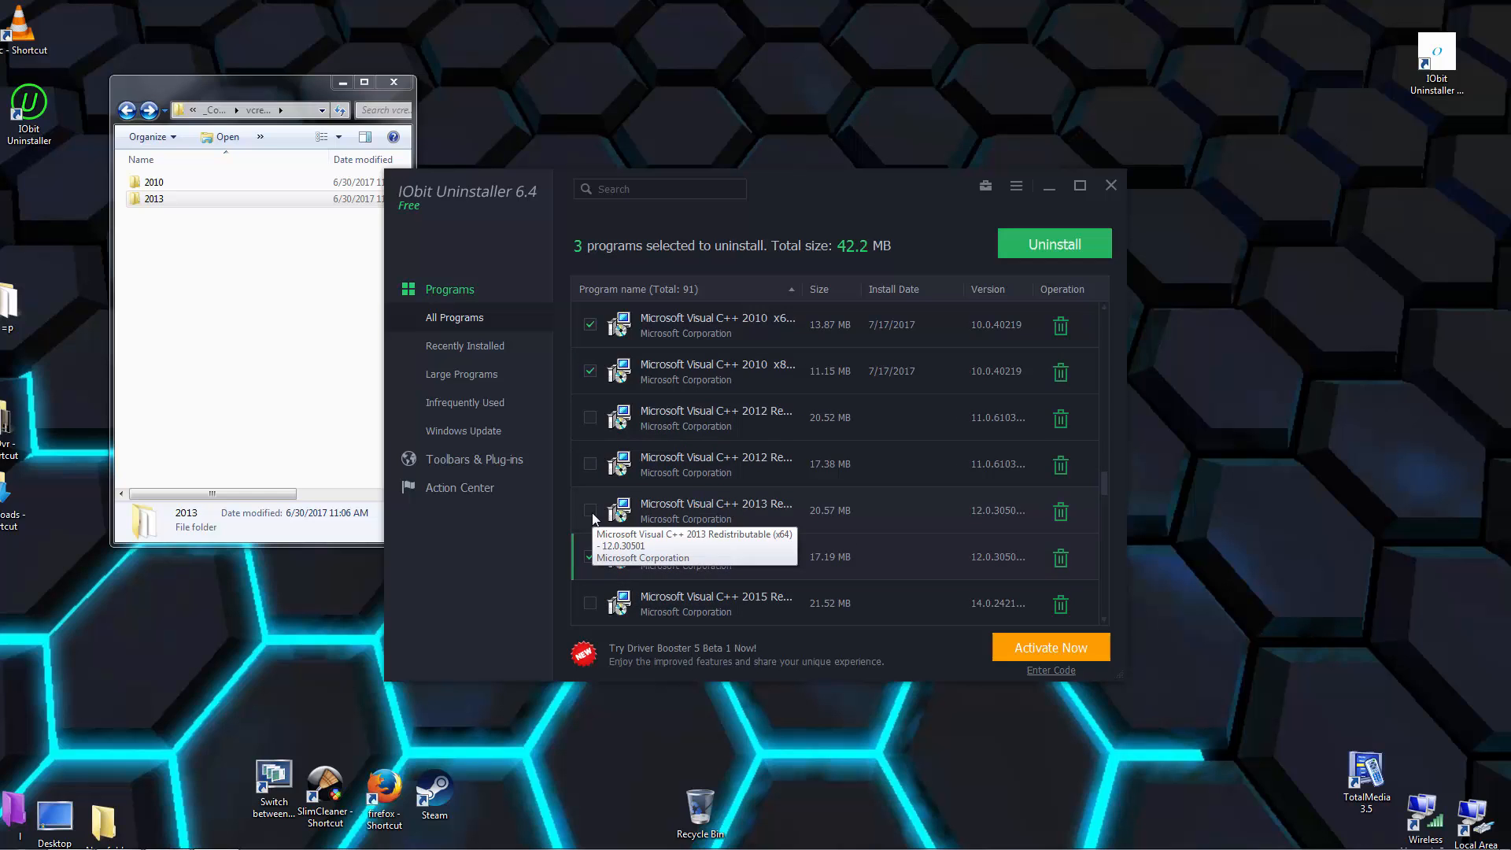
click(589, 510)
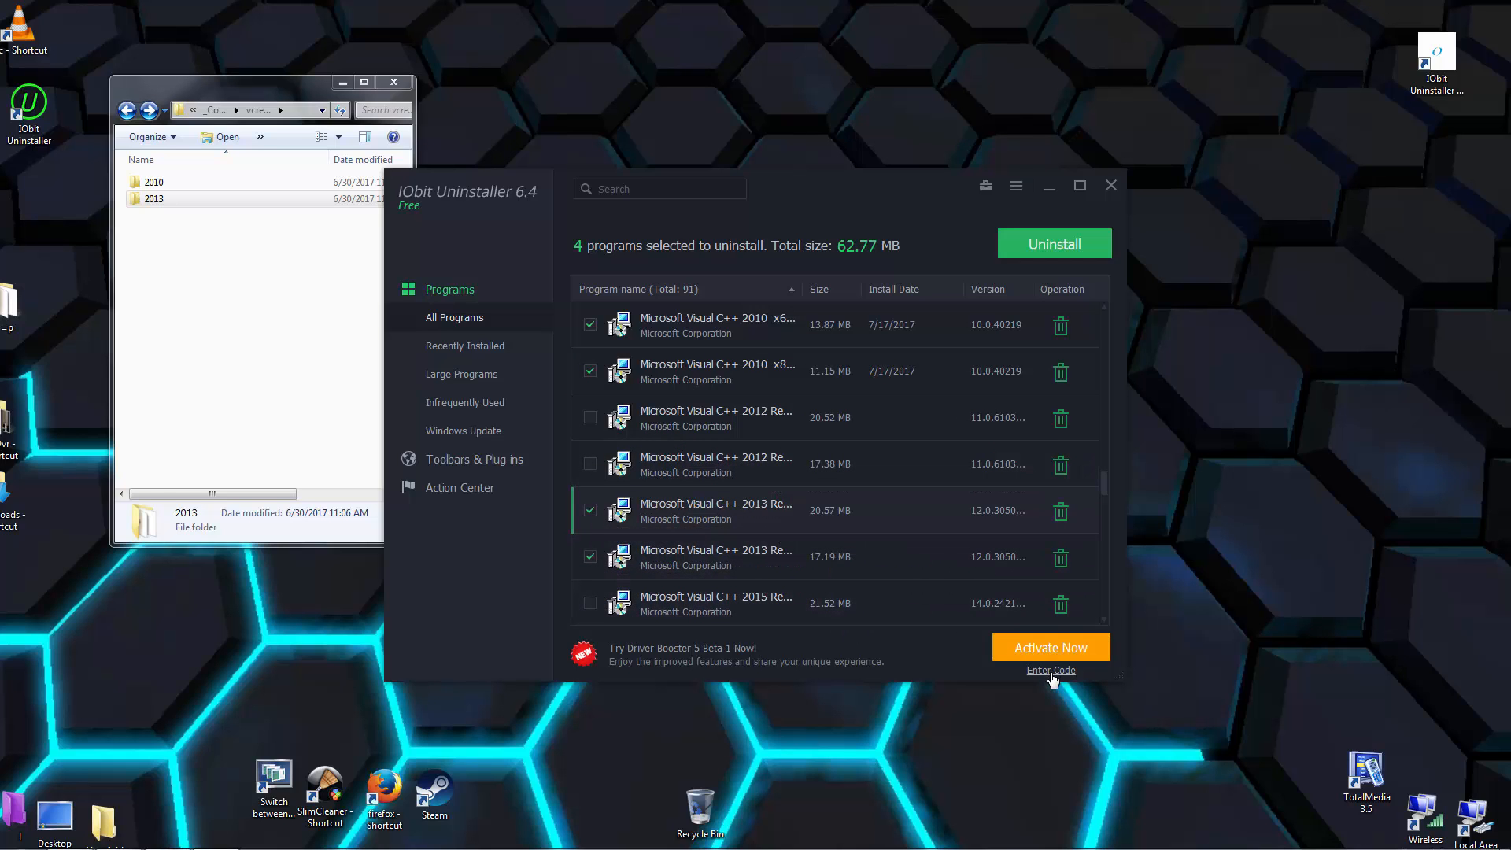
Uninstall the four redistributables, confirming the 2010 x64/x86 prompts and 2013 x64/x86 setups
click(1052, 244)
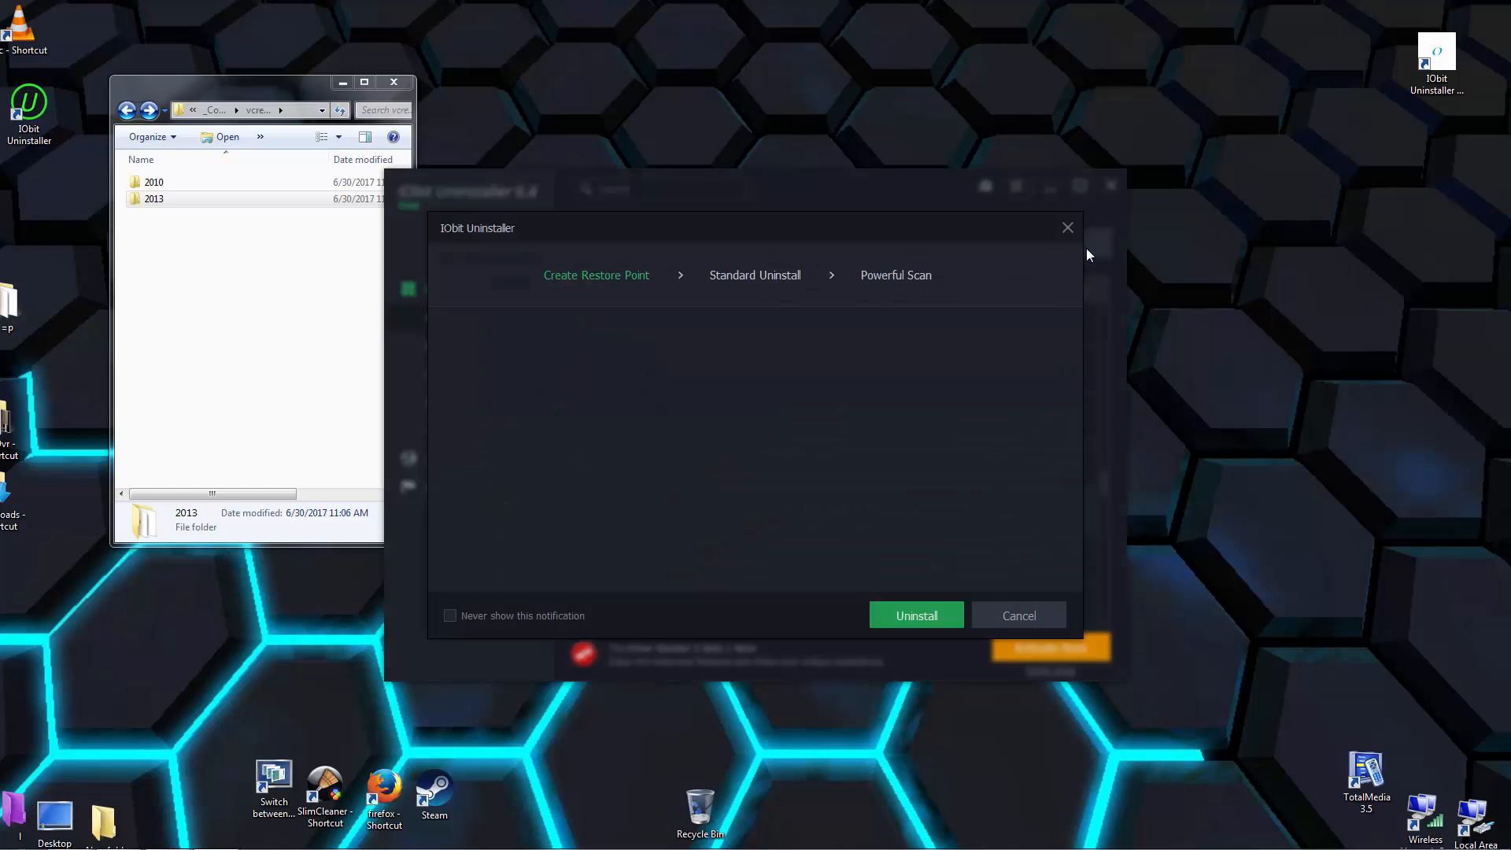
click(914, 614)
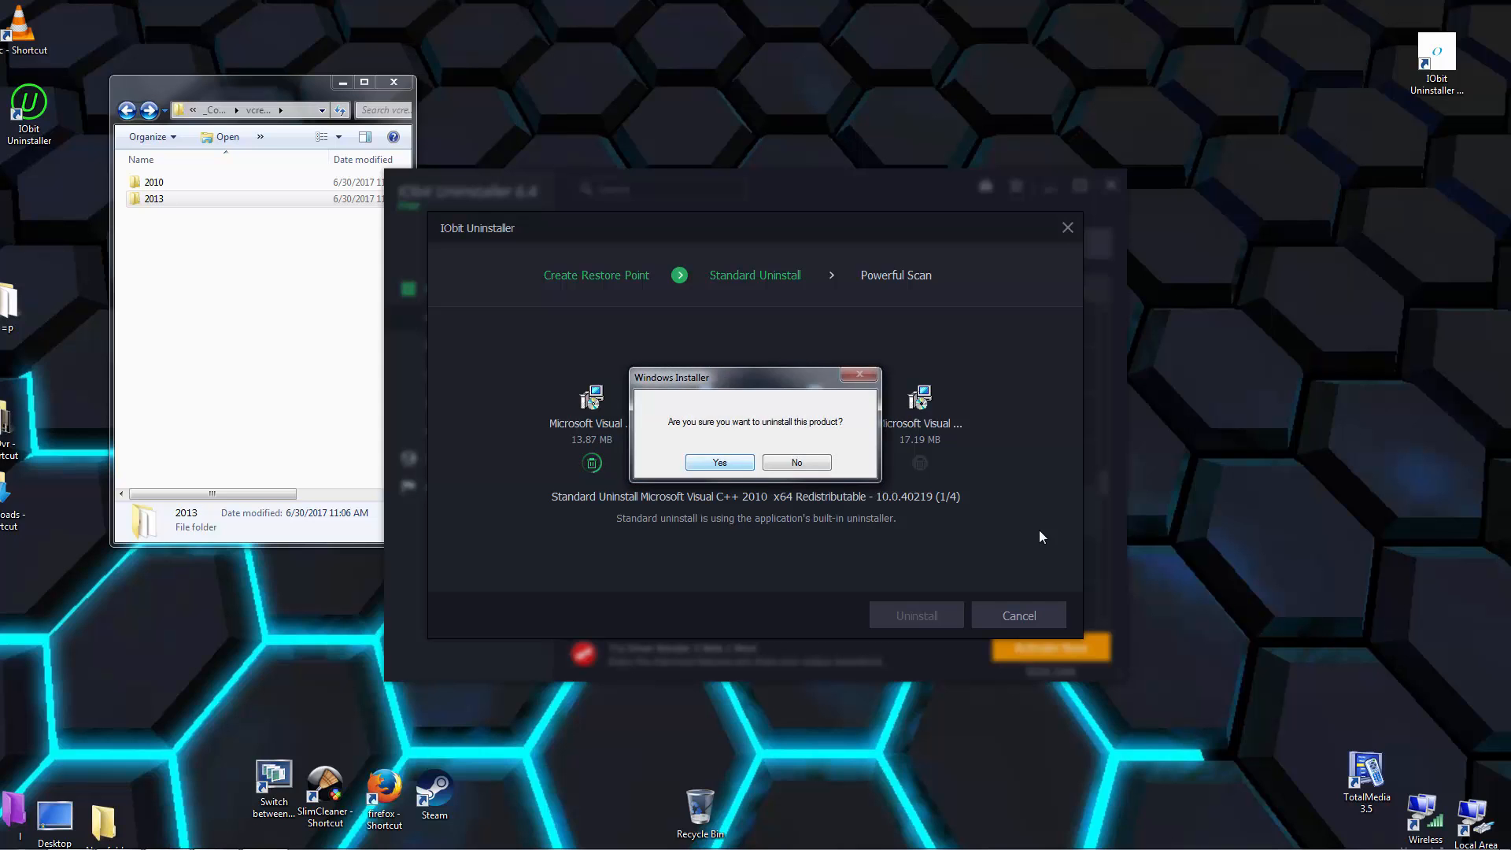
click(719, 463)
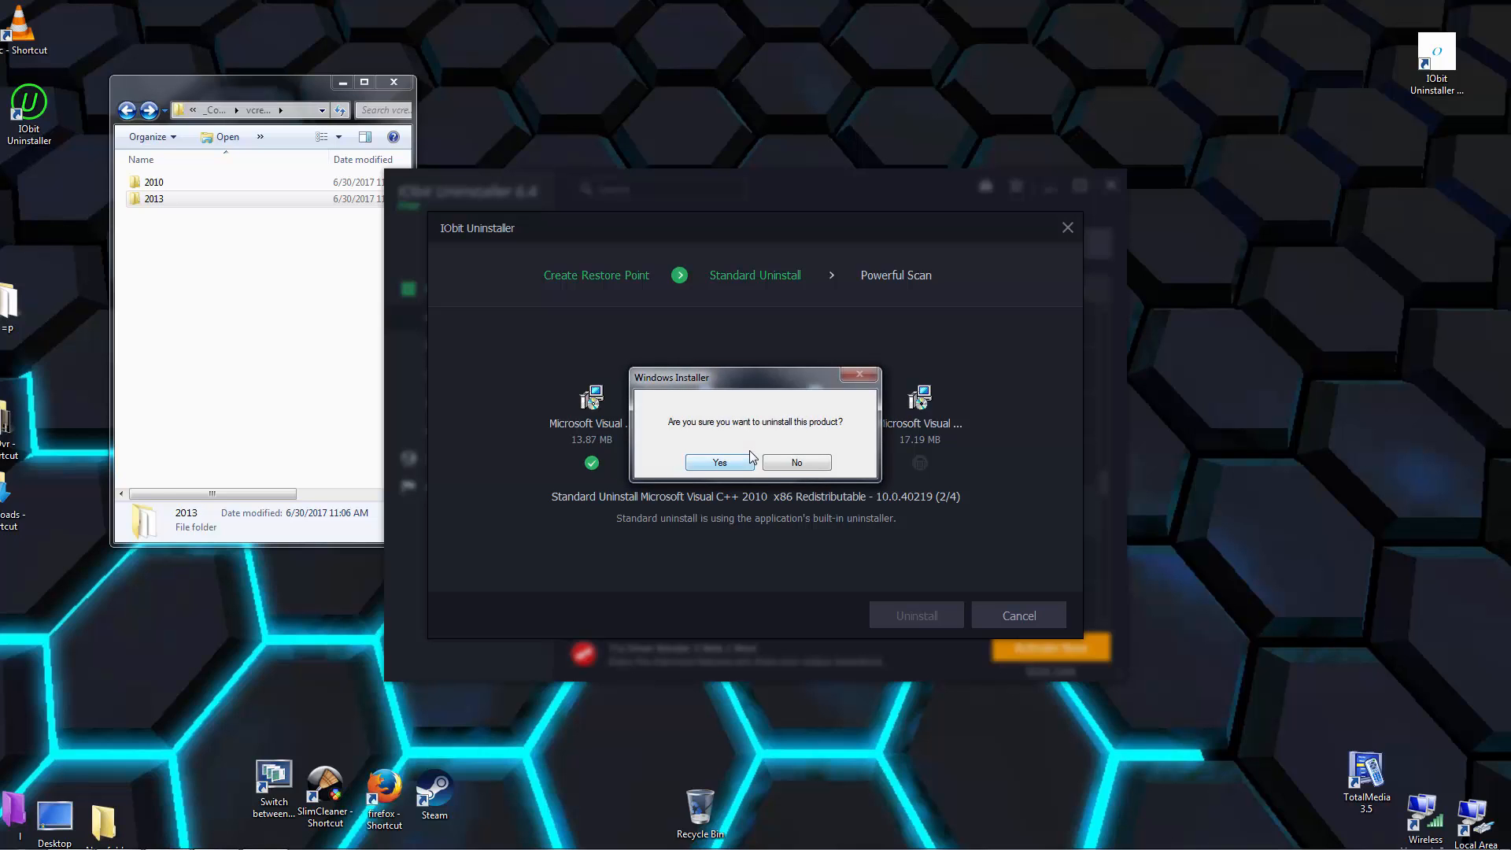
click(719, 463)
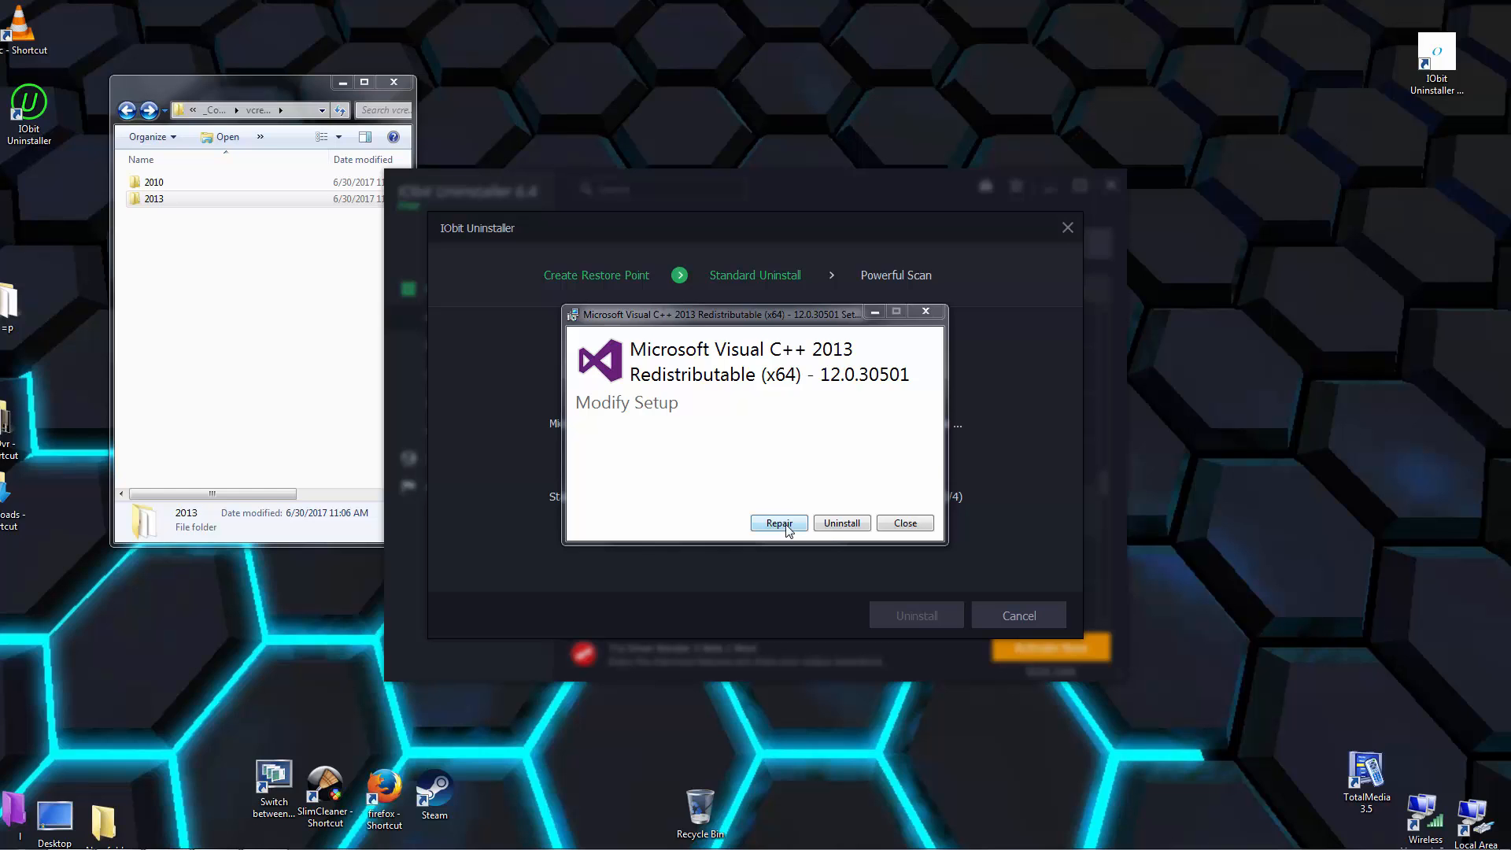
click(778, 522)
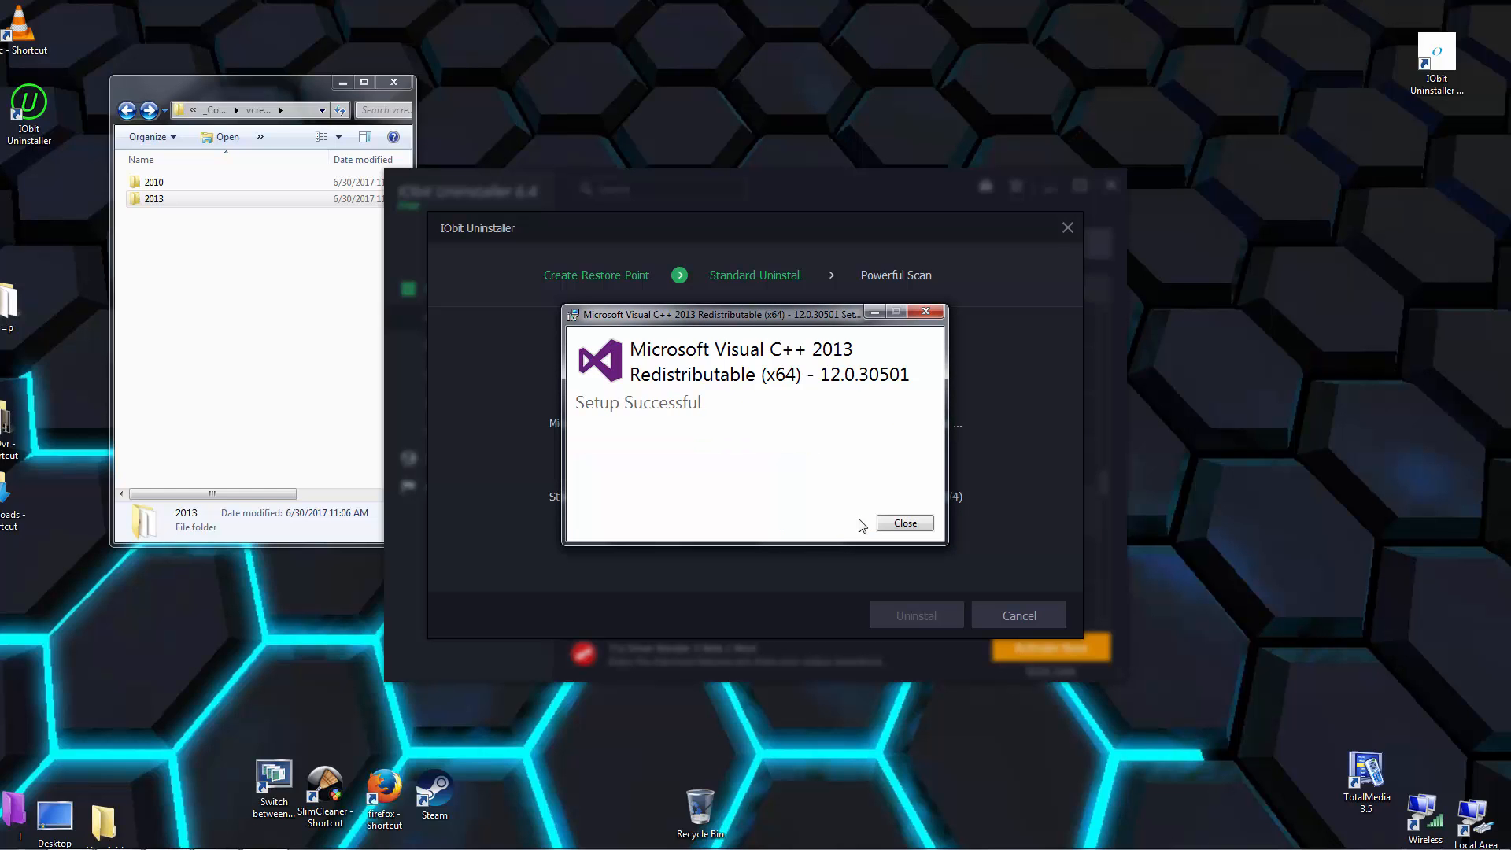
click(902, 523)
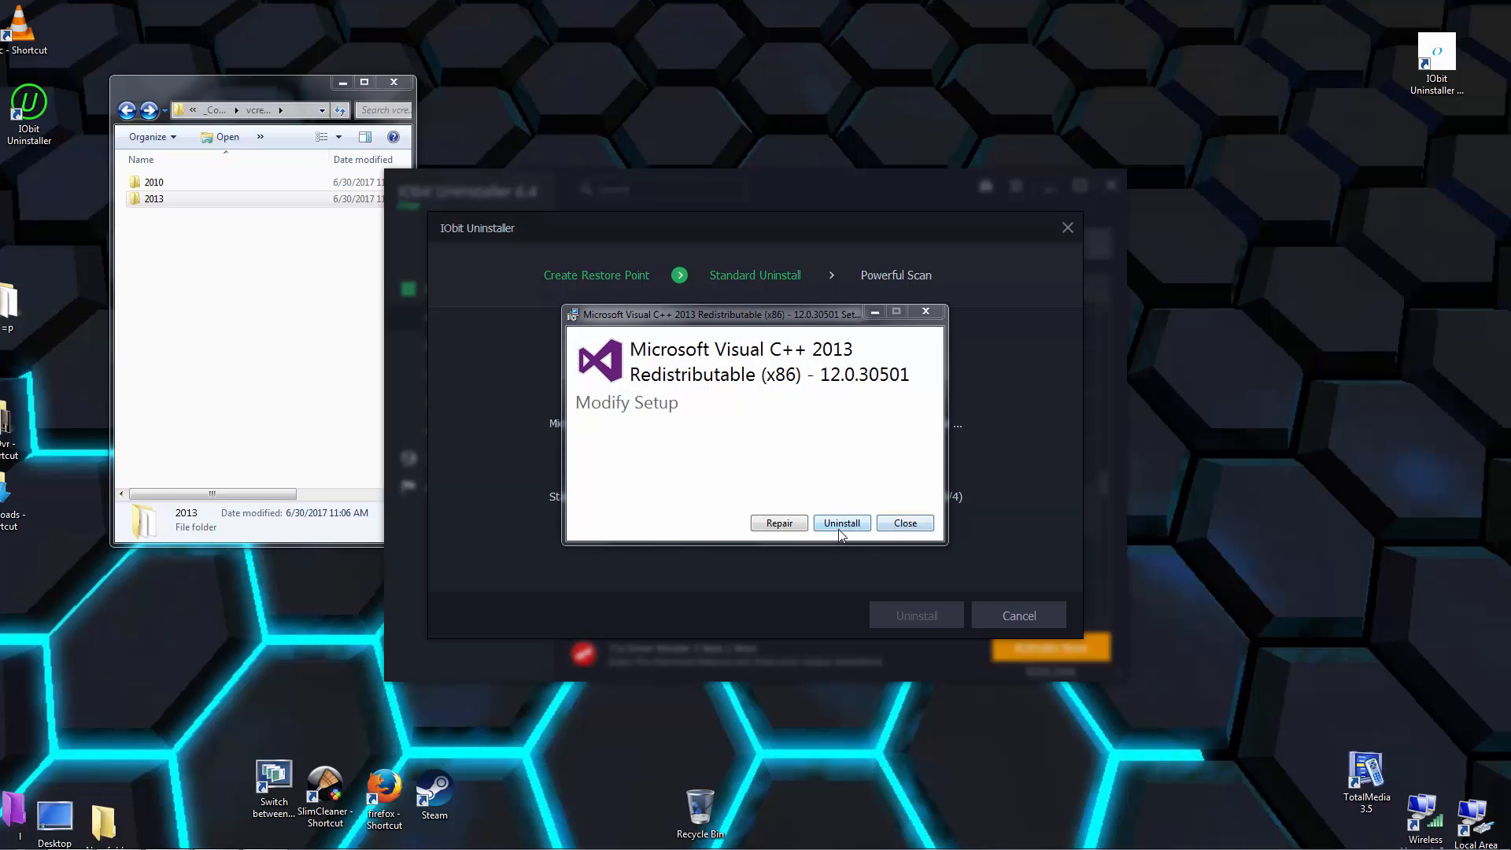
click(840, 523)
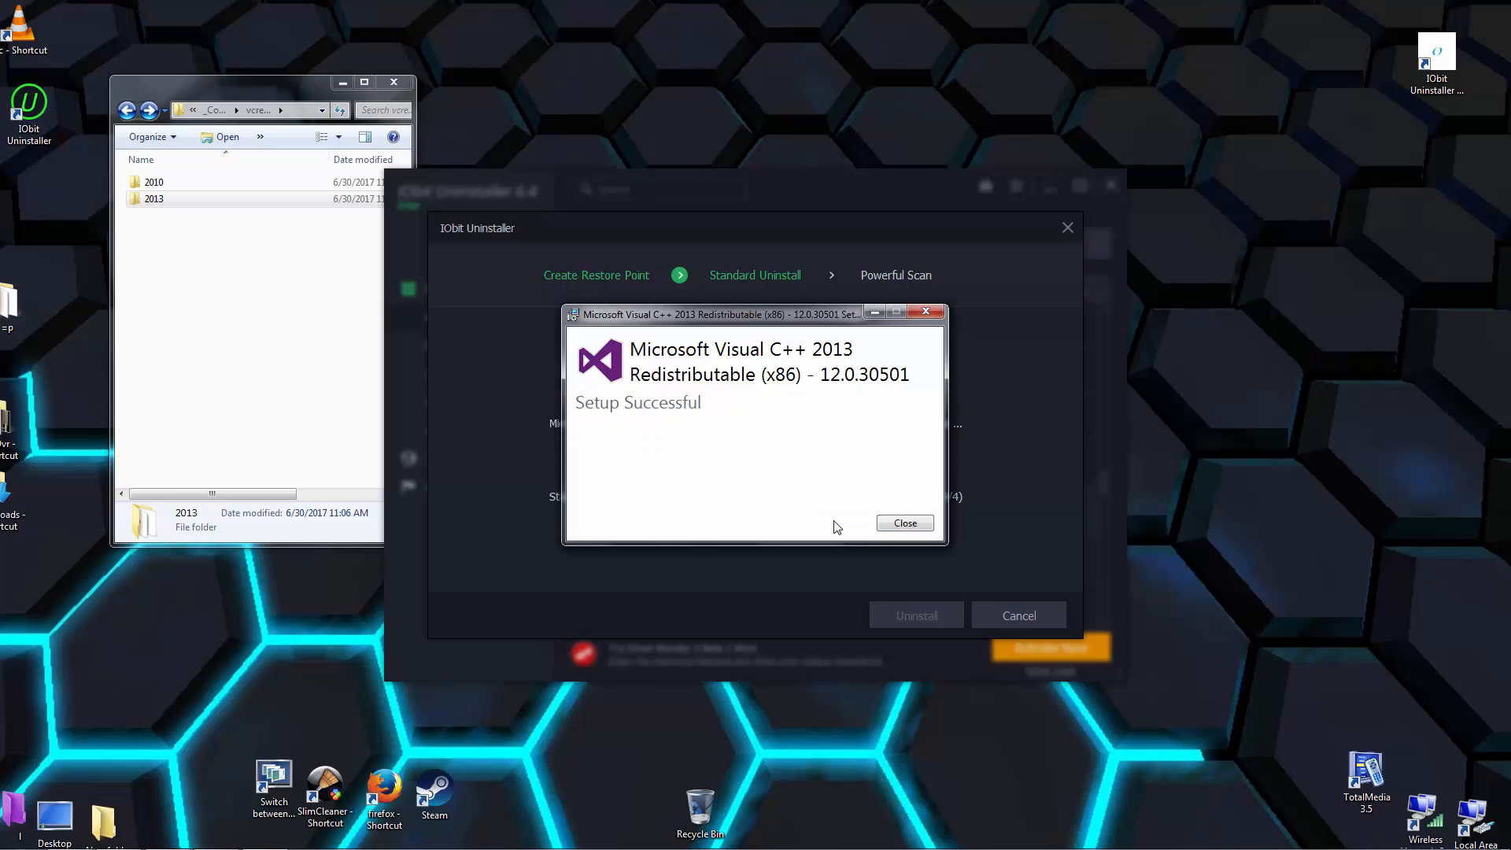
Close the 2013 x86 setup, run Powerful Scan, and close its no-leftovers result
click(902, 522)
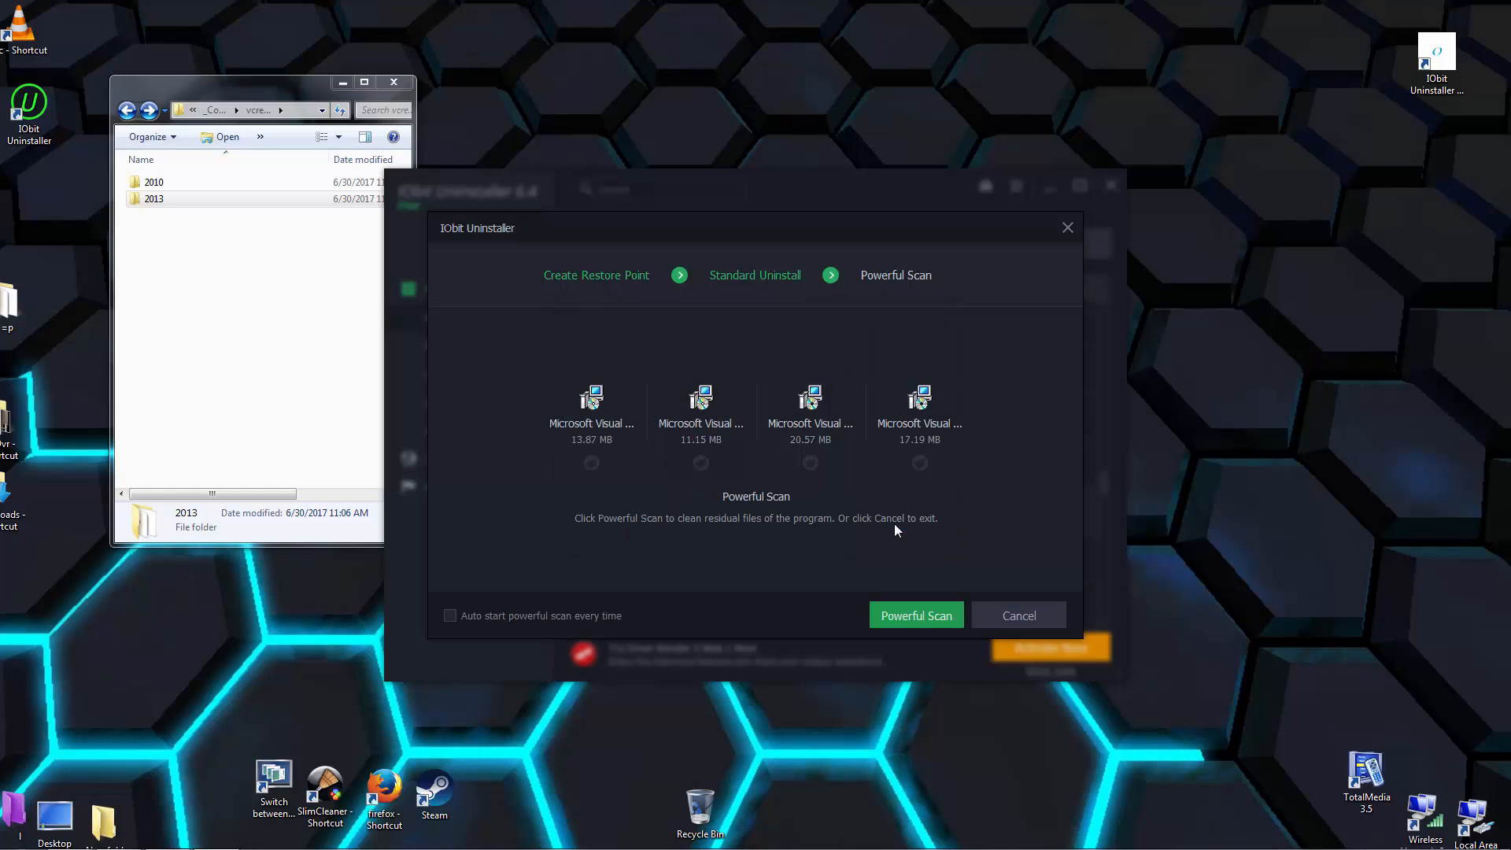
mouse_move(894, 607)
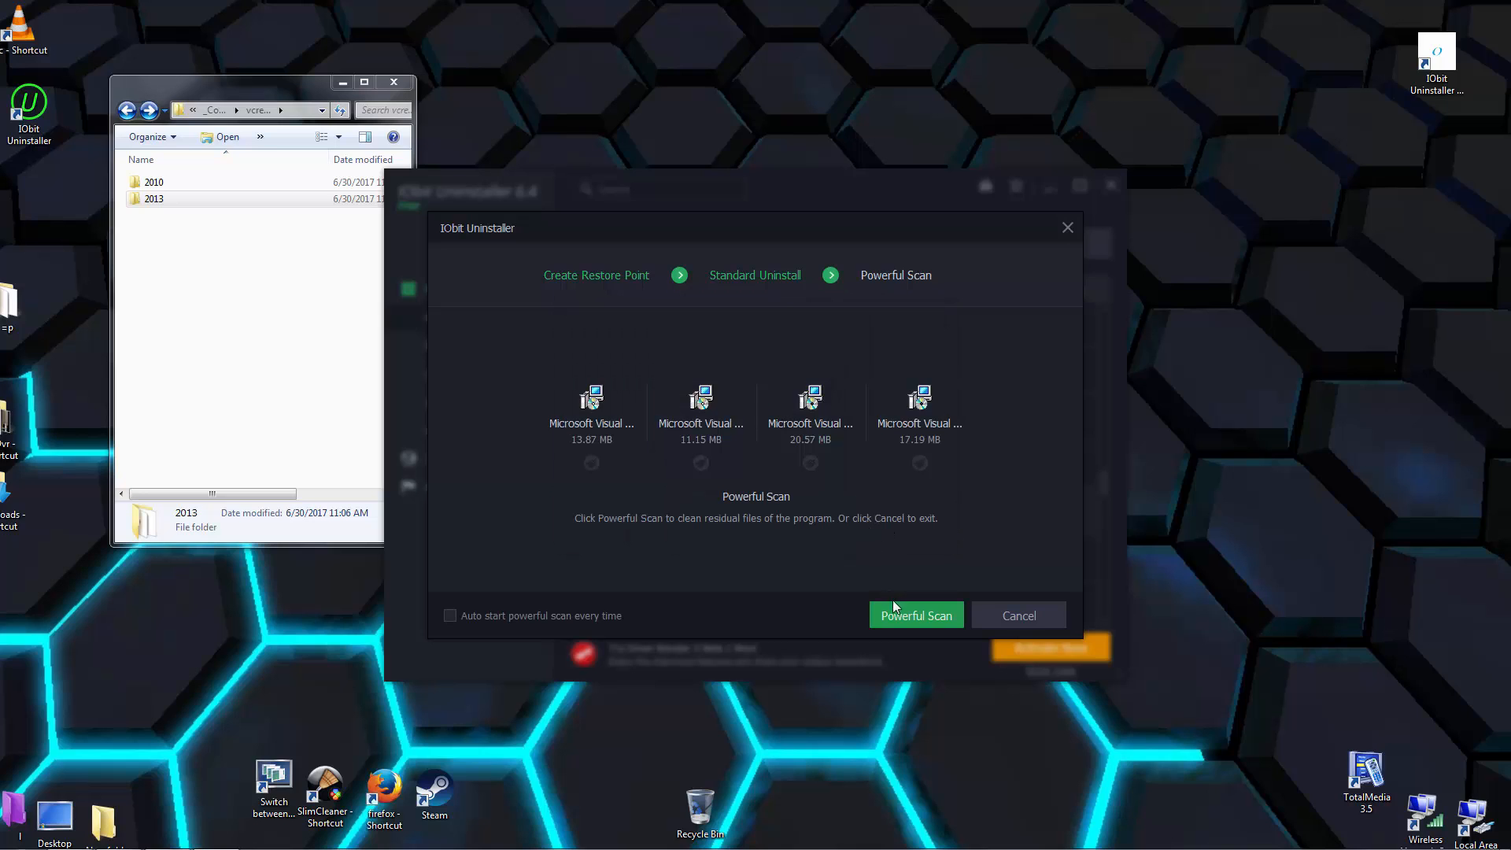
click(914, 614)
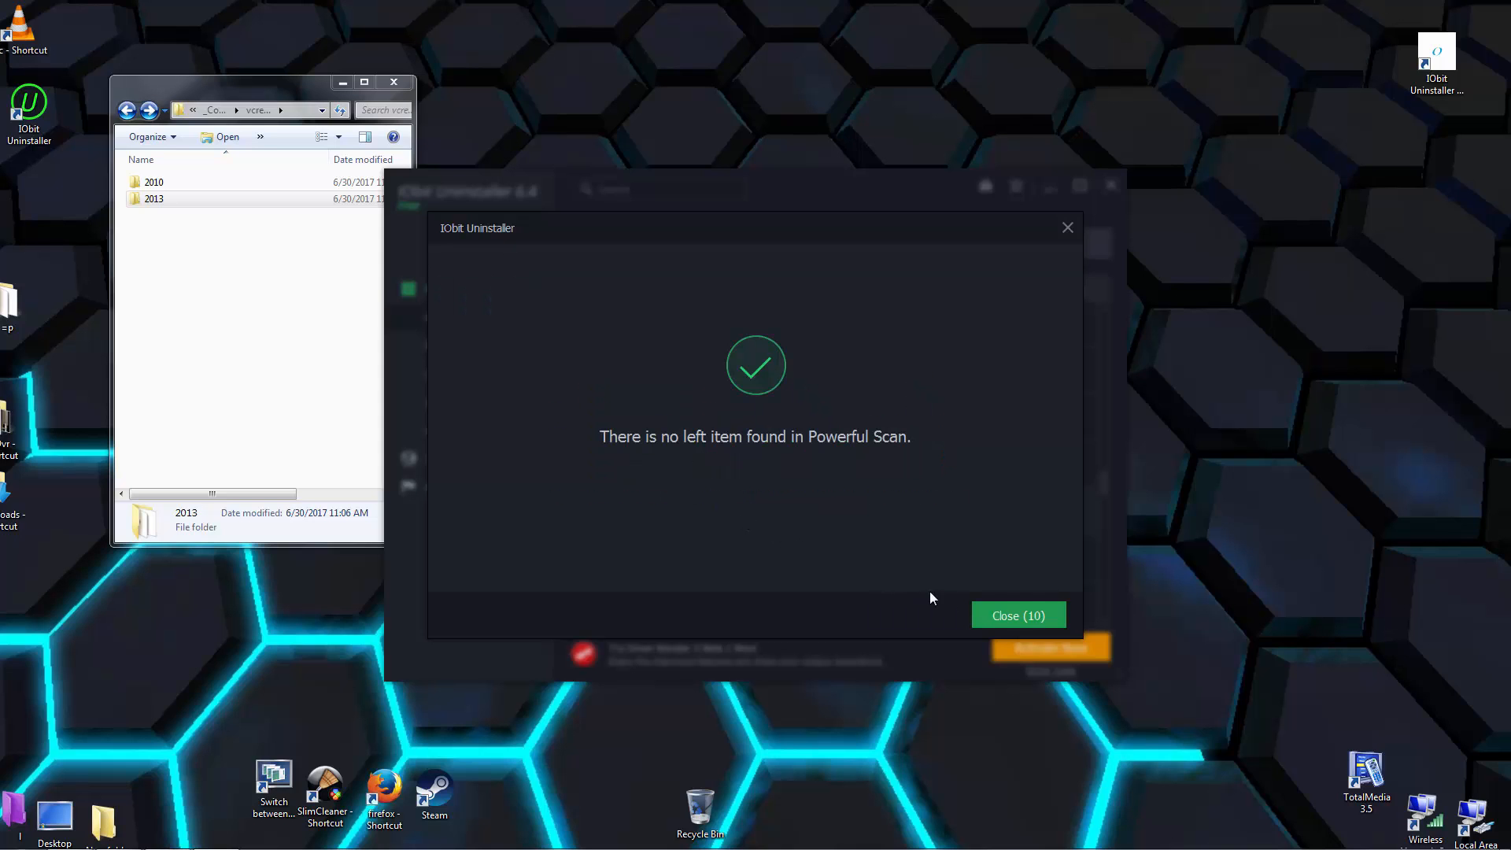
click(1017, 615)
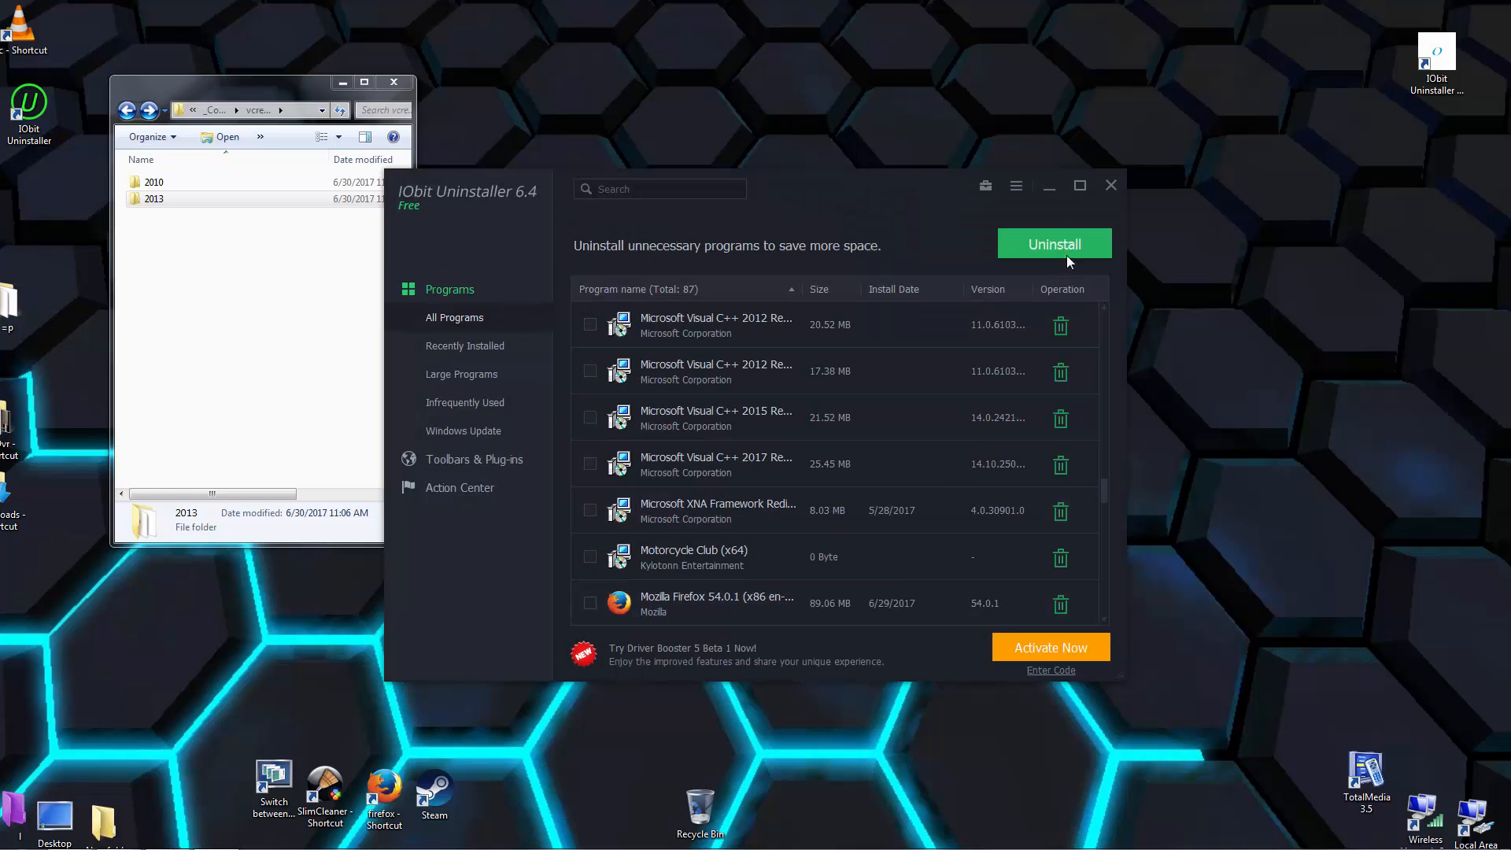
Close IObit Uninstaller and install the Visual C++ 2010 x86 redistributable from the 2010 folder
click(1111, 185)
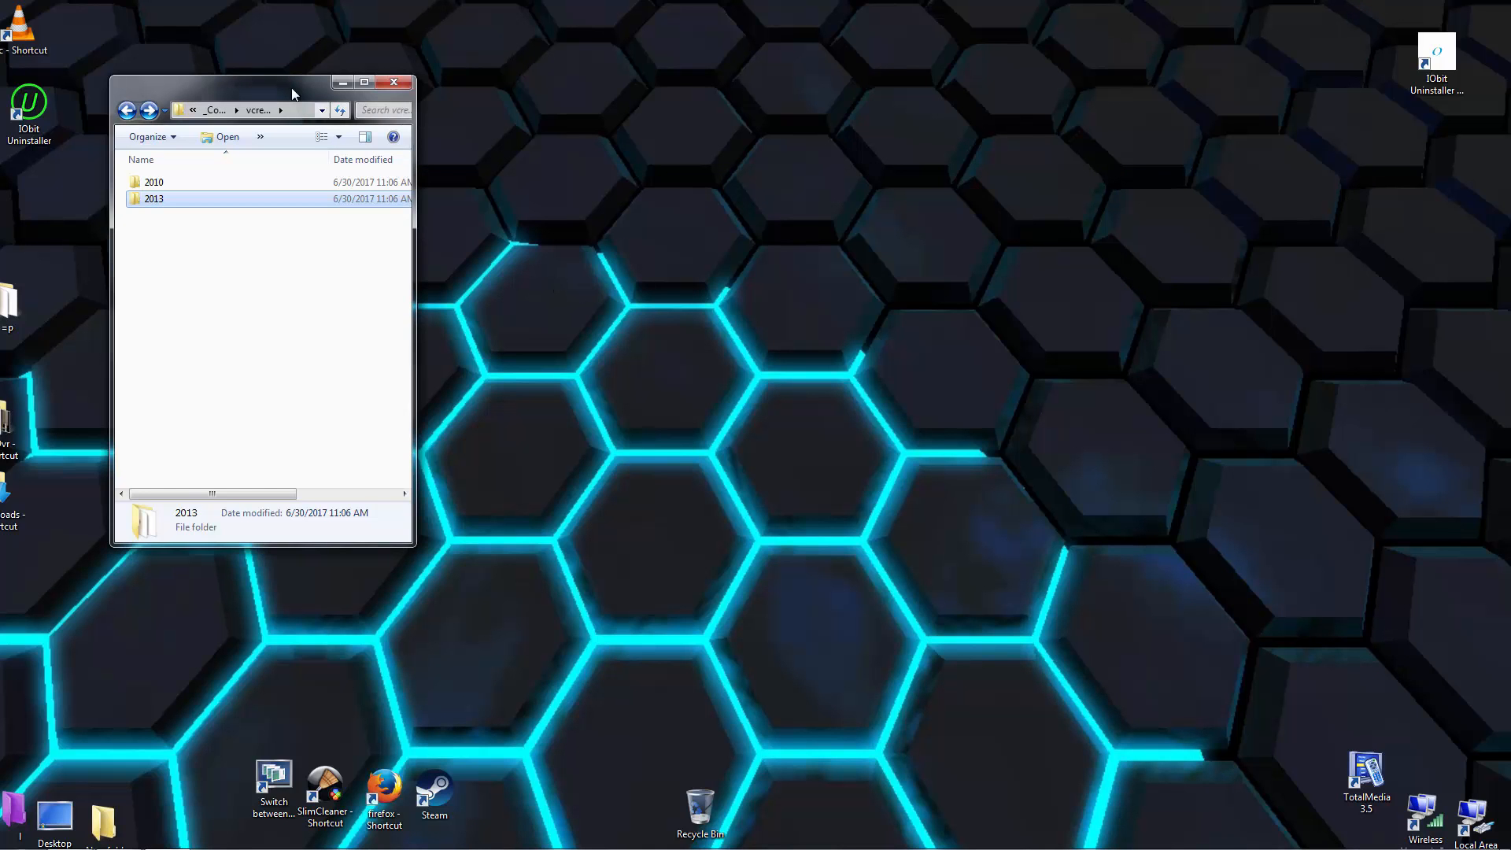
drag(260, 81, 656, 78)
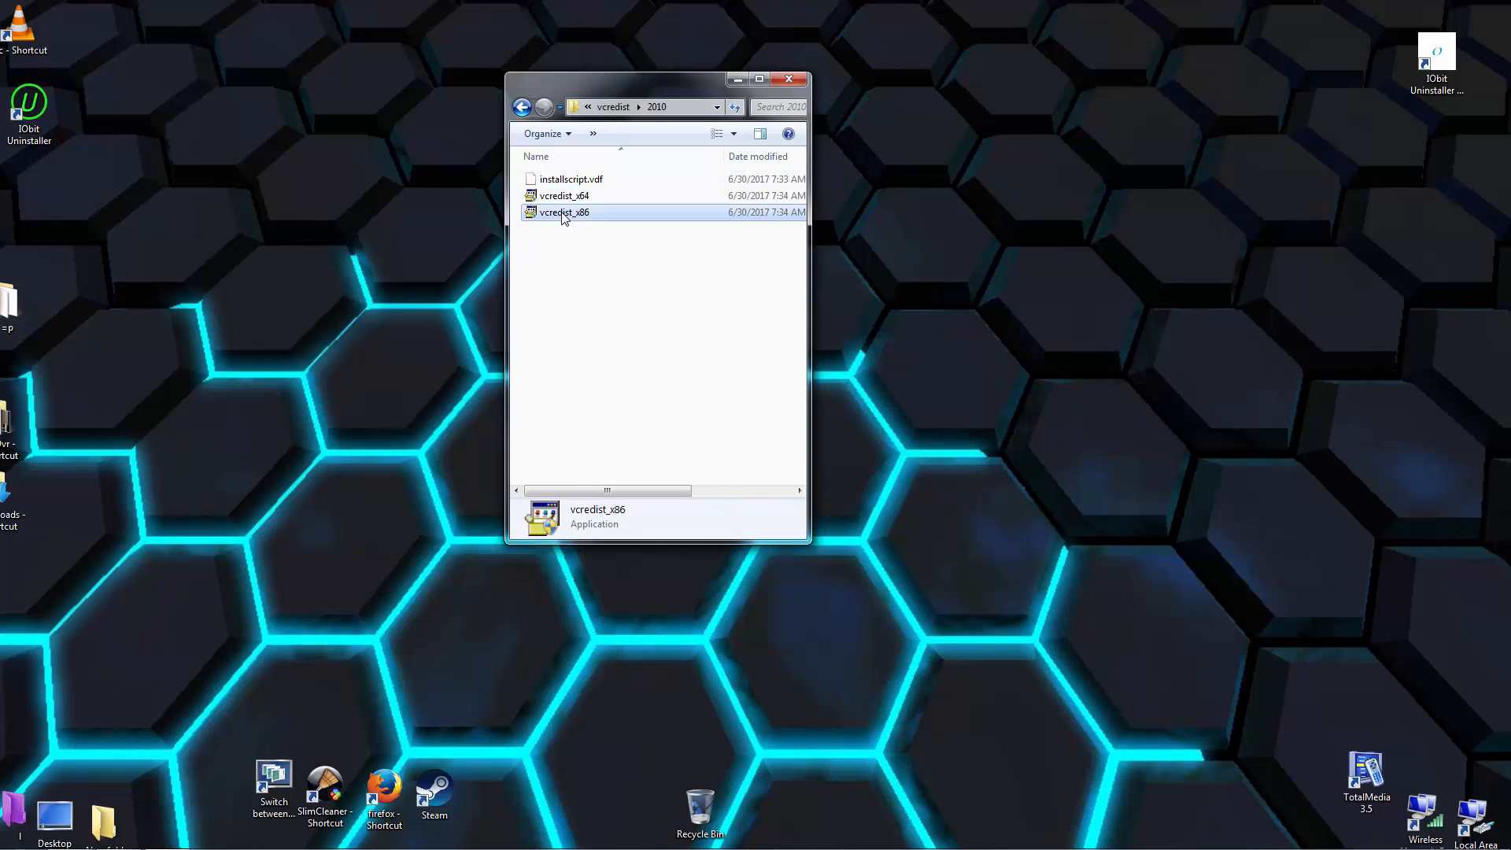
double_click(564, 212)
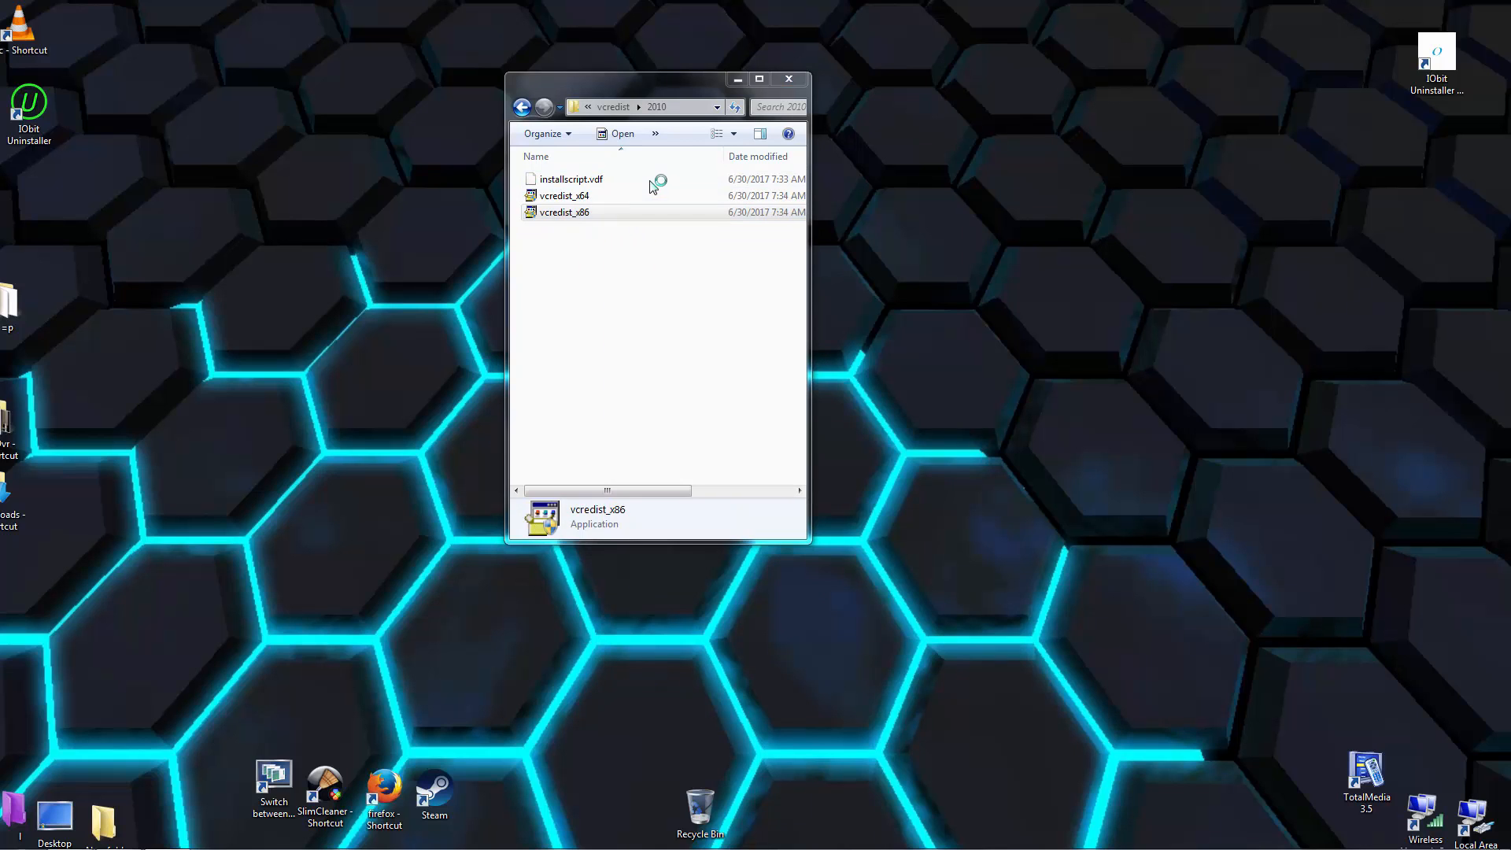
mouse_move(717, 374)
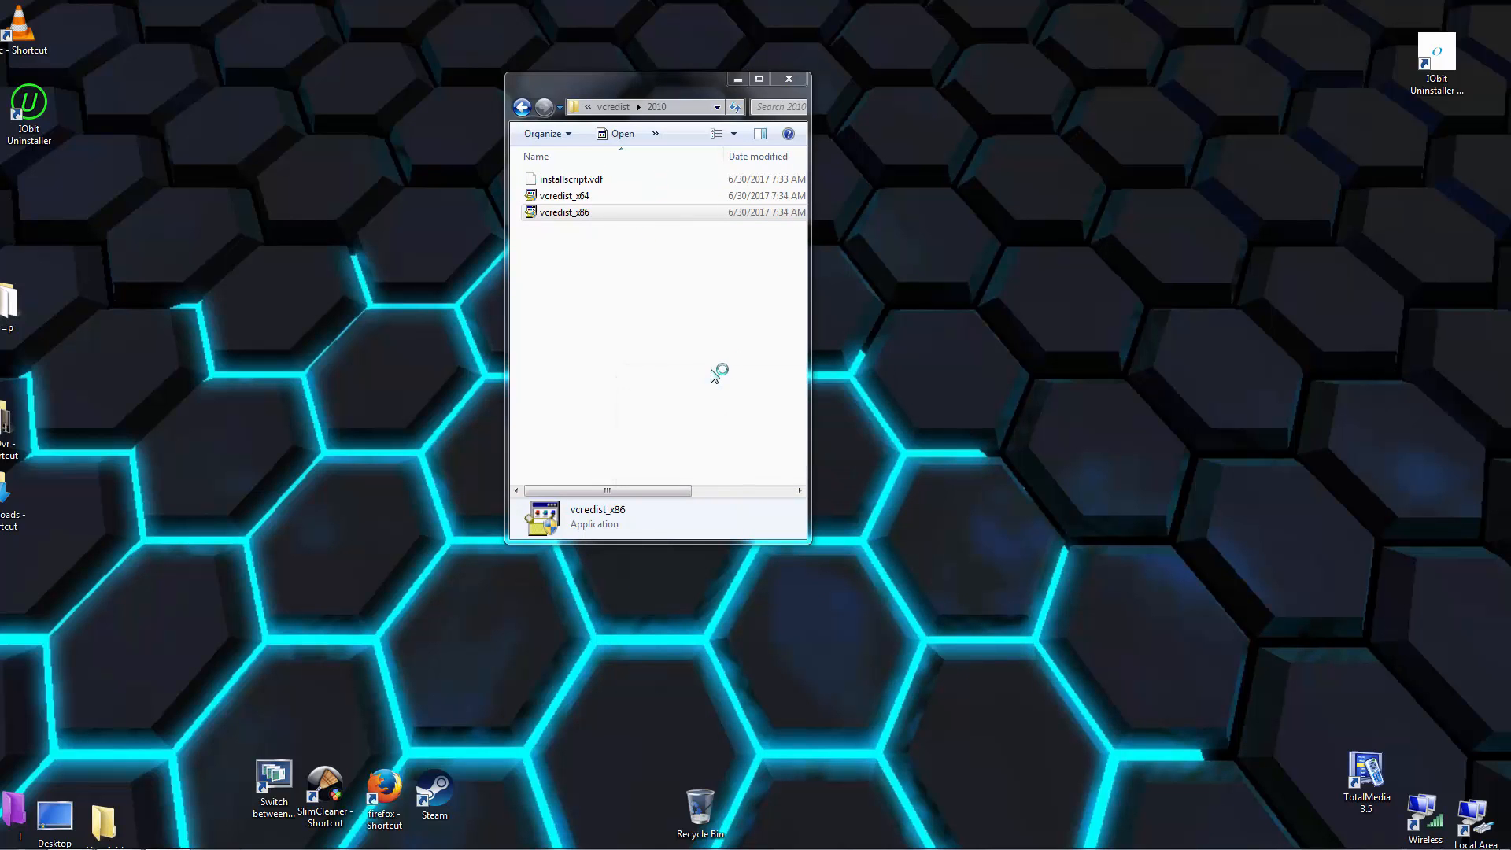
double_click(563, 211)
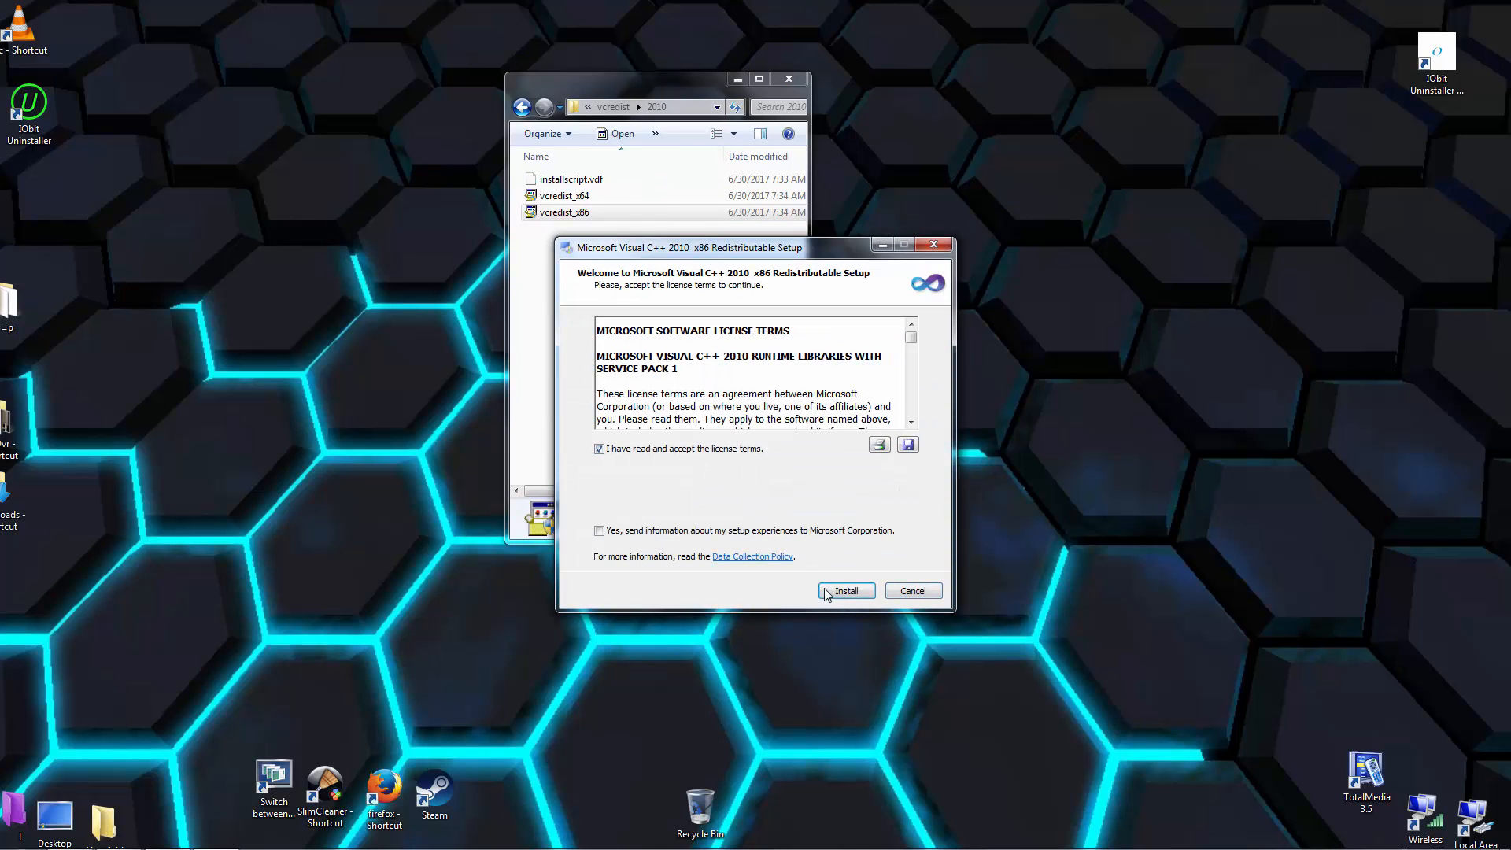
click(845, 589)
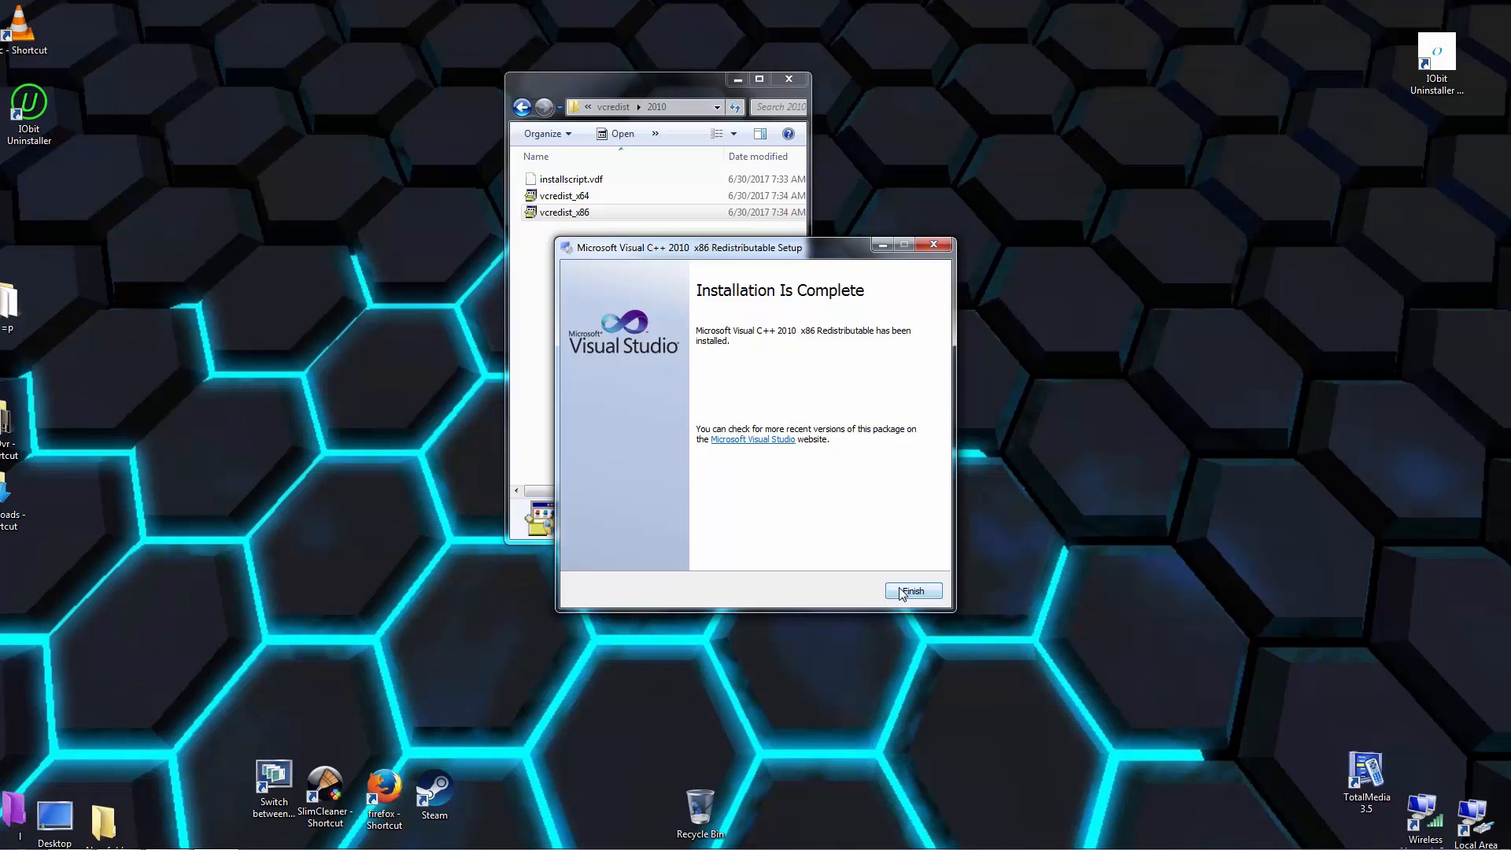
Install the Visual C++ 2010 x64 redistributable, accepting the license and finishing setup
right_click(563, 196)
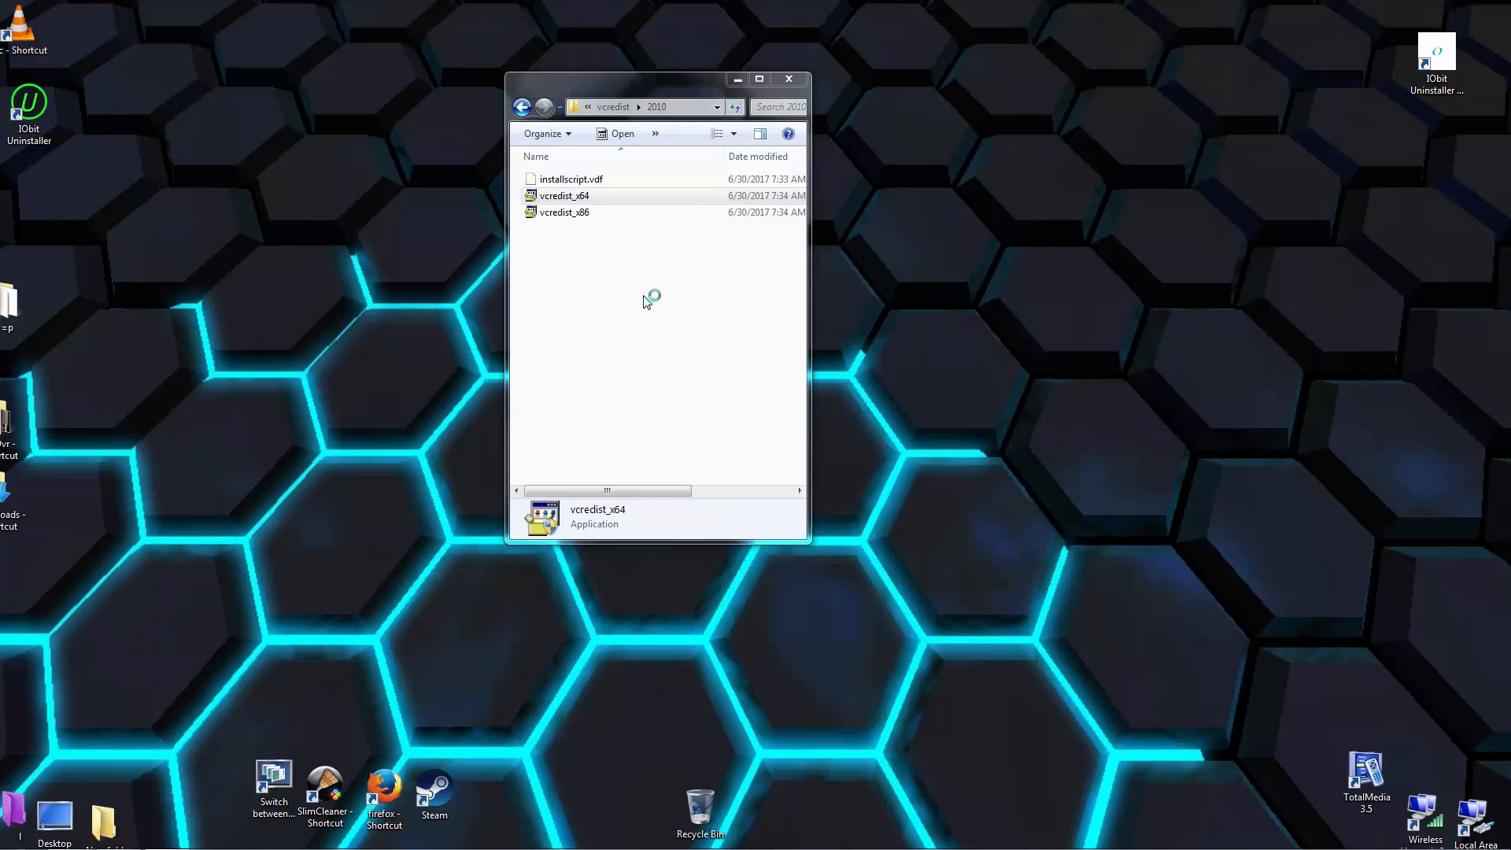
double_click(565, 196)
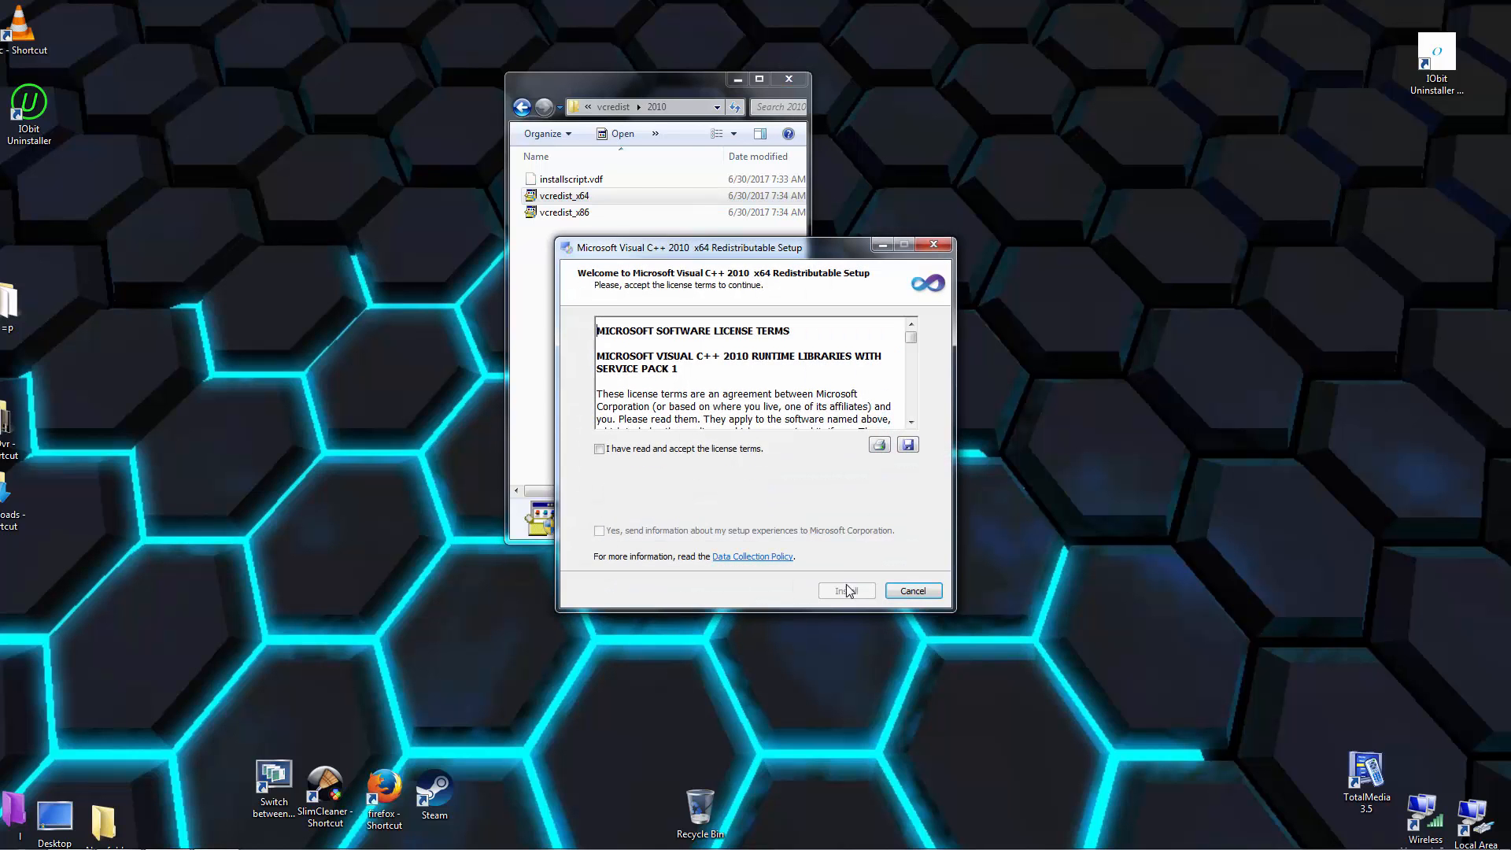
click(846, 591)
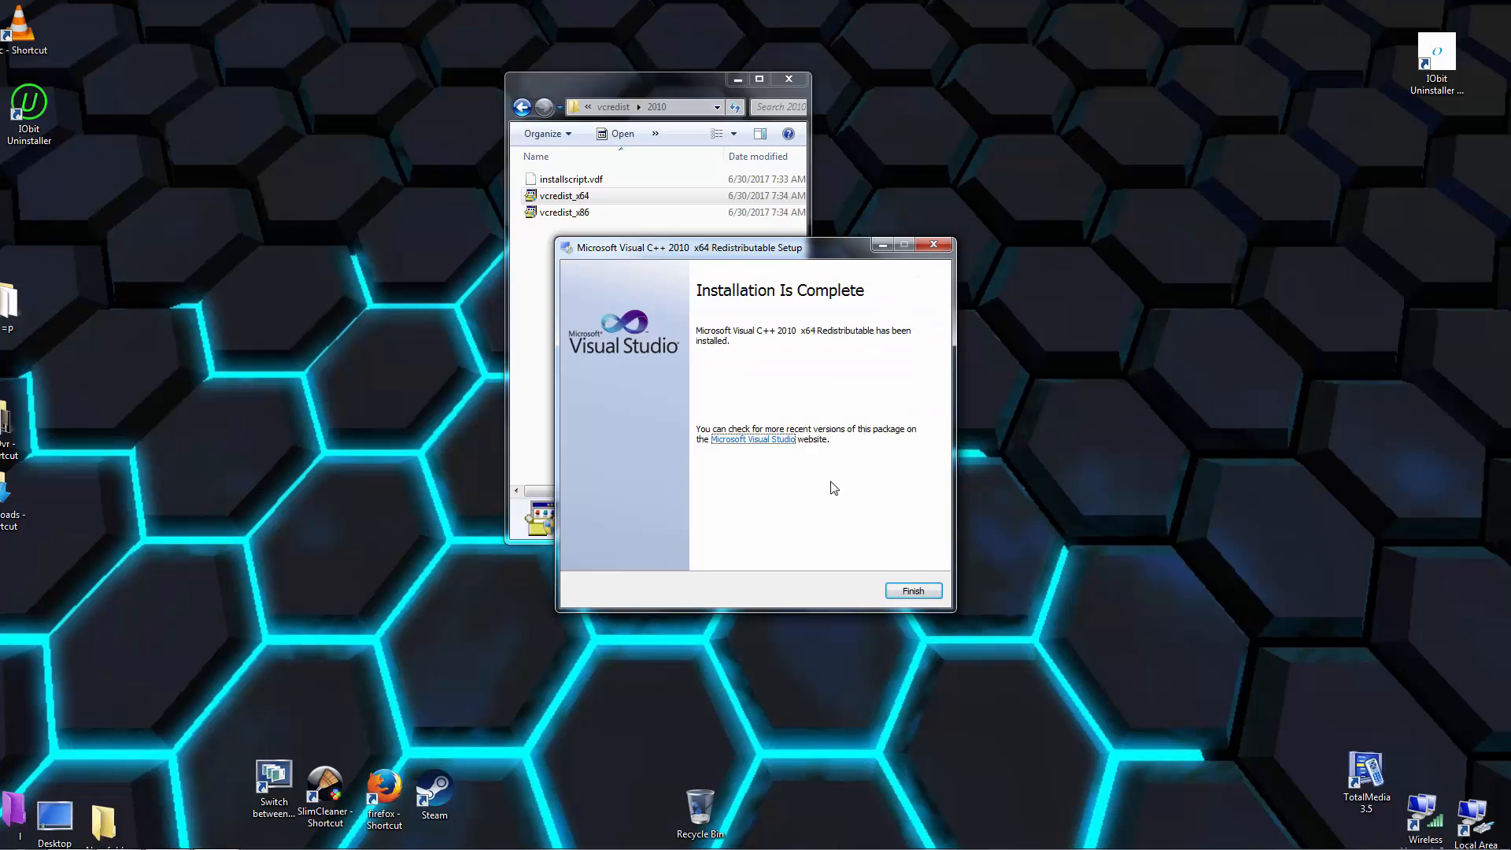
click(911, 591)
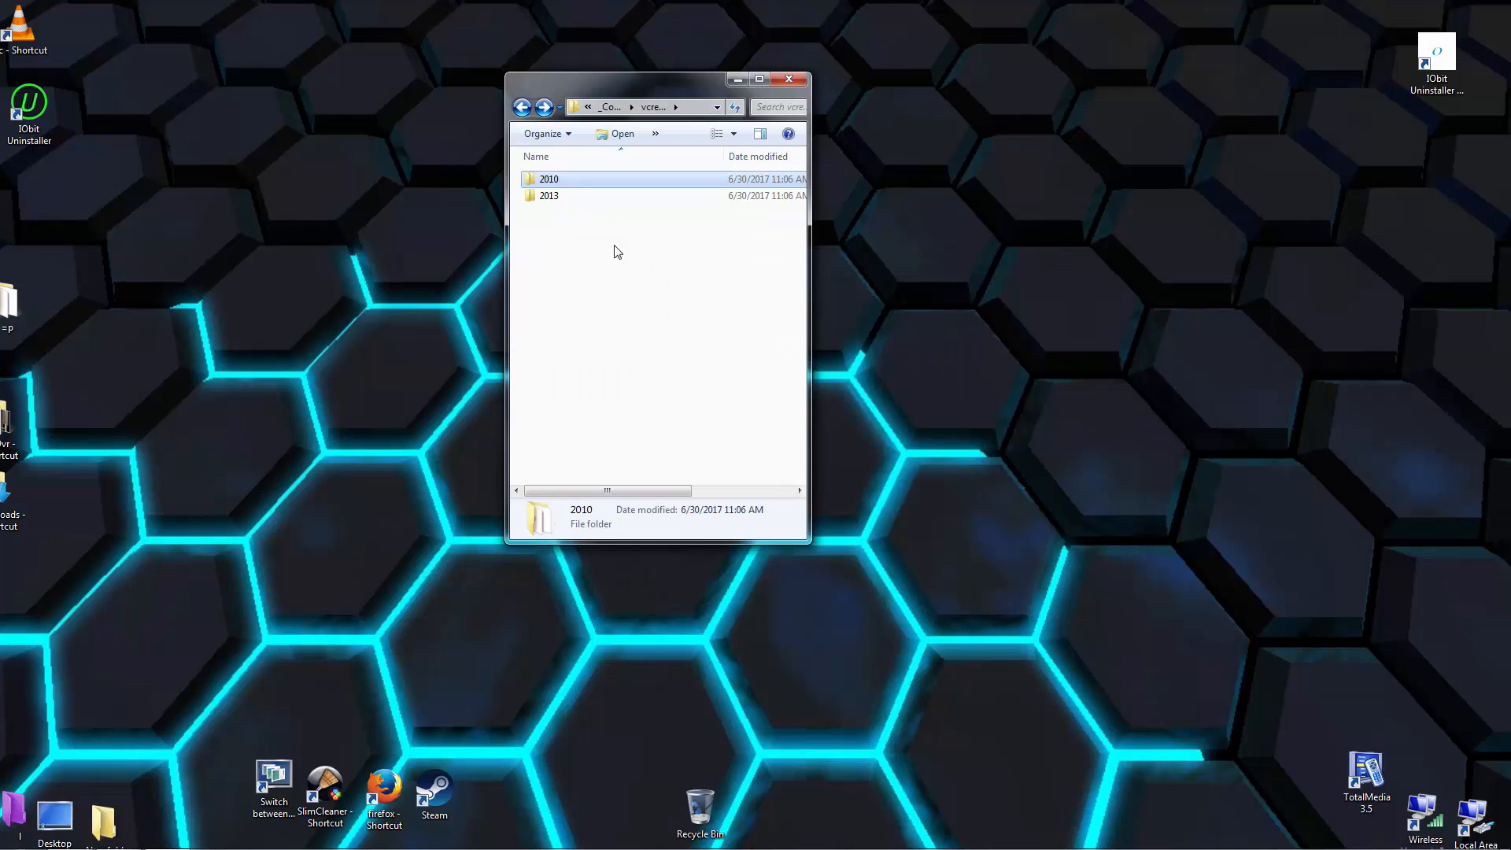
Install the Visual C++ 2013 x86 redistributable from the 2013 folder
double_click(549, 196)
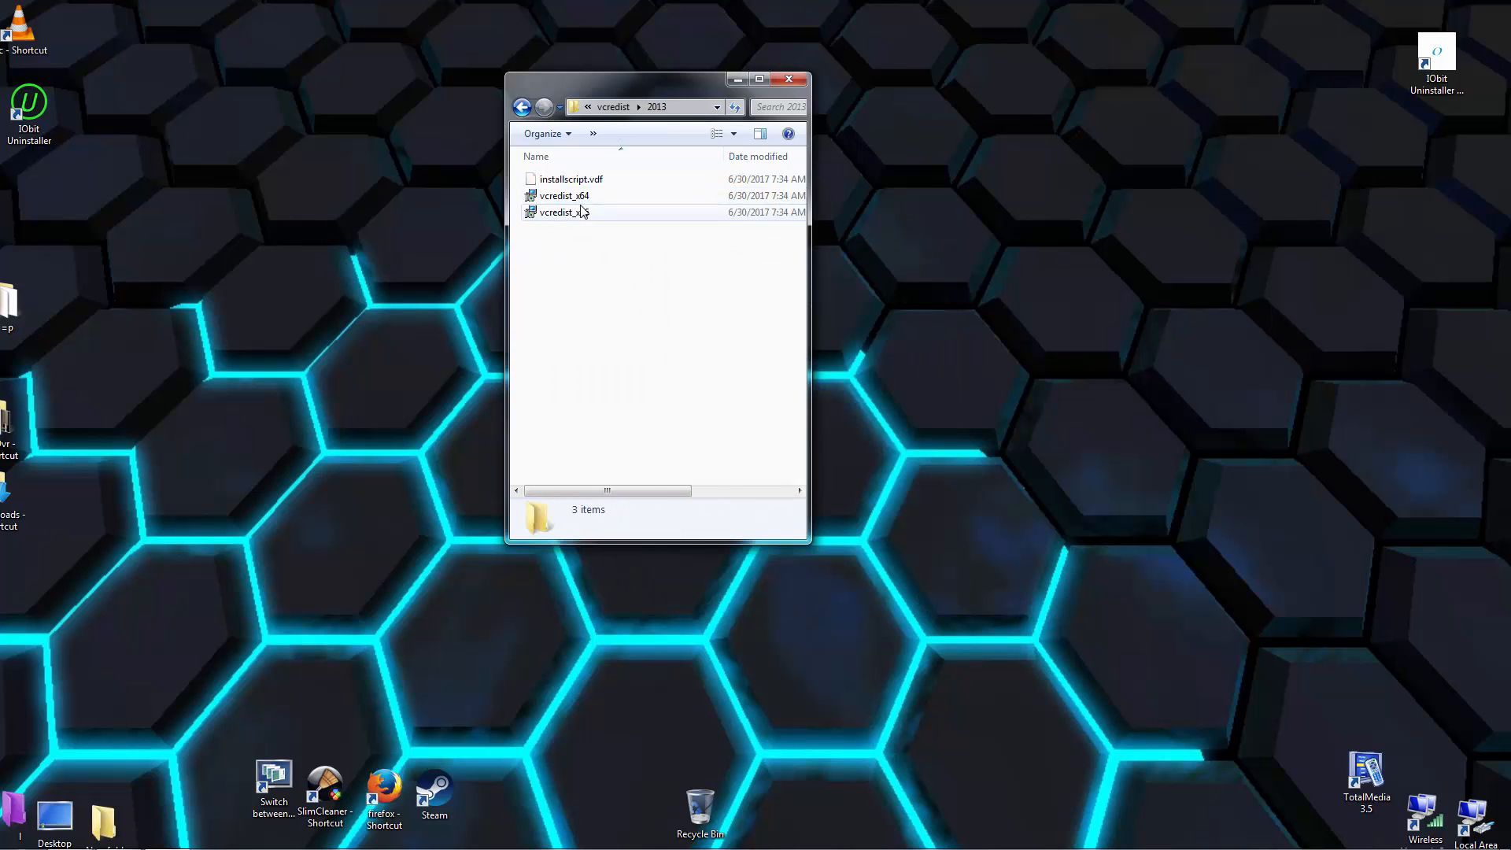
right_click(558, 212)
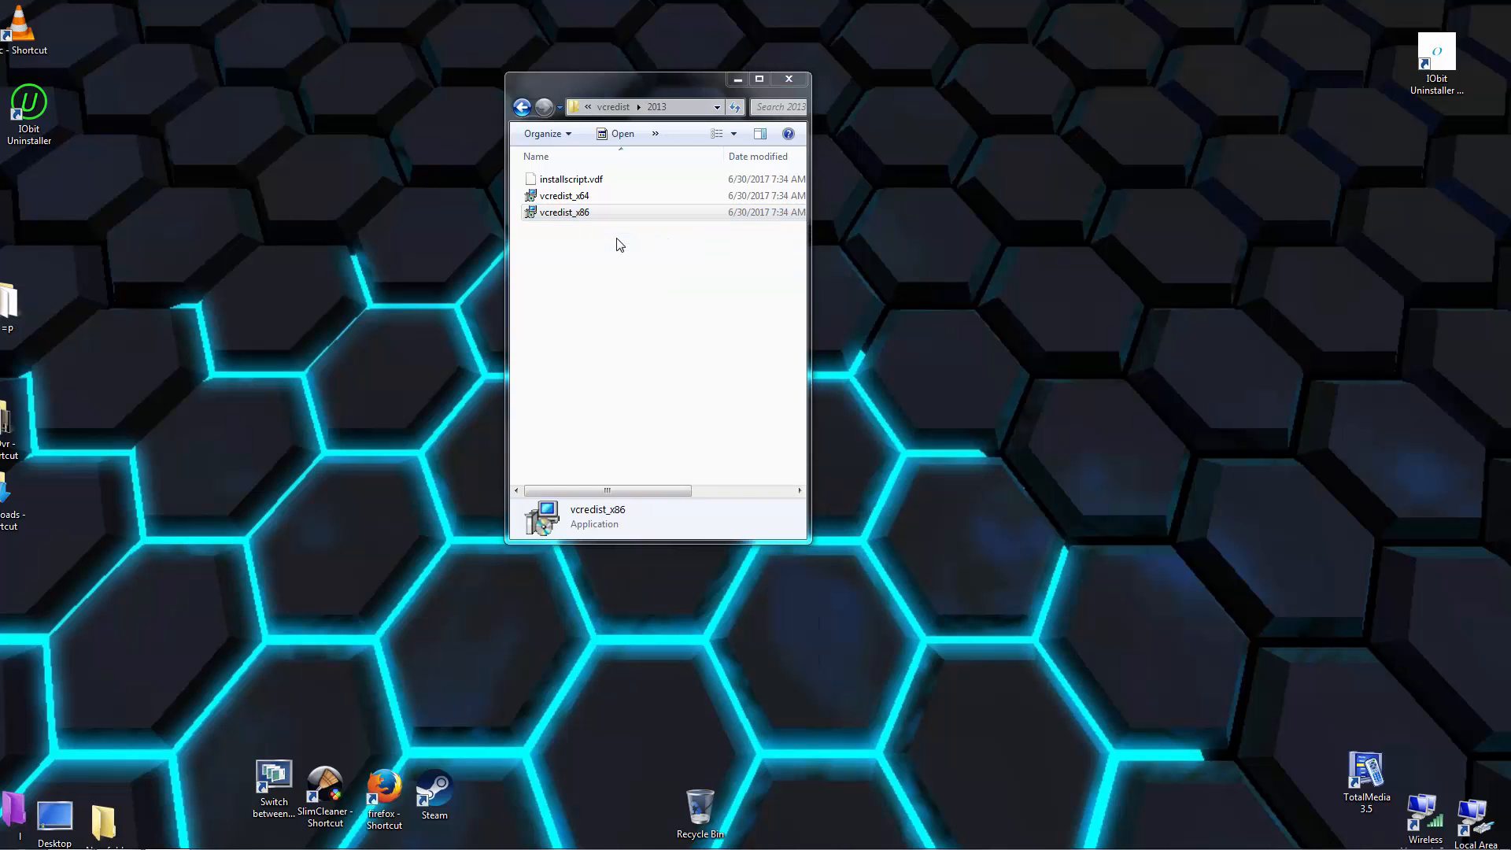
double_click(563, 212)
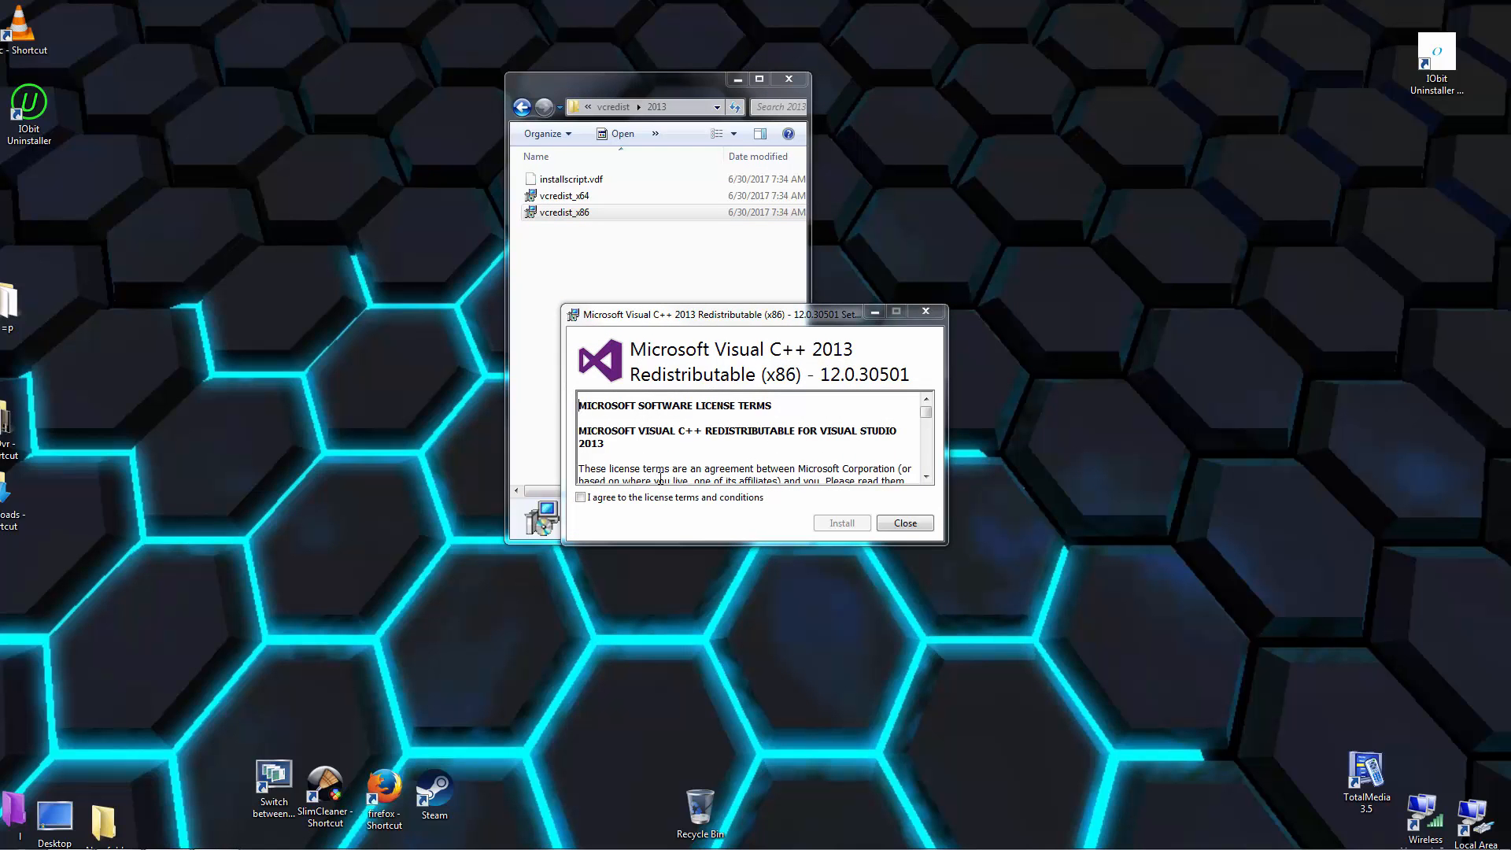
click(841, 522)
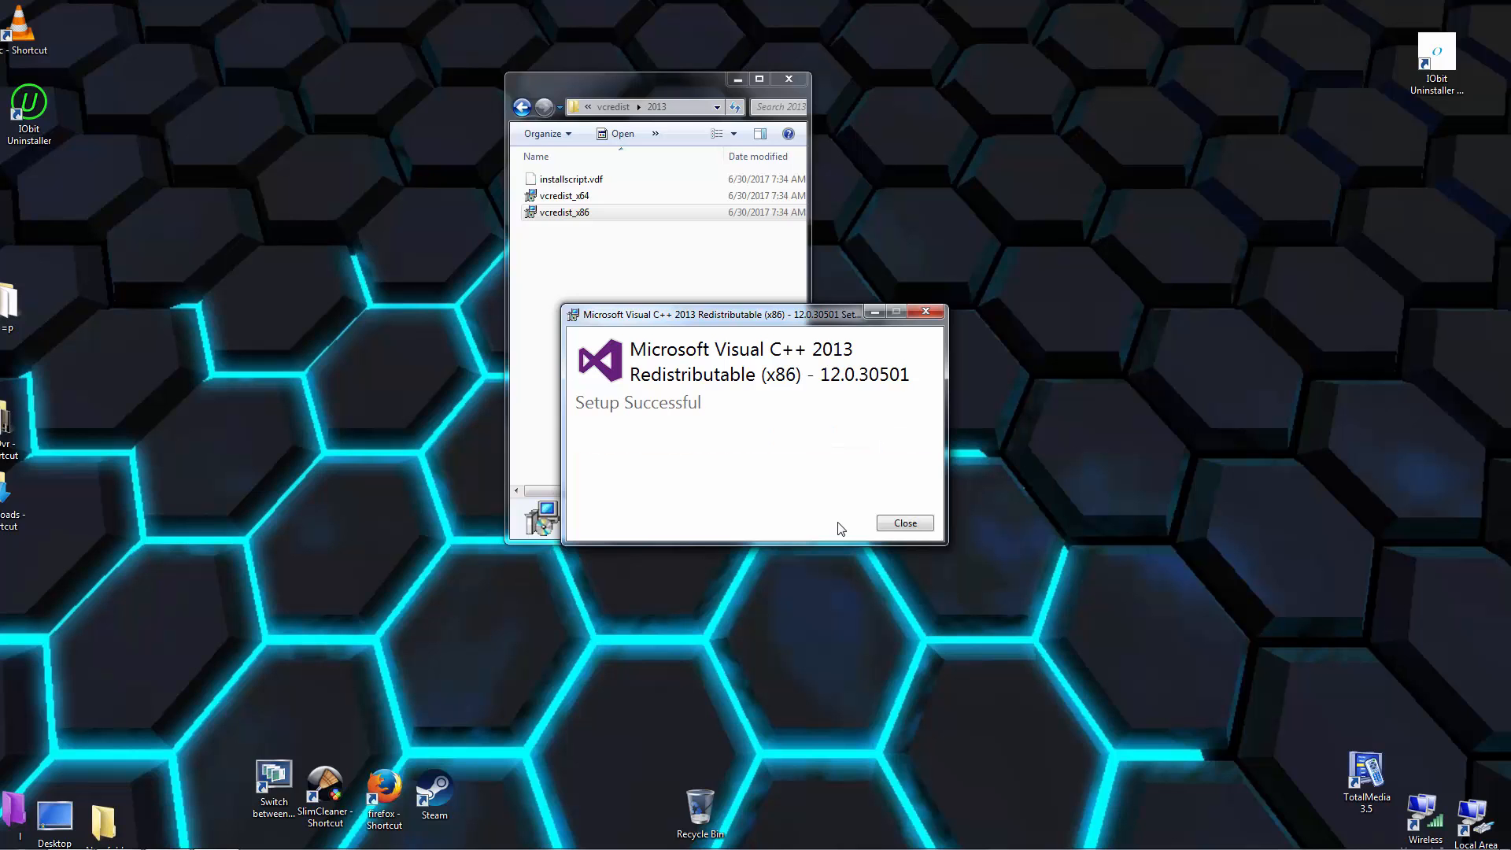
click(902, 523)
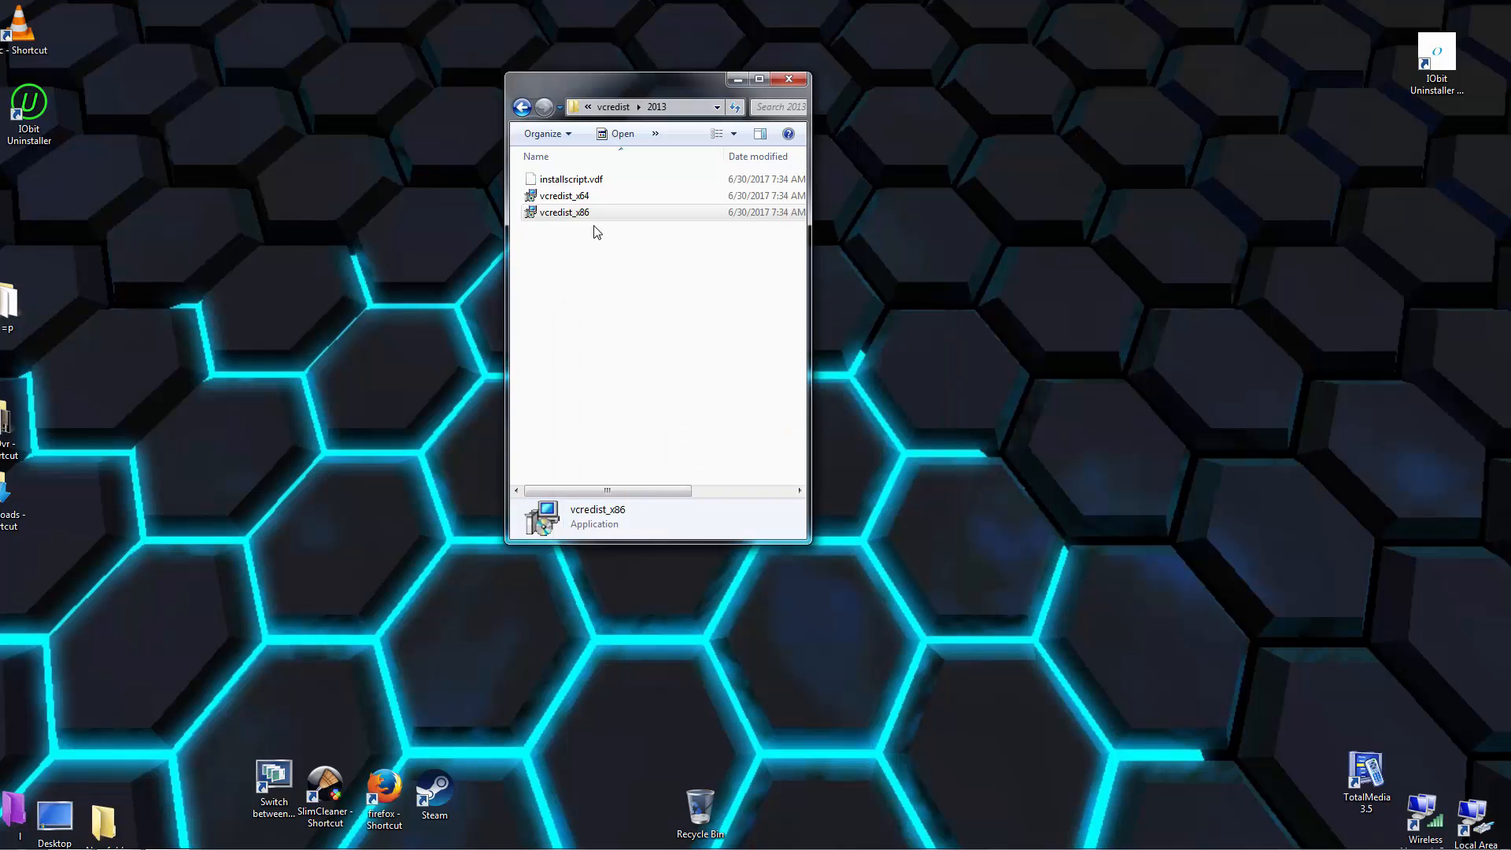
Install the Visual C++ 2013 x64 redistributable, then close the folder window
click(563, 196)
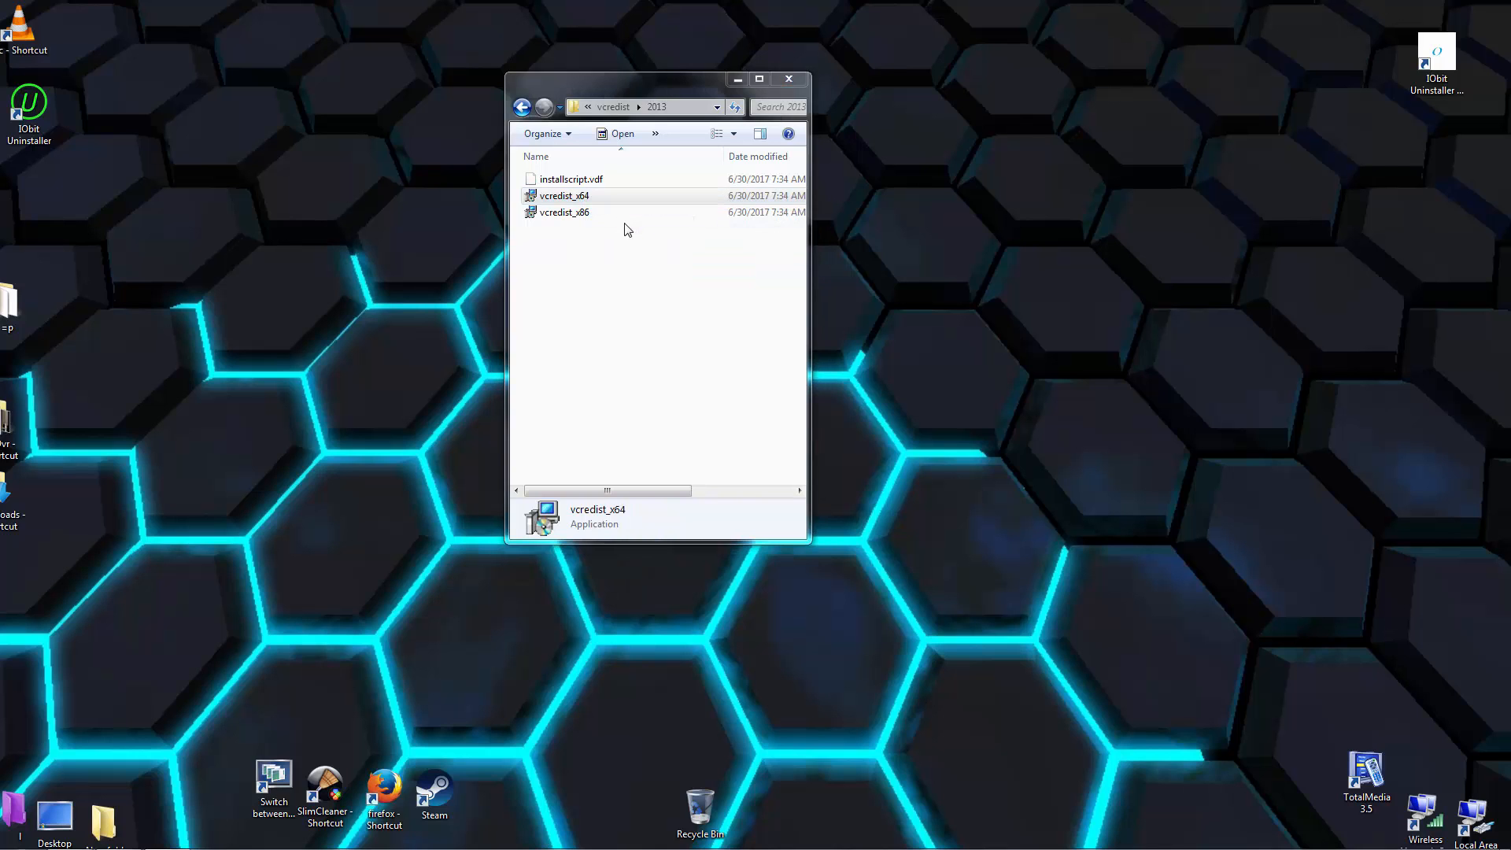
double_click(563, 196)
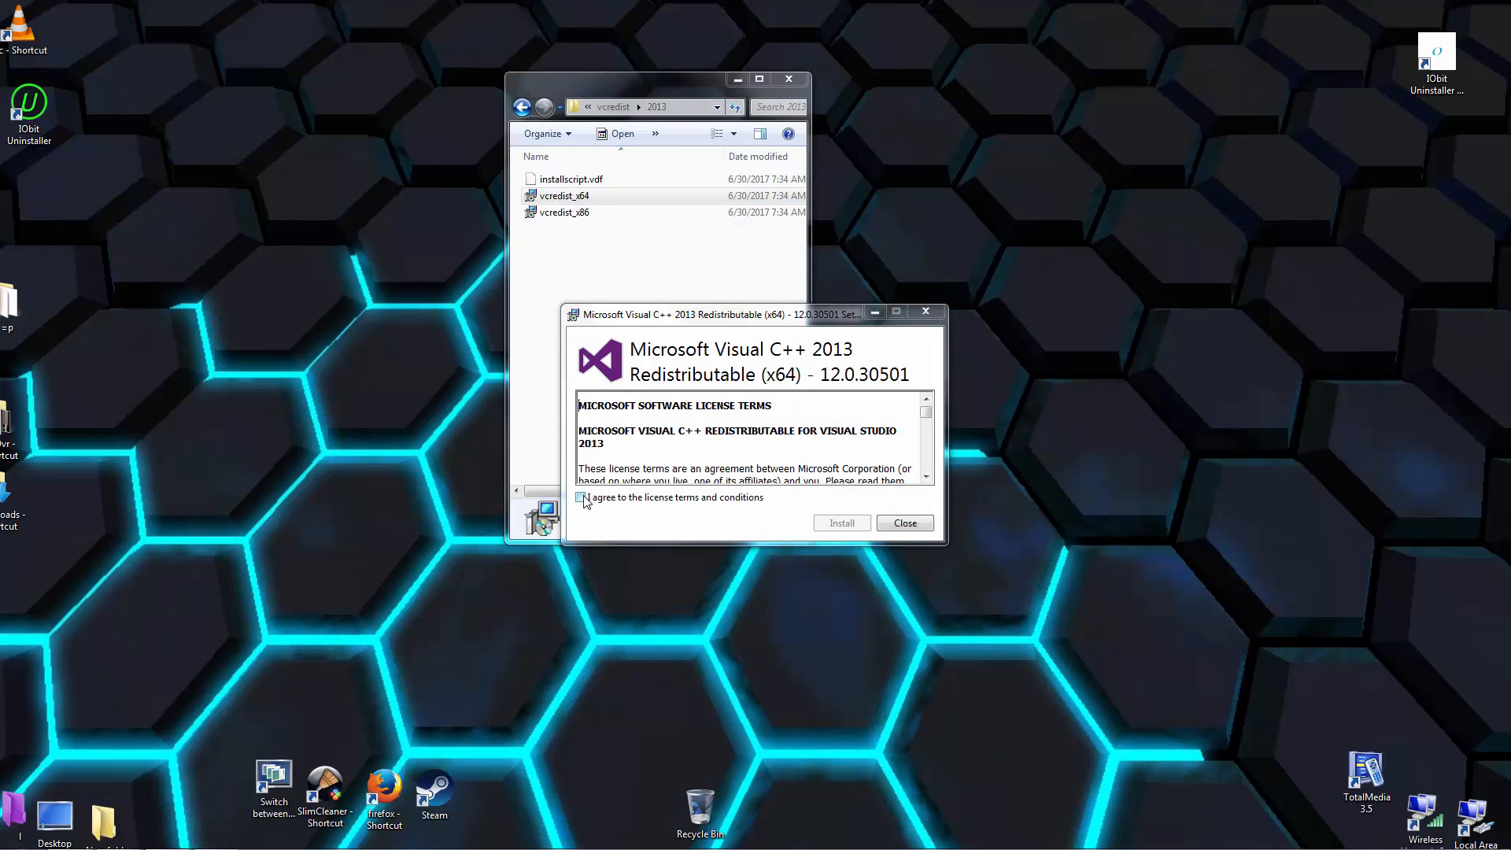
click(840, 522)
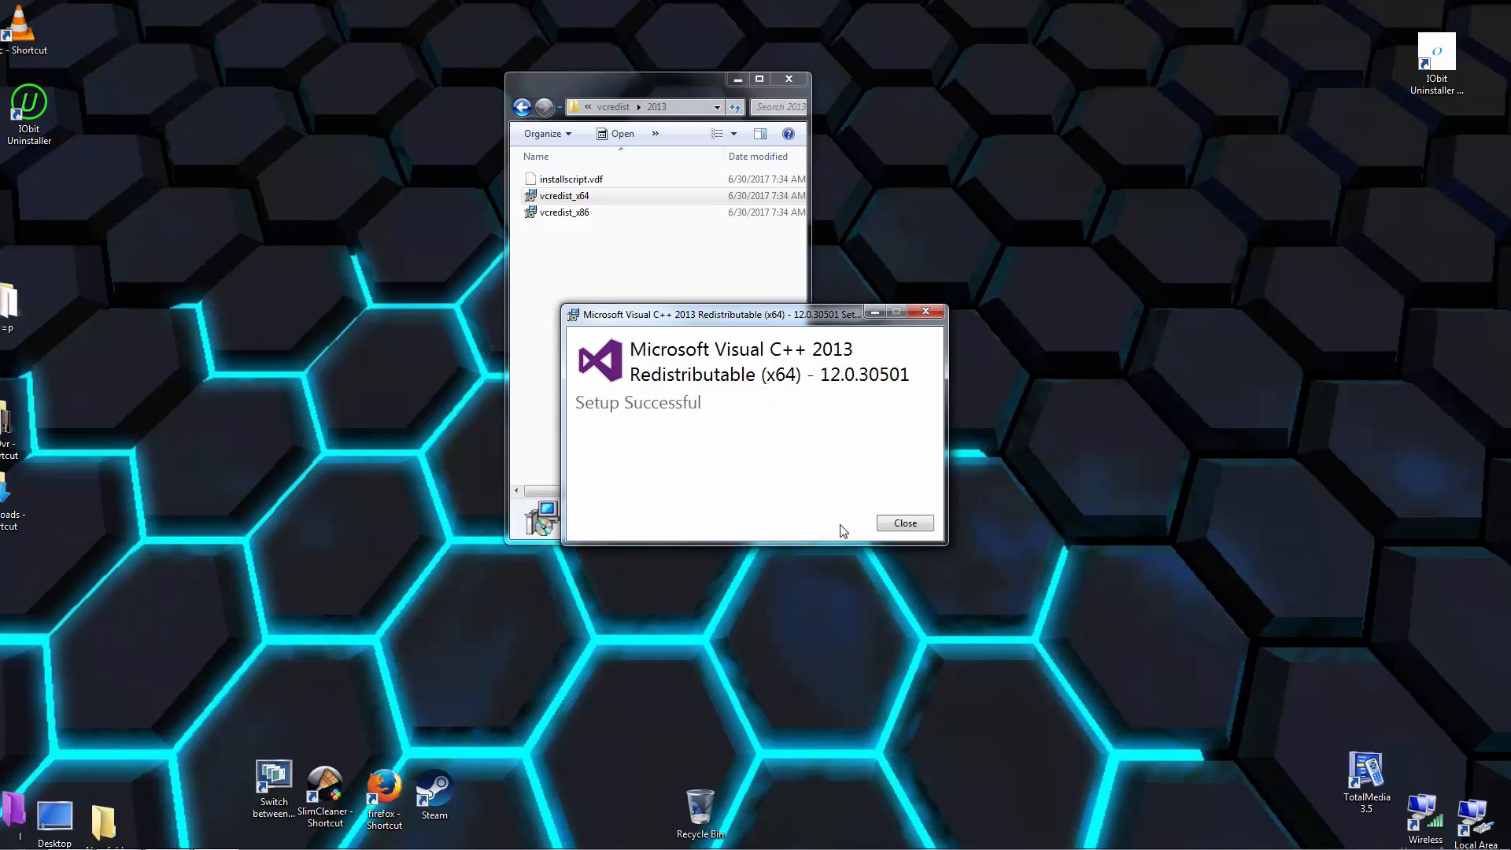
click(902, 522)
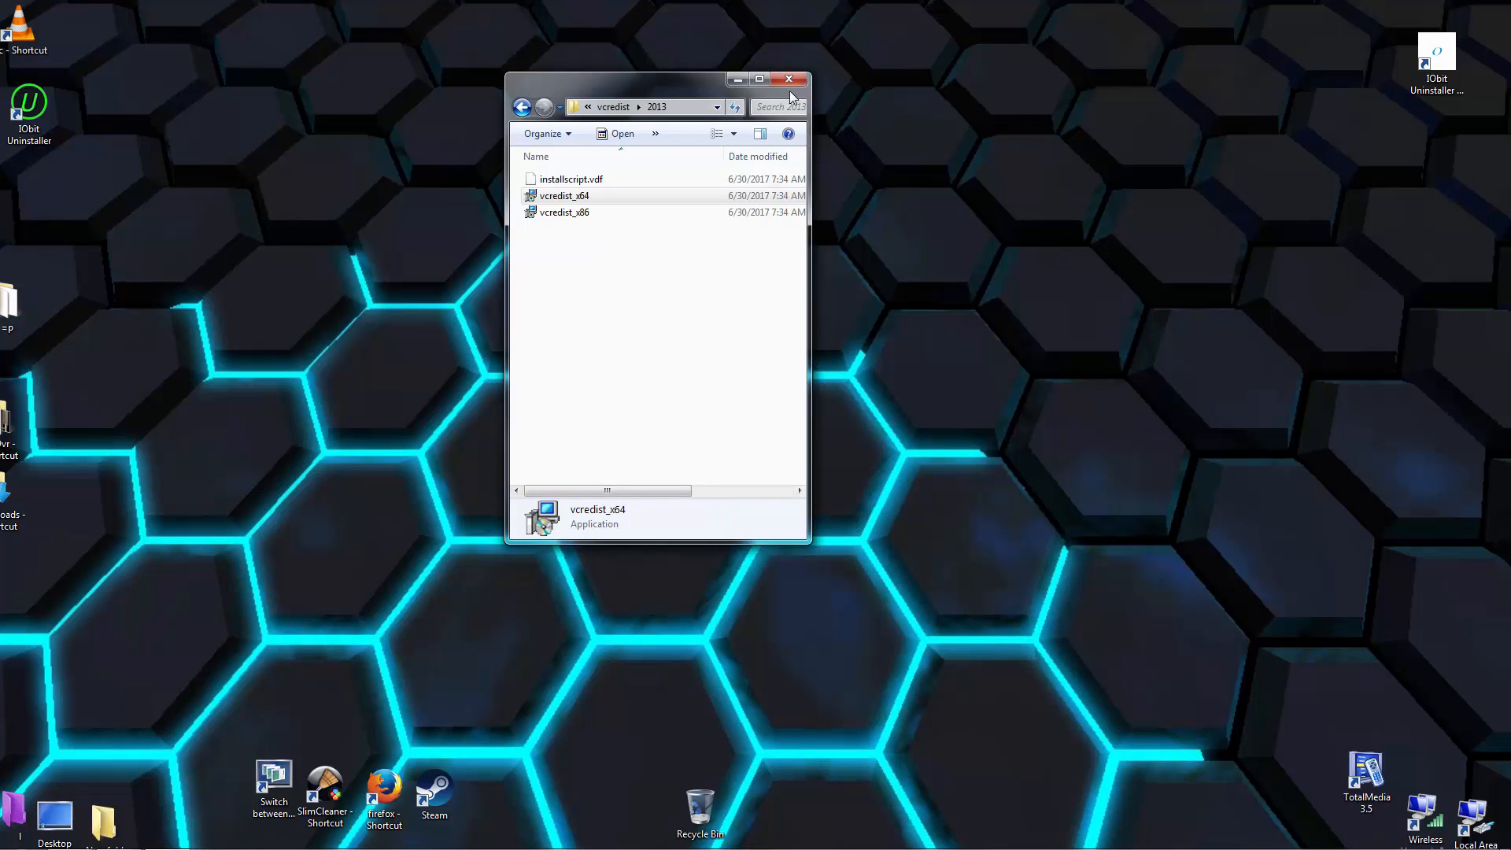
click(789, 79)
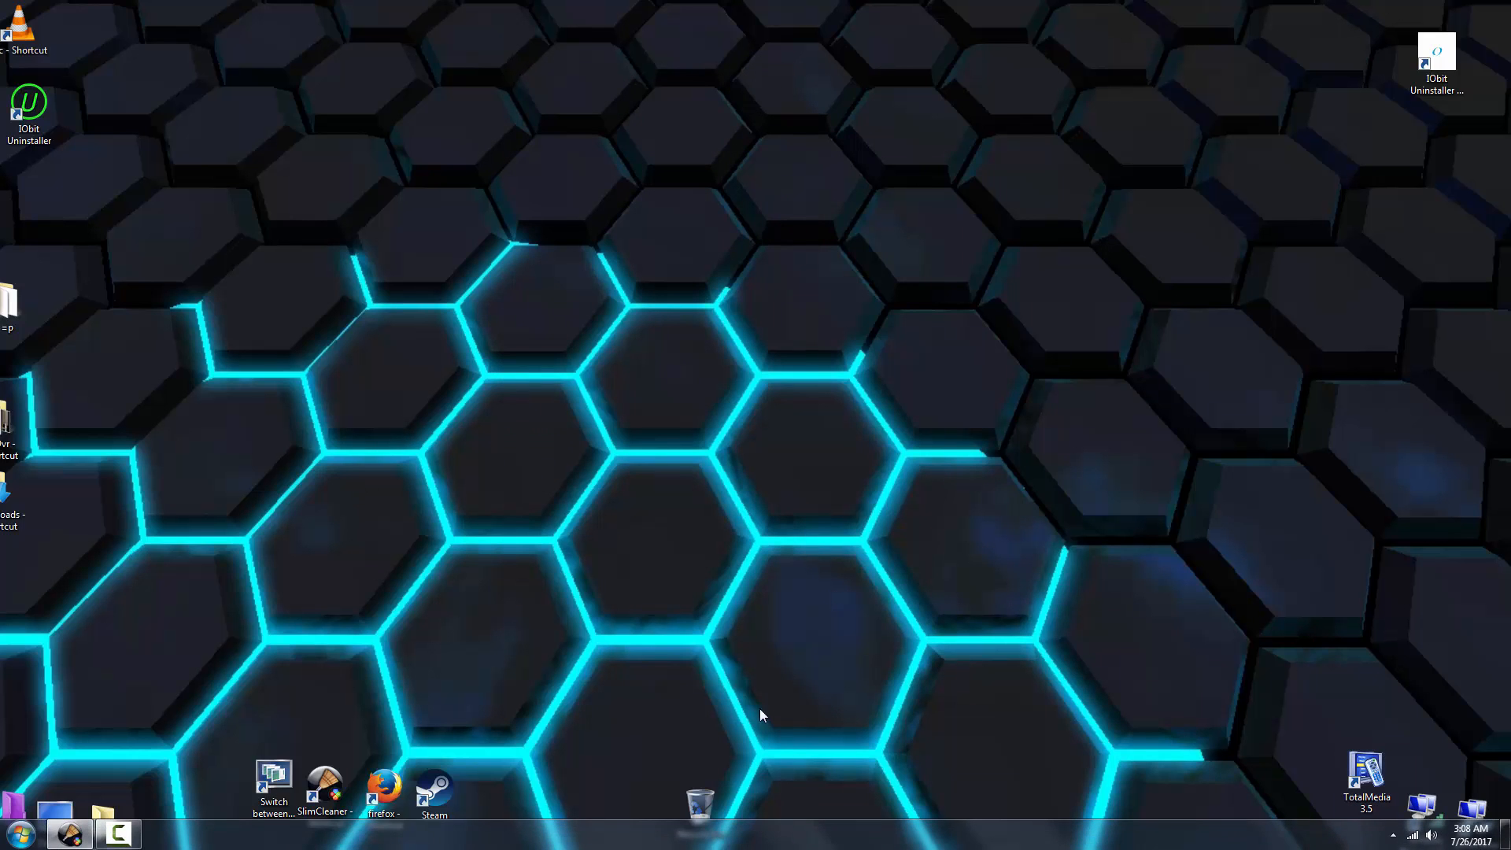
Navigate from Steam's file location to the Mad Max folder, inspect MadMax, then close the window
click(385, 771)
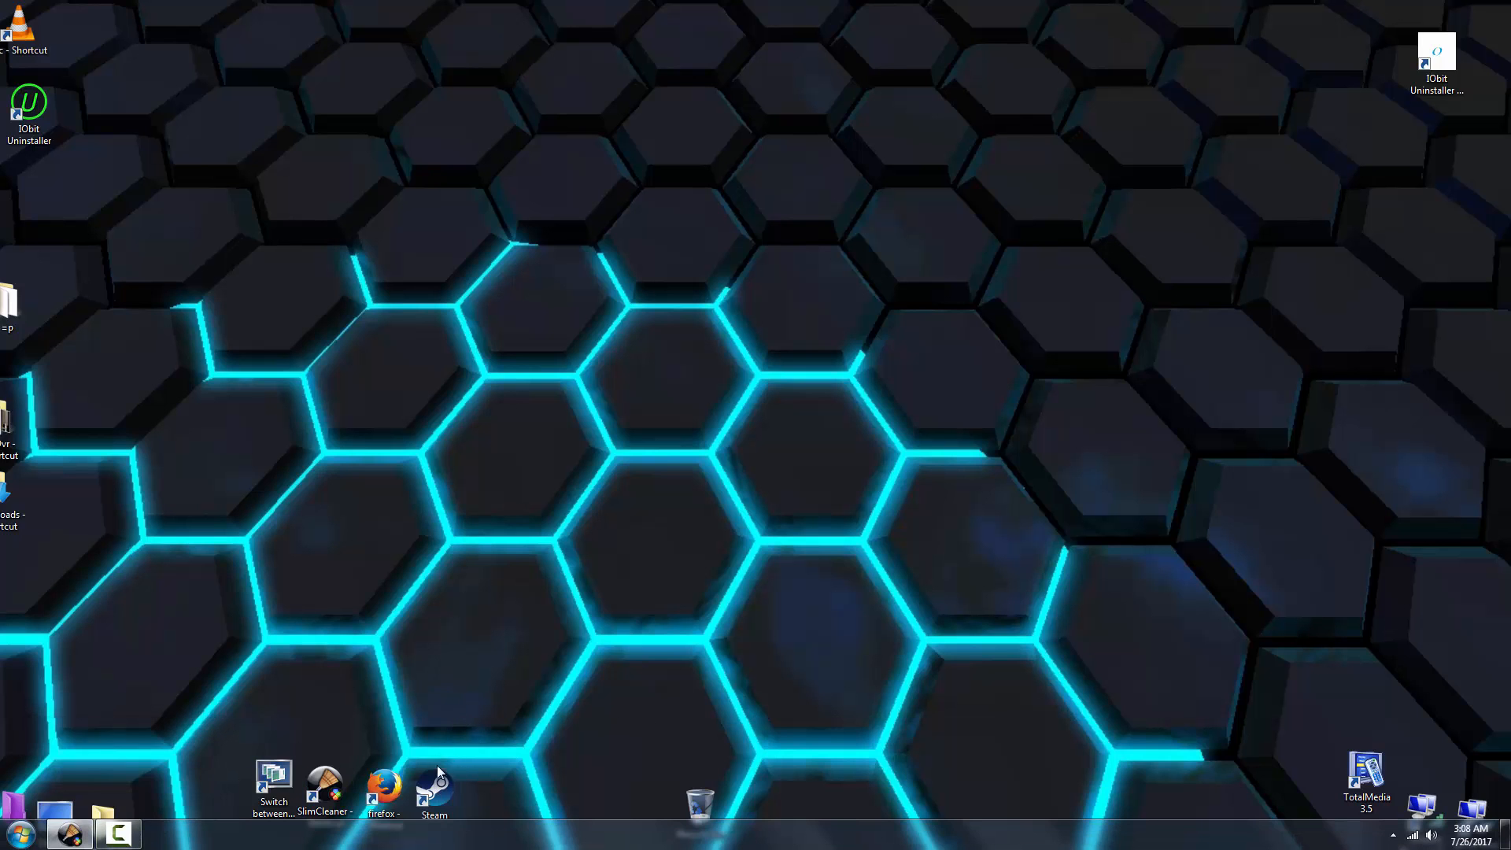
right_click(433, 785)
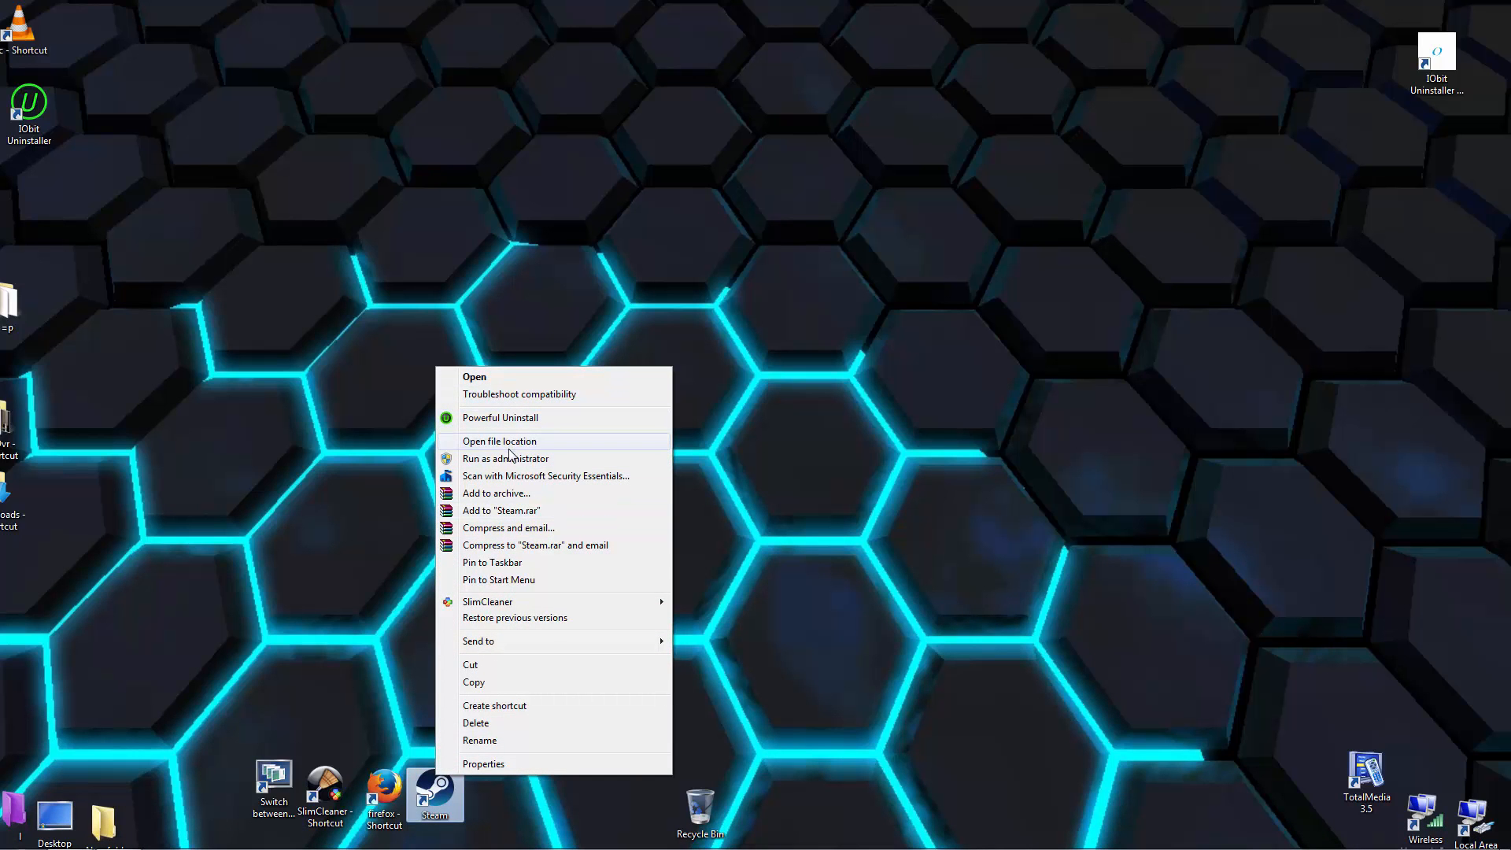
click(499, 440)
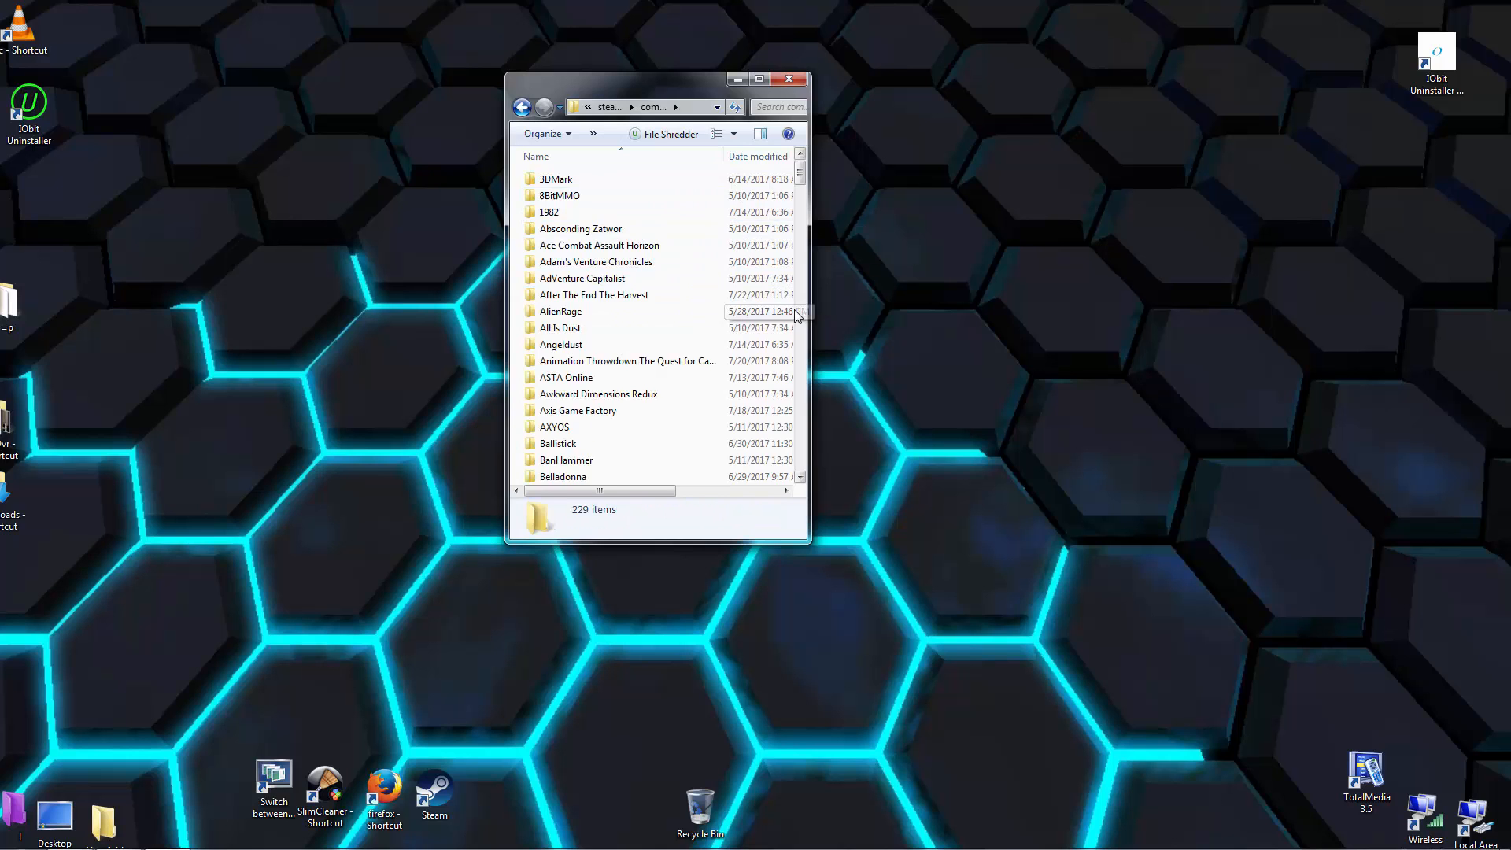
scroll(down, 3)
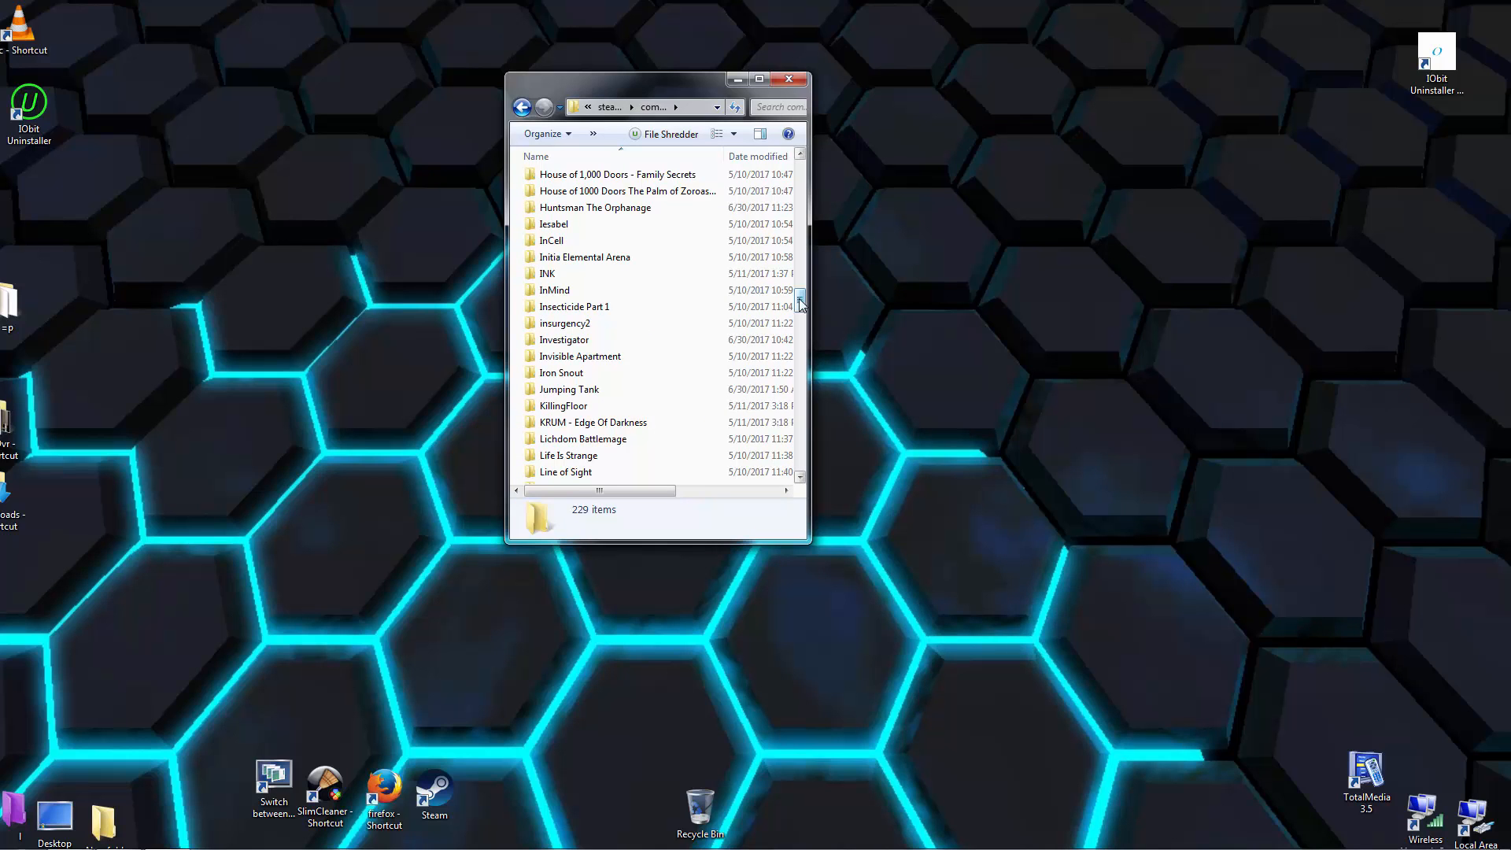
scroll(down, 3)
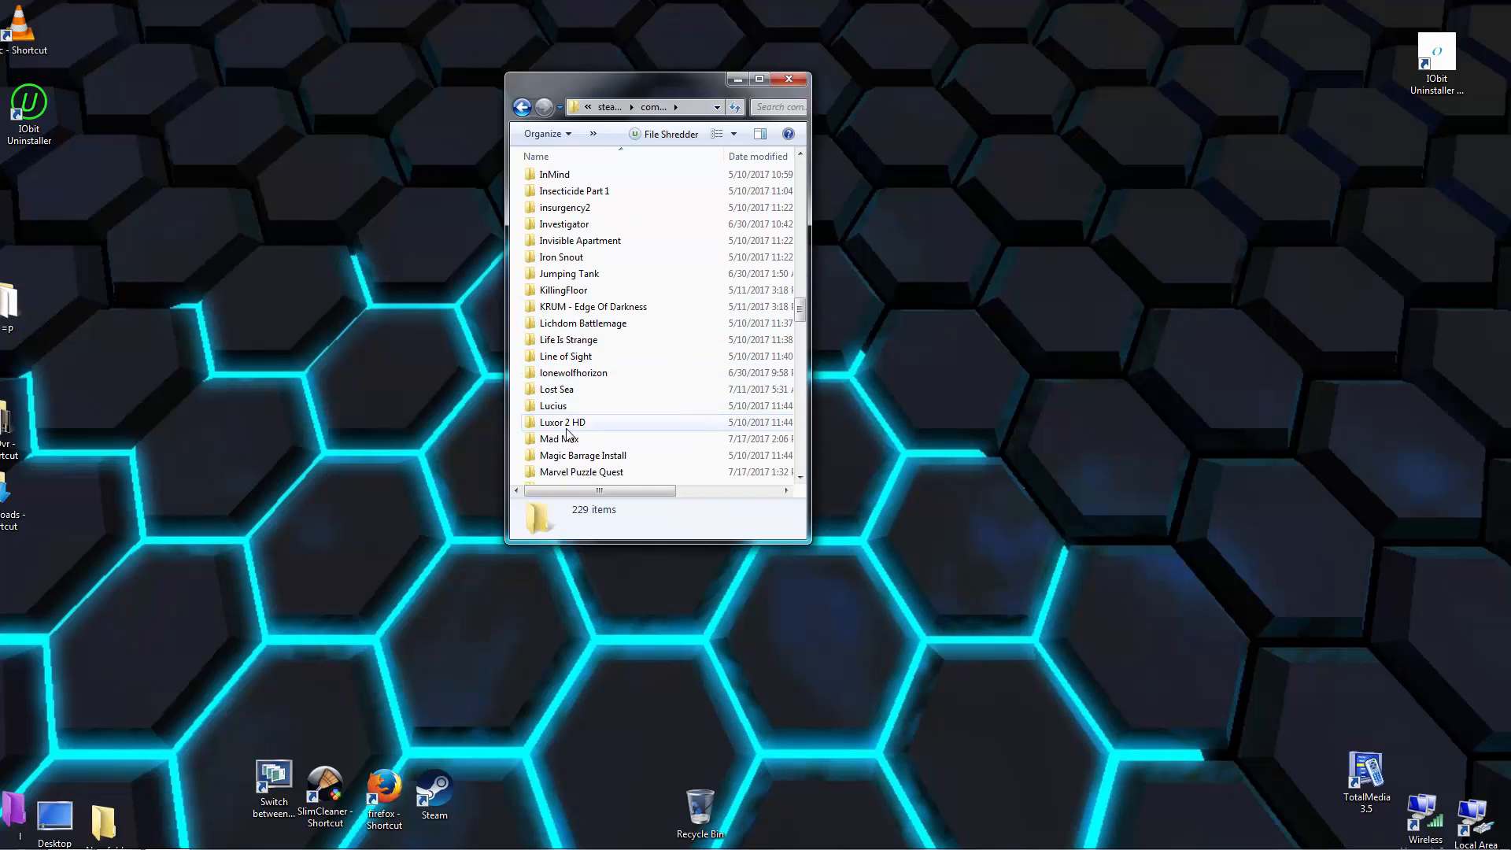
double_click(557, 438)
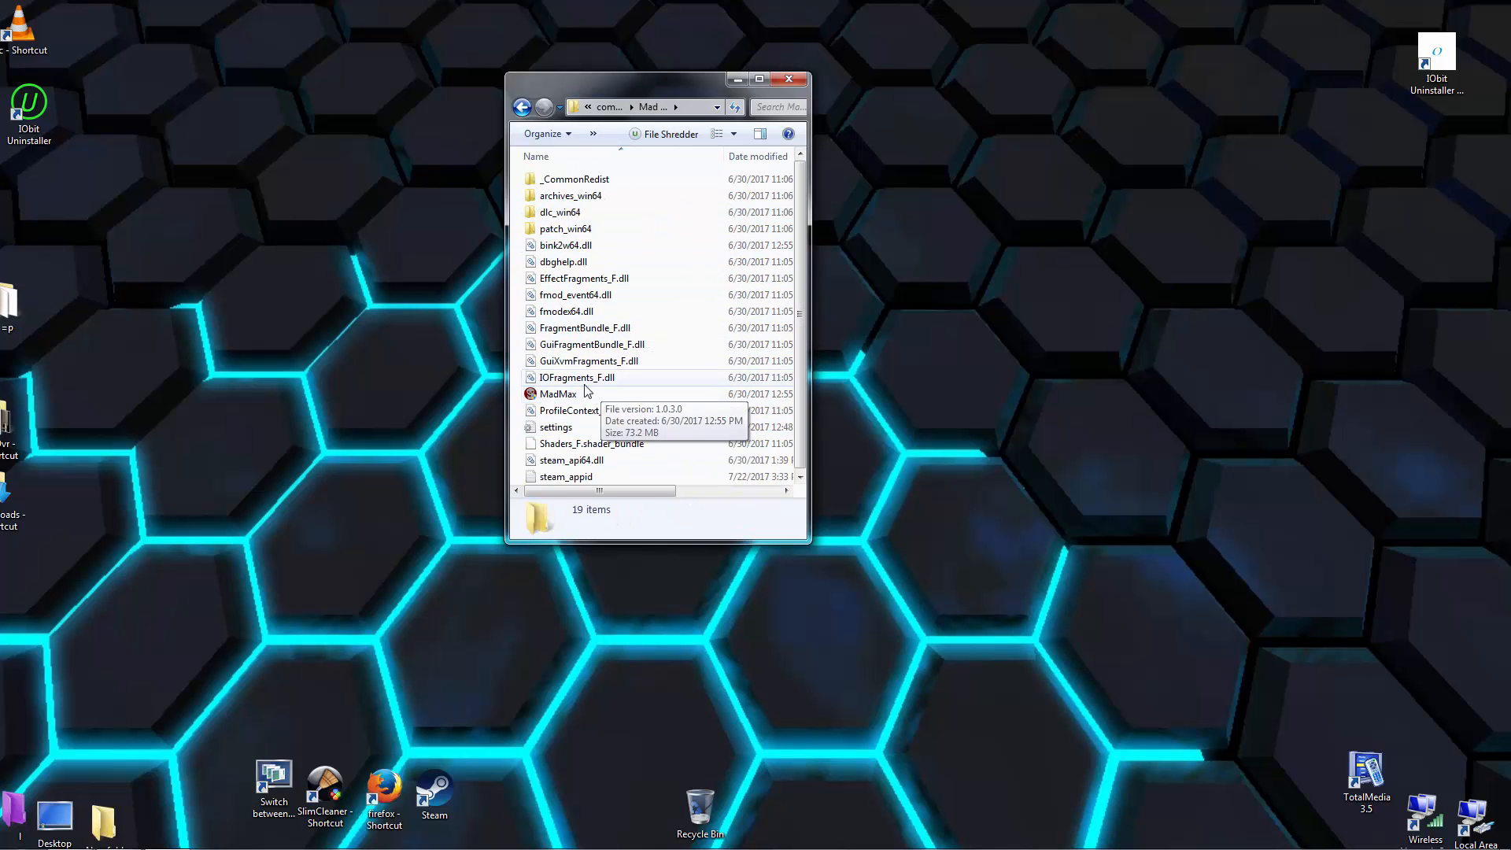
right_click(558, 394)
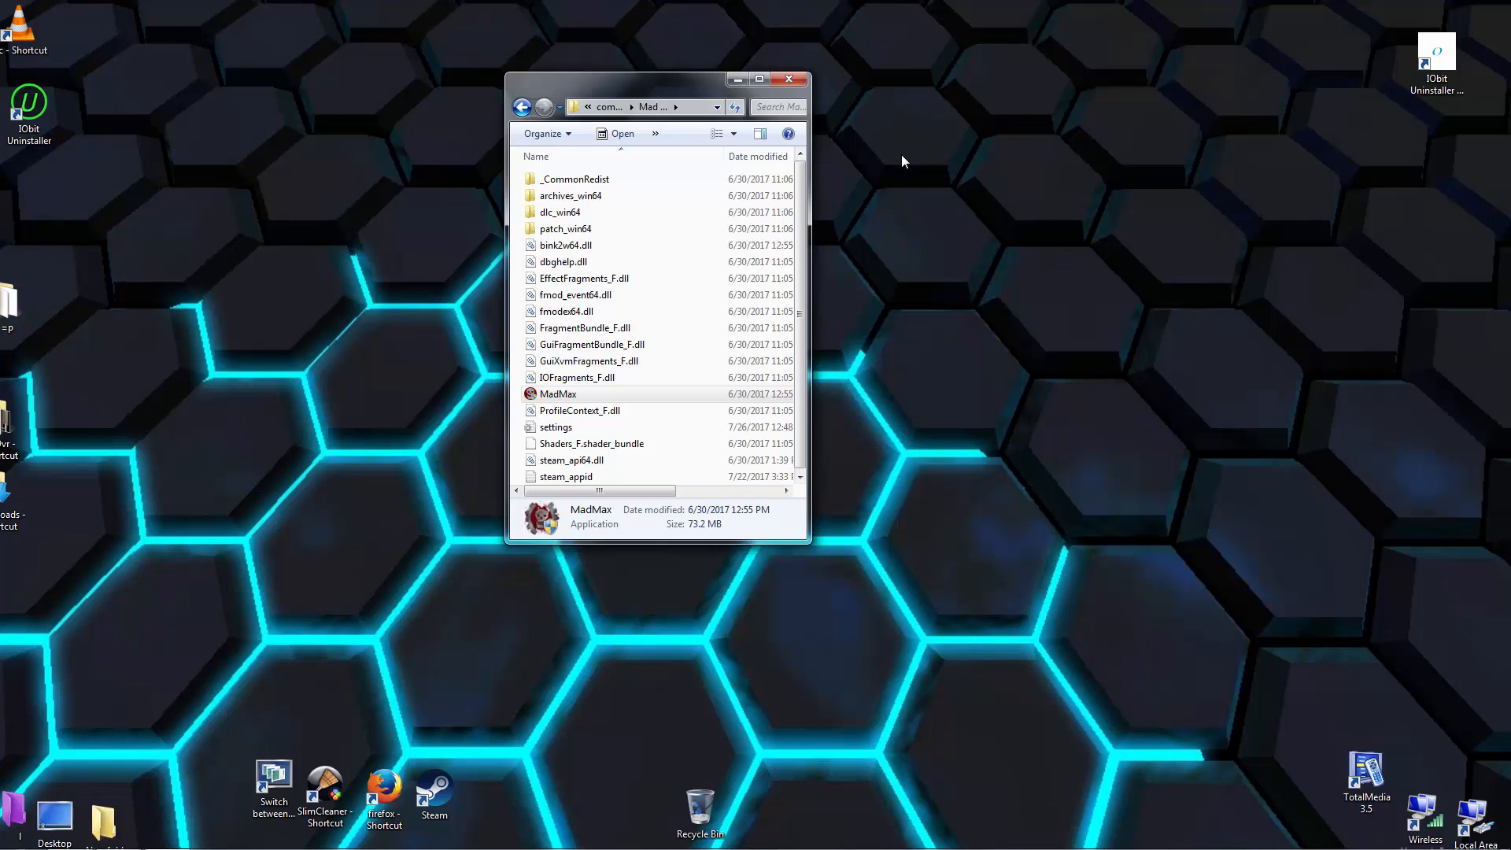
click(788, 79)
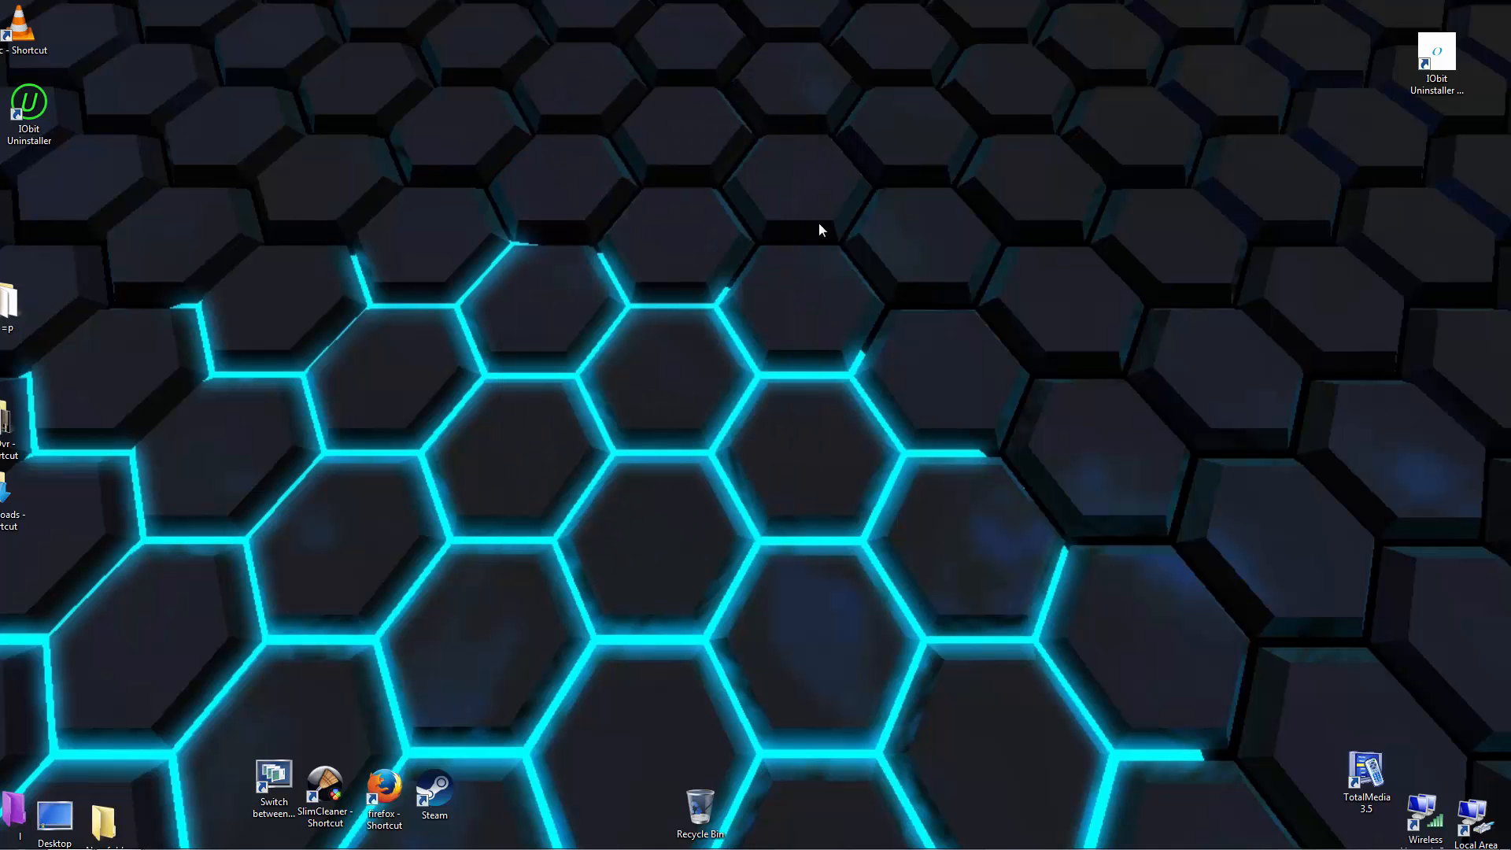
mouse_move(798, 327)
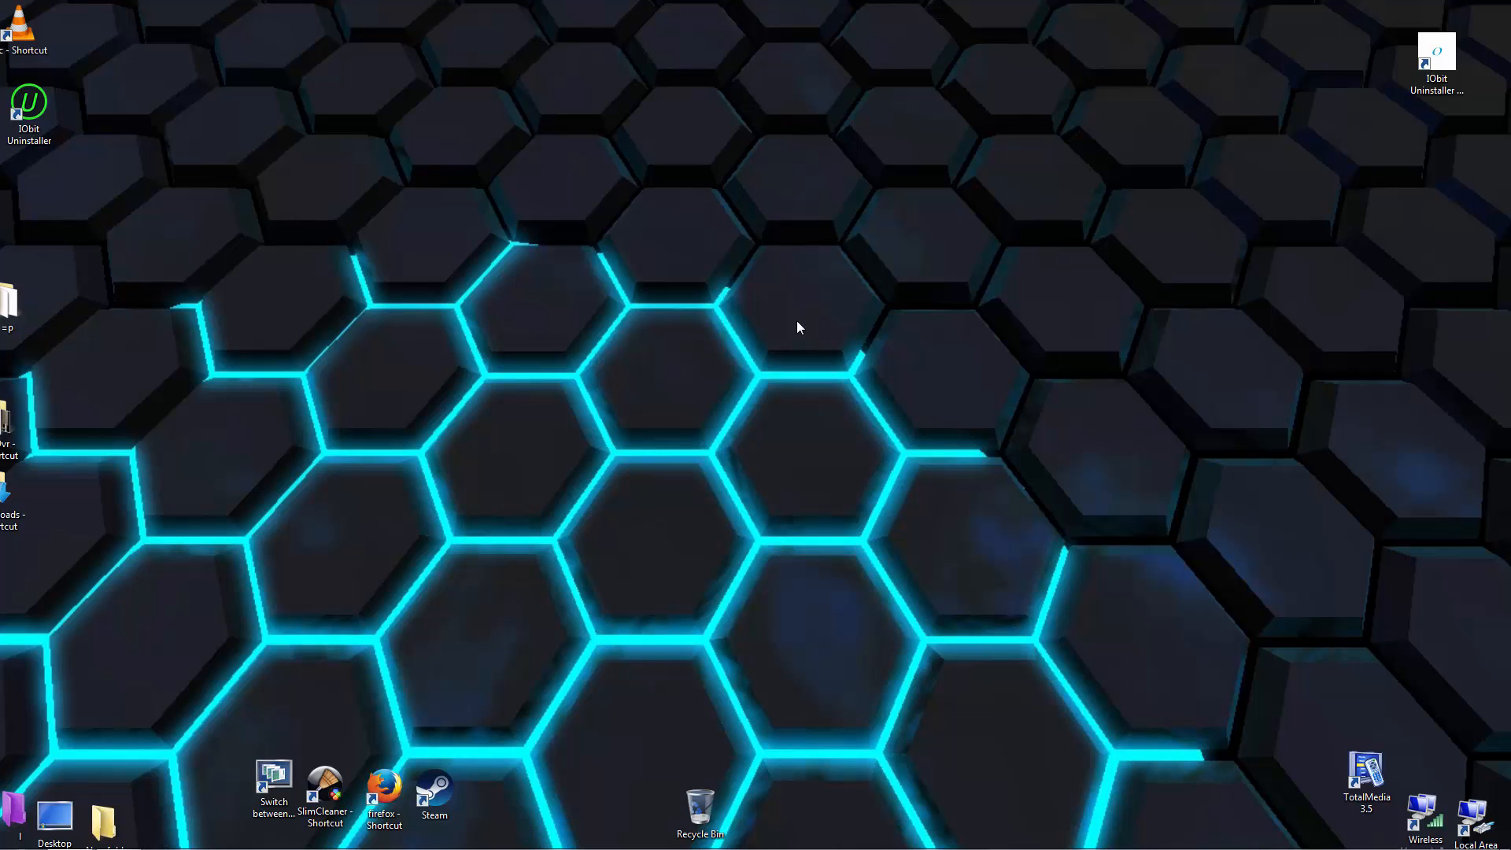
mouse_move(772, 782)
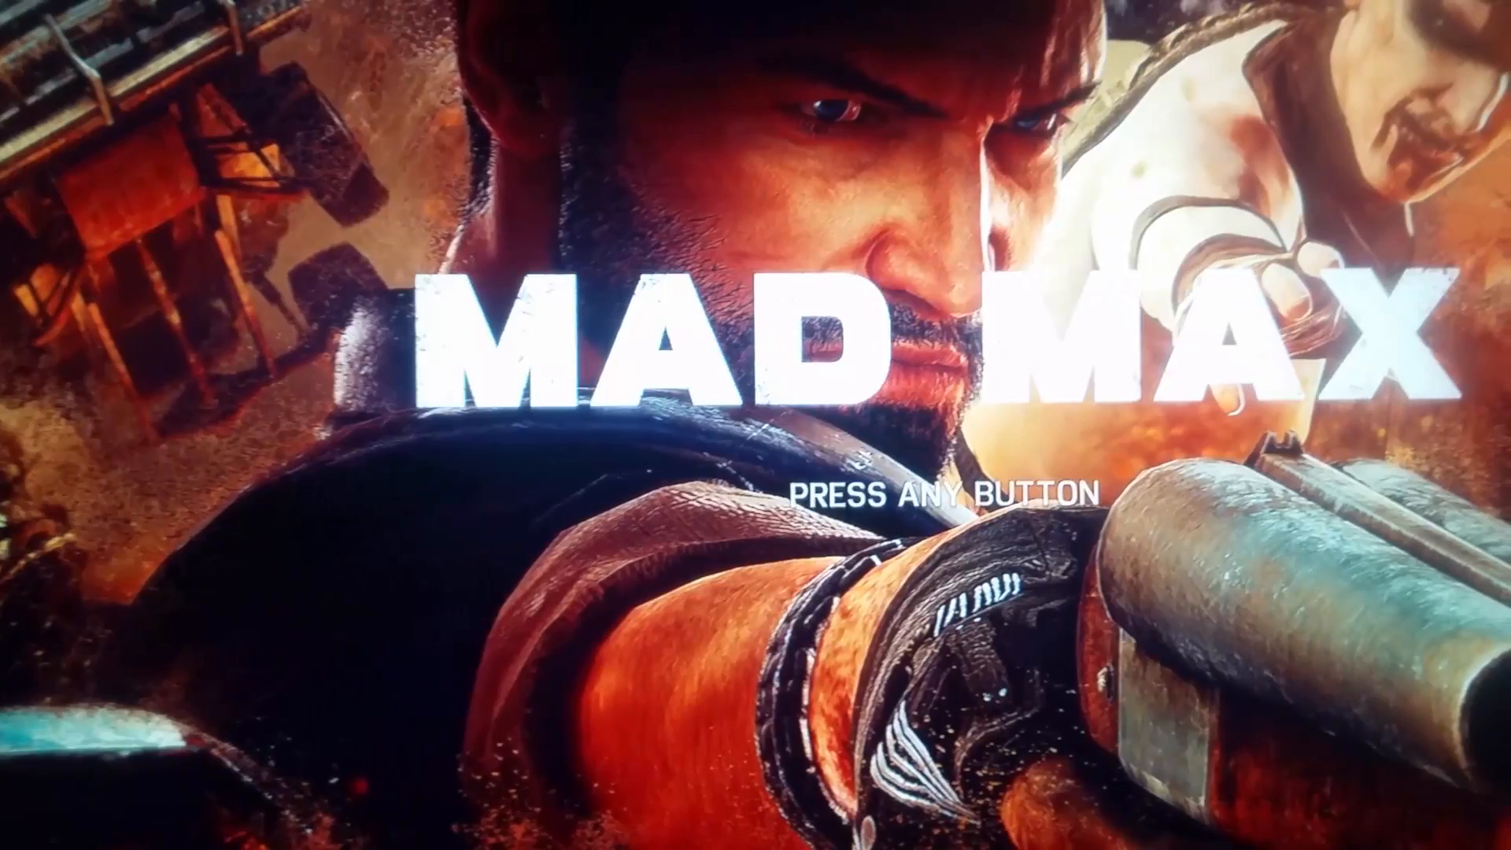
Press Enter at the Mad Max title screen to reach the main menu
key(enter)
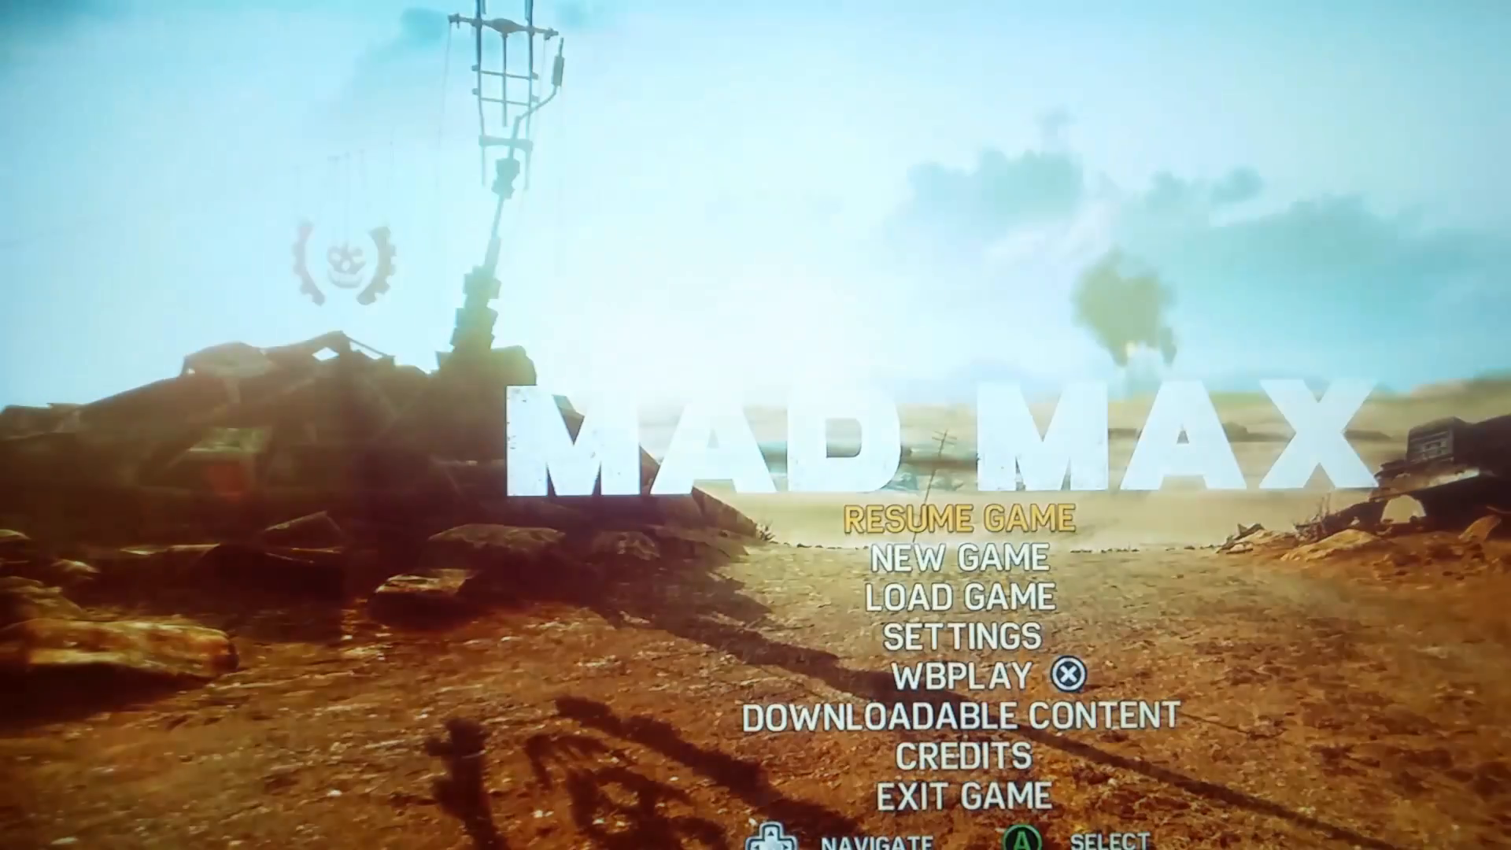